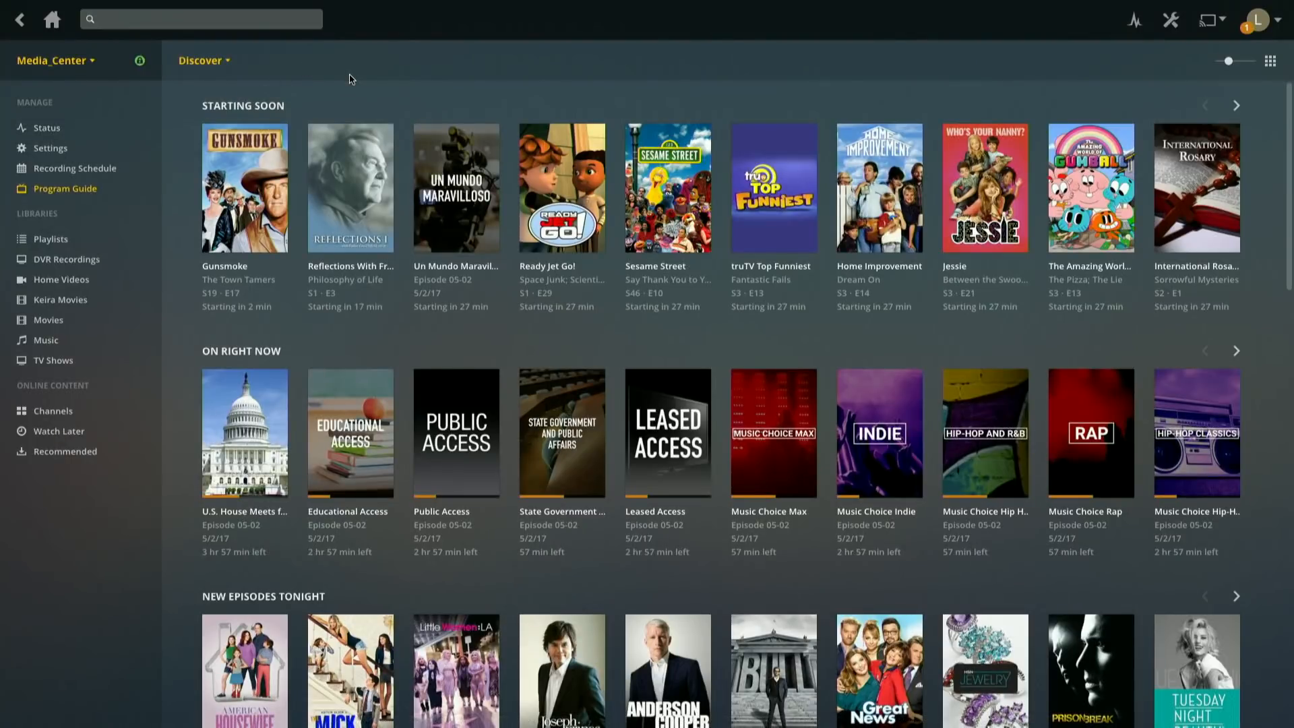
mouse_move(455, 85)
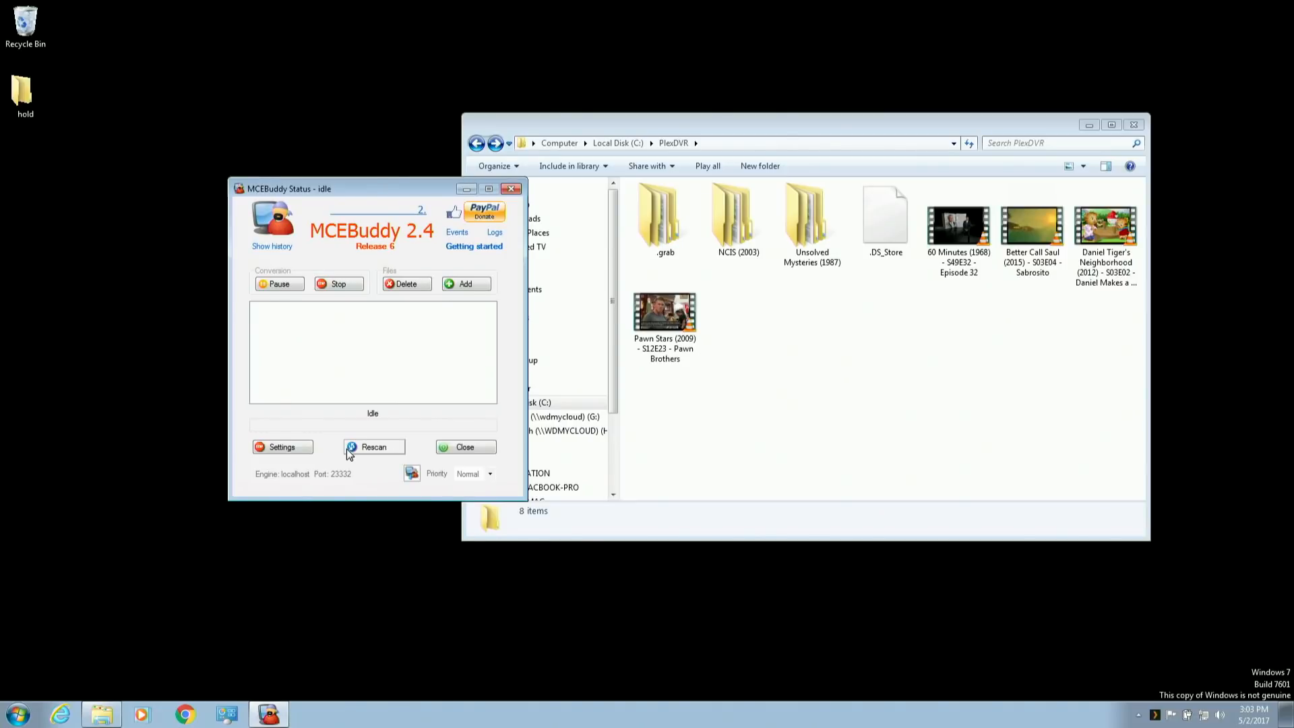
- Rescan C:\PlexDVR so MCEBuddy begins converting the NCIS and Unsolved Mysteries recordings
left_click(373, 447)
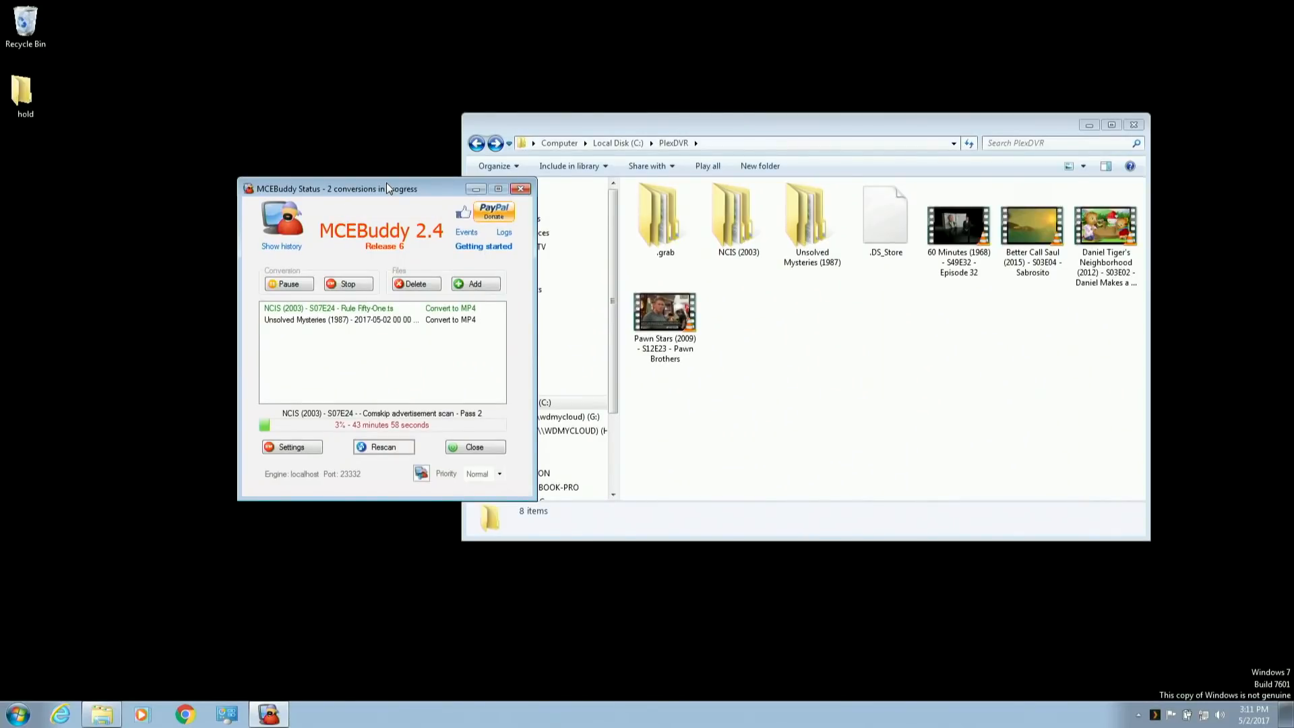
left_click_drag(385, 188, 359, 189)
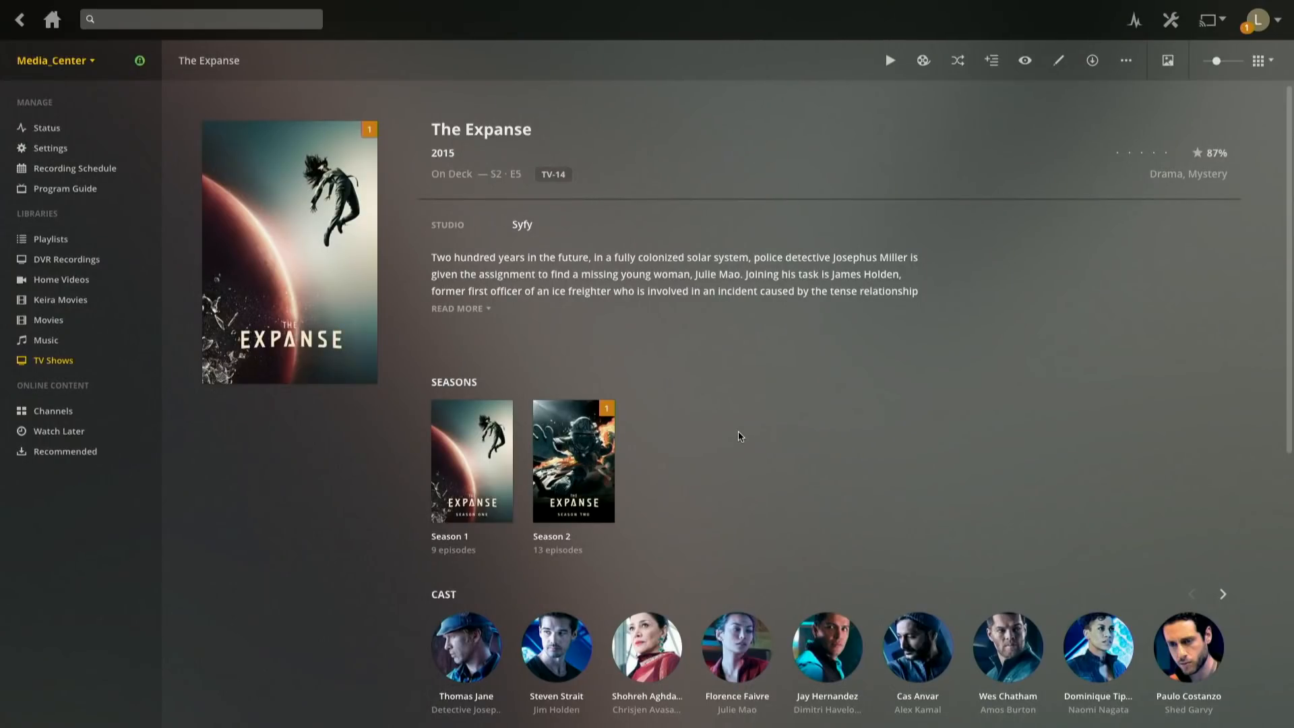
- Open The Expanse Season 1 and its episode 5, 'Back to the Butcher'
scroll("down", 3)
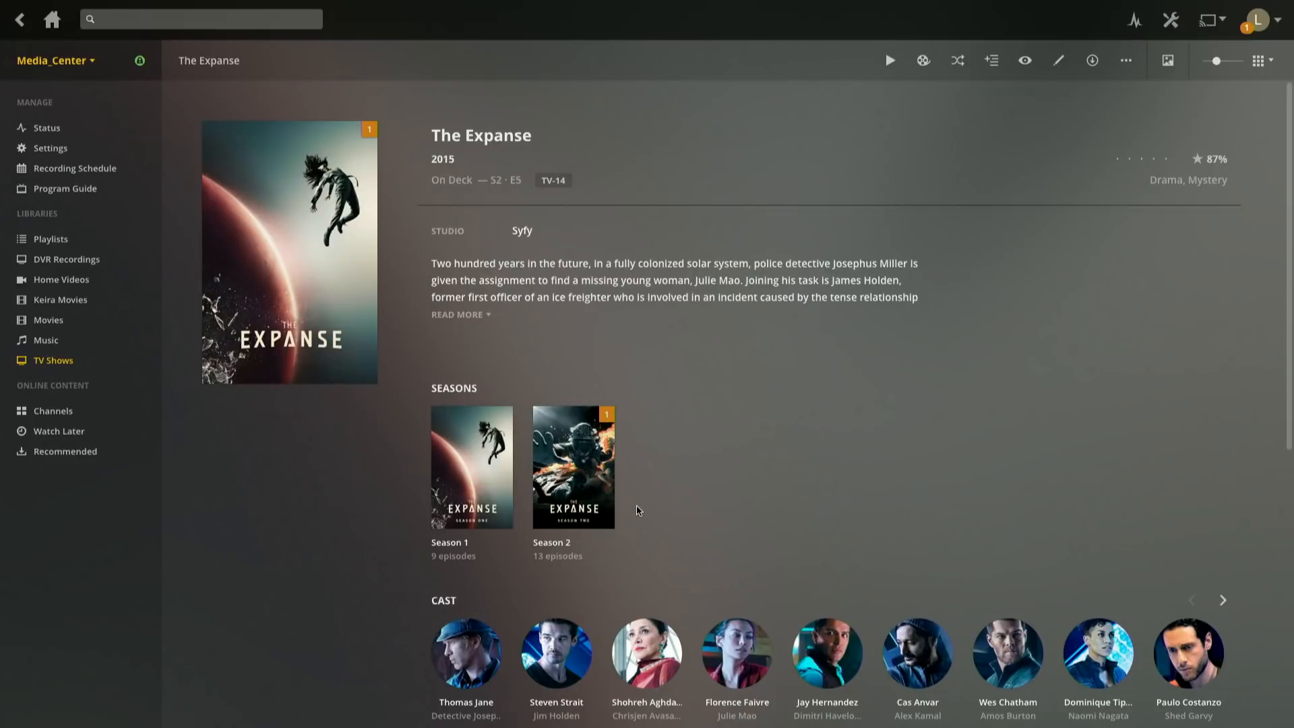
mouse_move(667, 290)
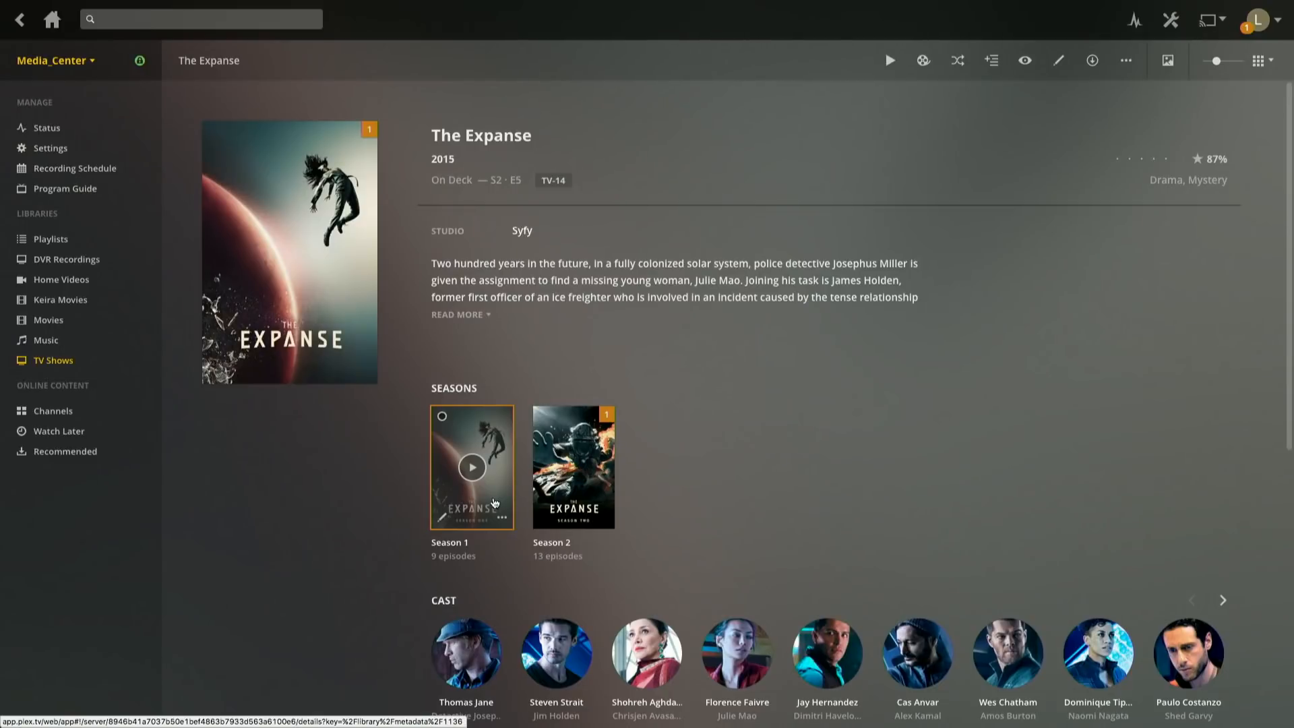
mouse_move(573, 466)
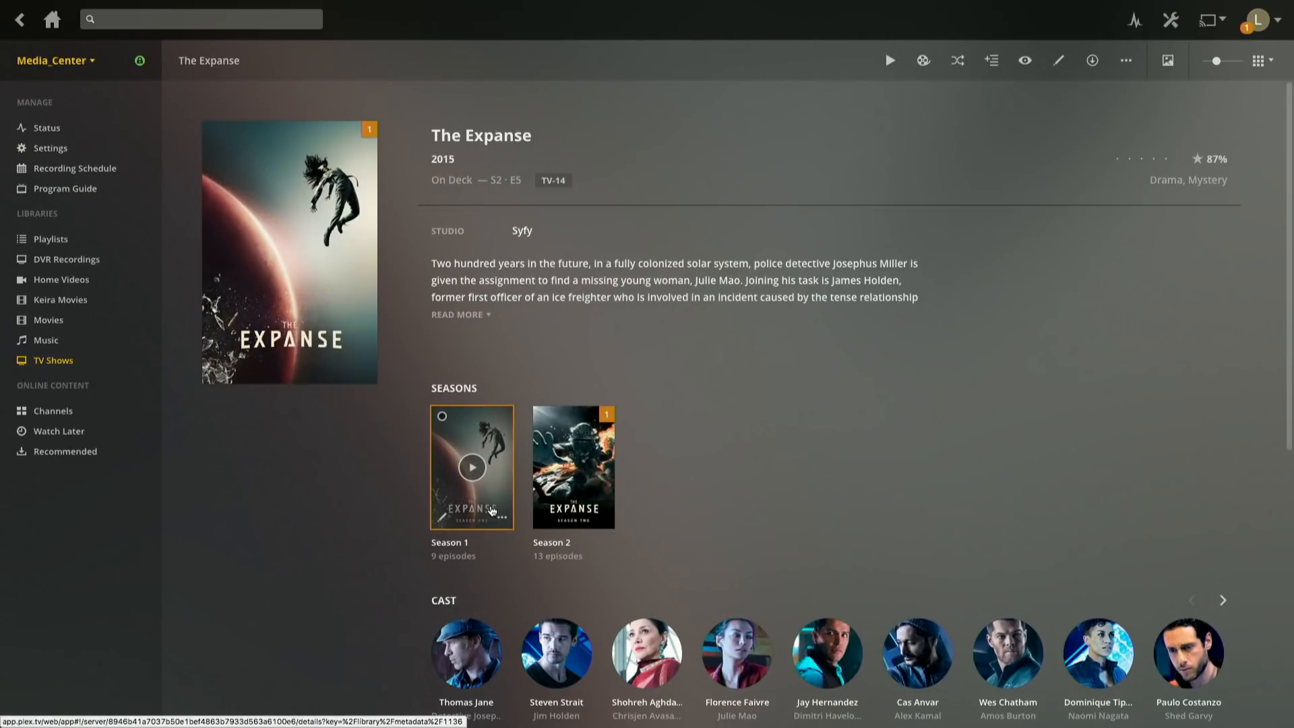
left_click(472, 466)
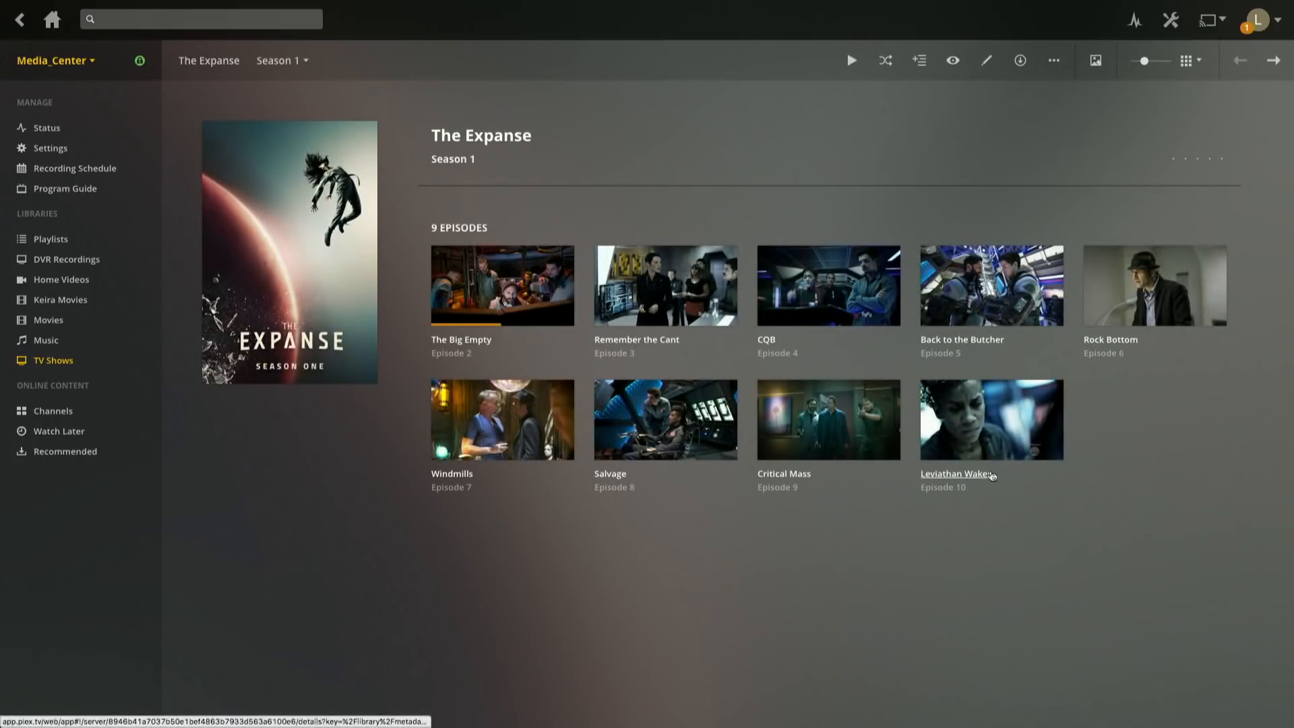
left_click(992, 284)
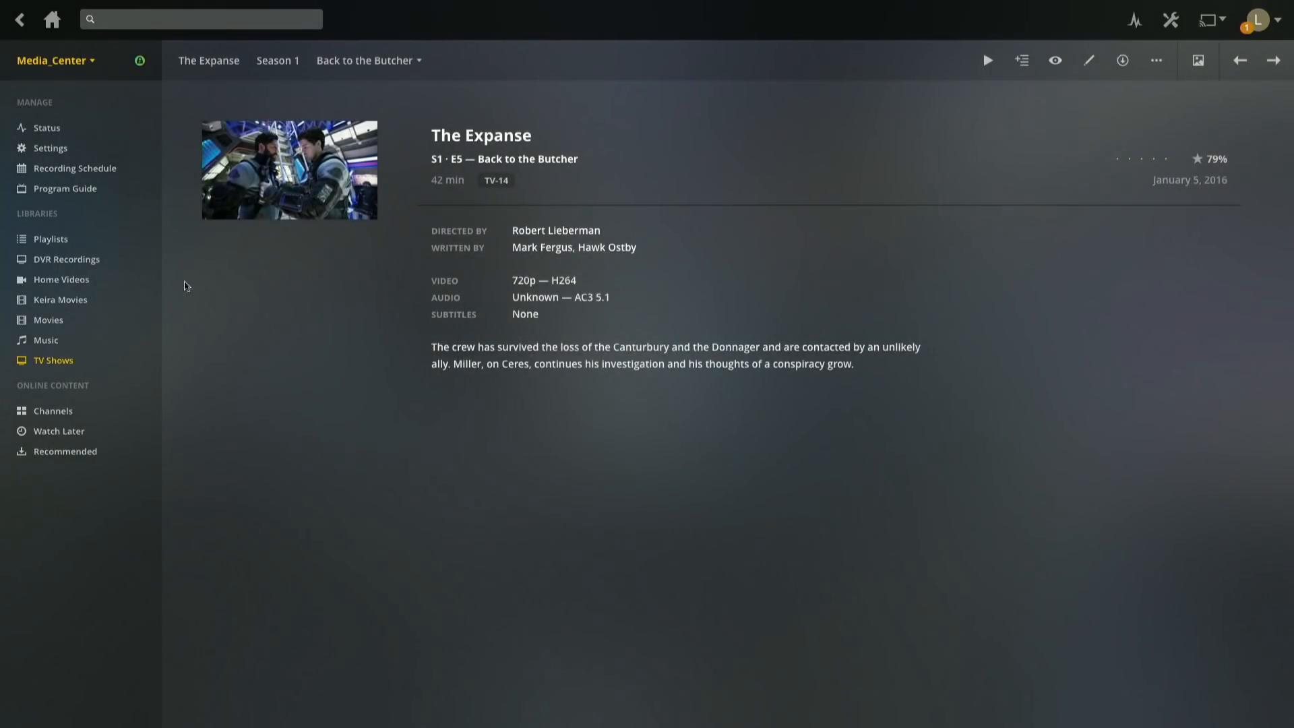
mouse_move(66, 259)
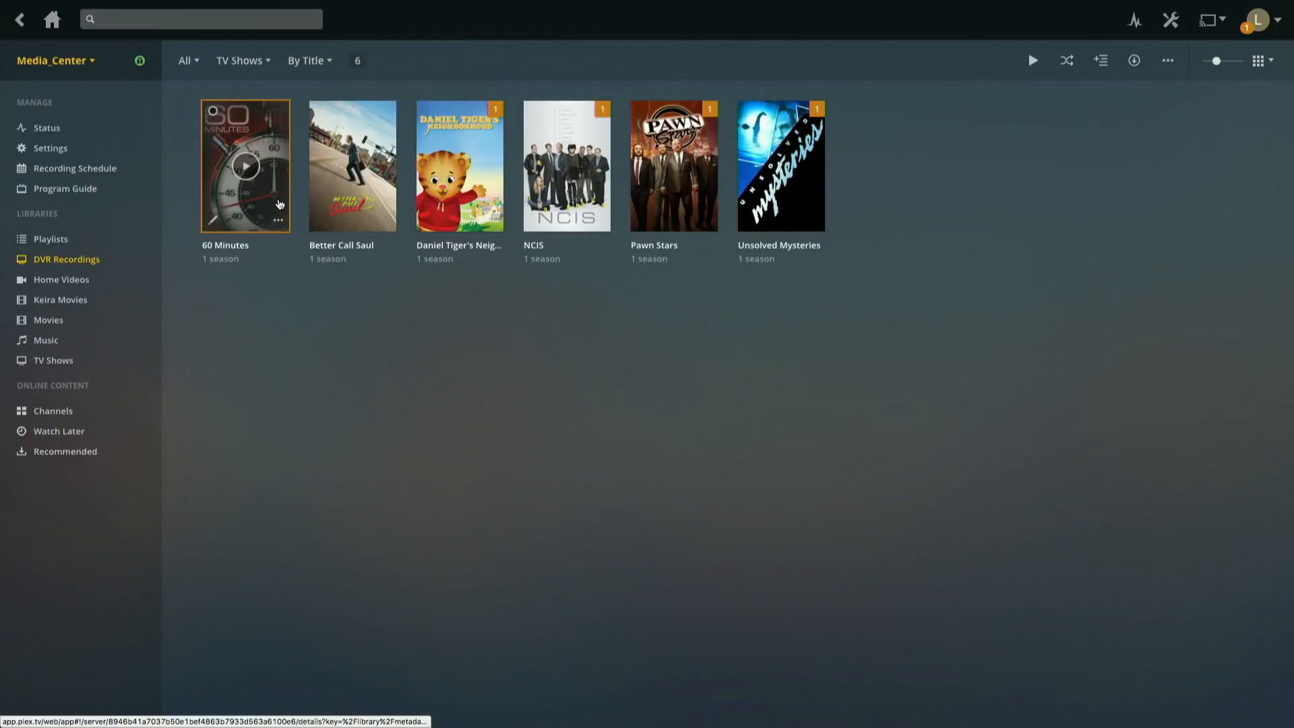
mouse_move(351, 165)
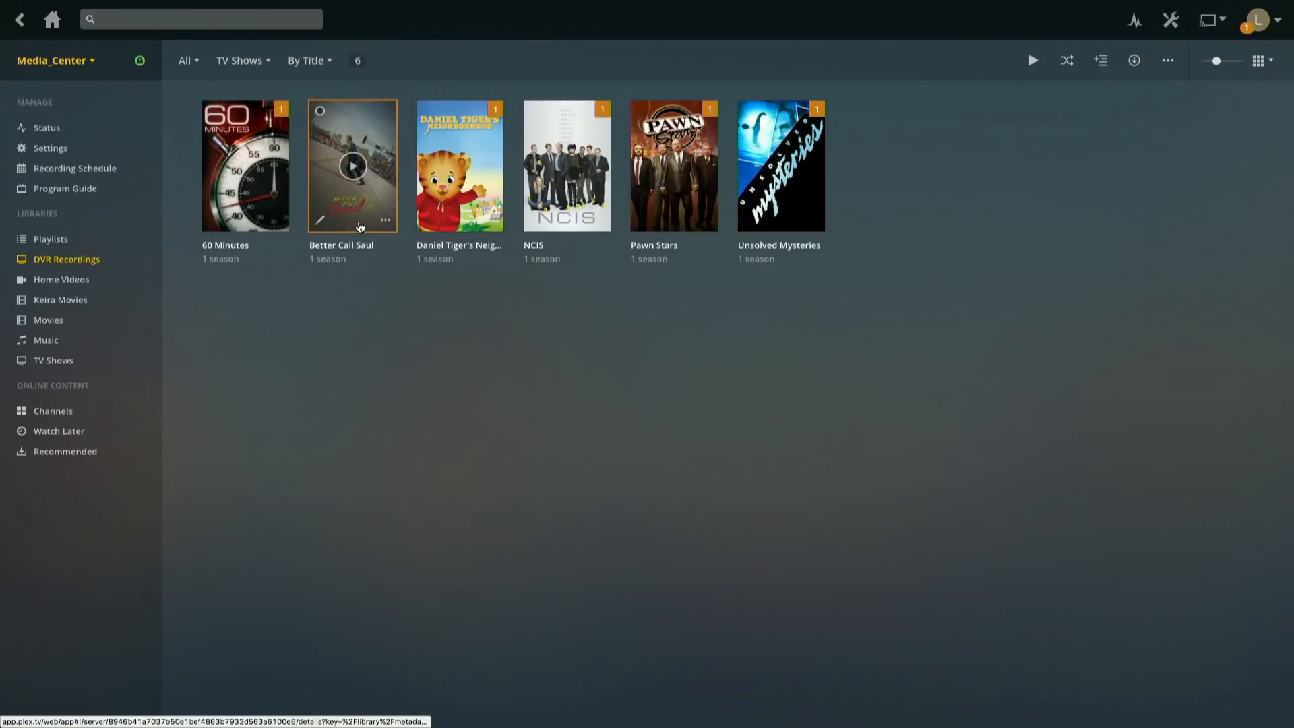
- View Better Call Saul Season 3 'Sabrosito' details, then return to DVR Recordings
left_click(352, 165)
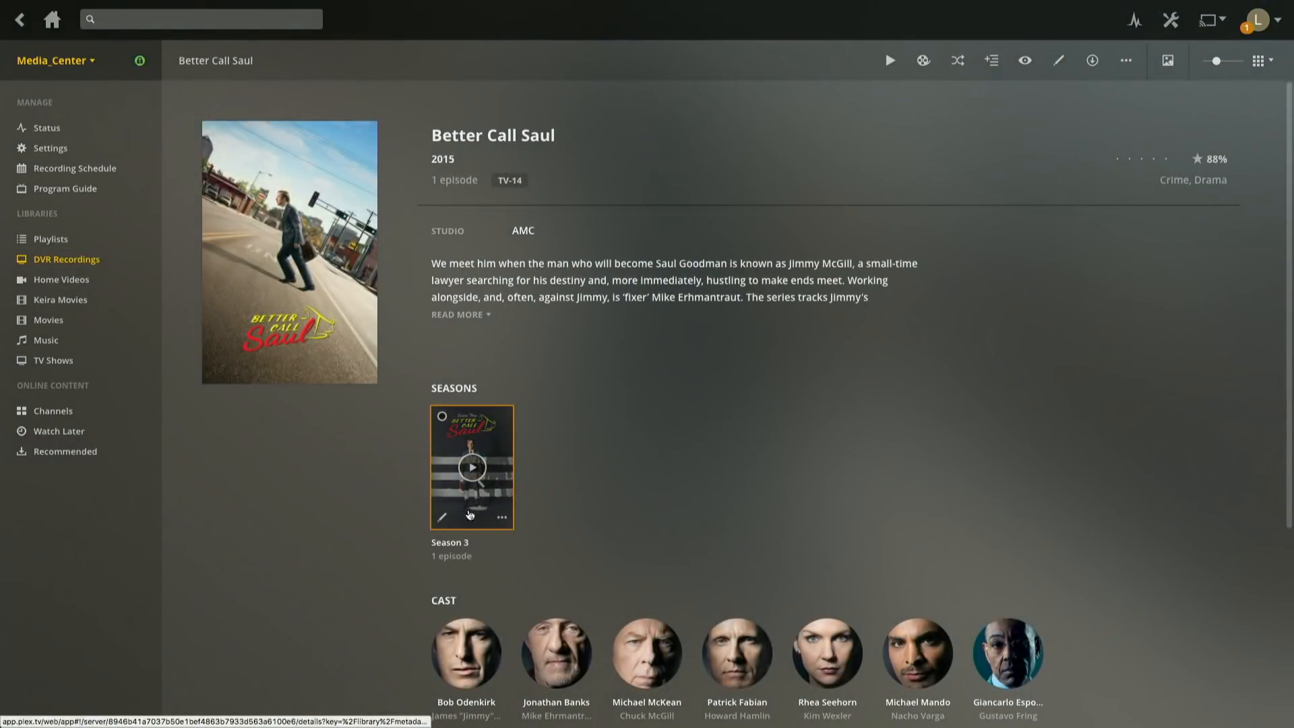
left_click(472, 467)
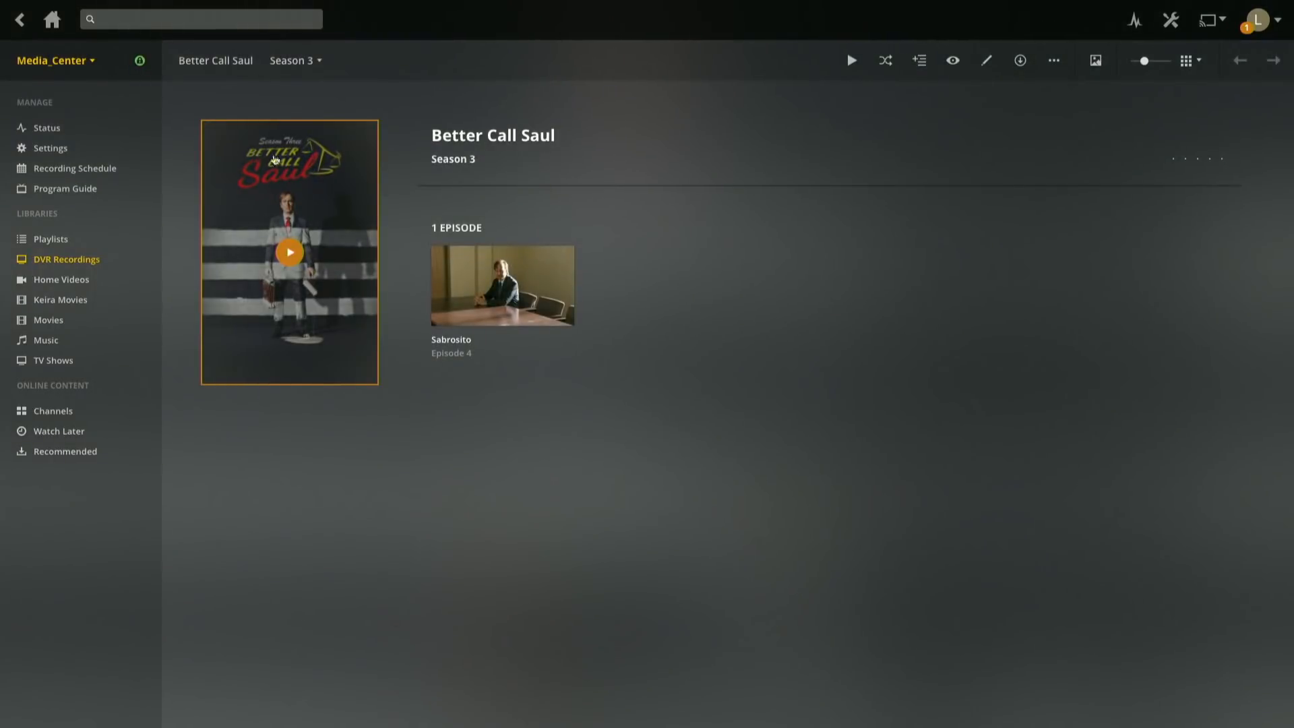
left_click(501, 285)
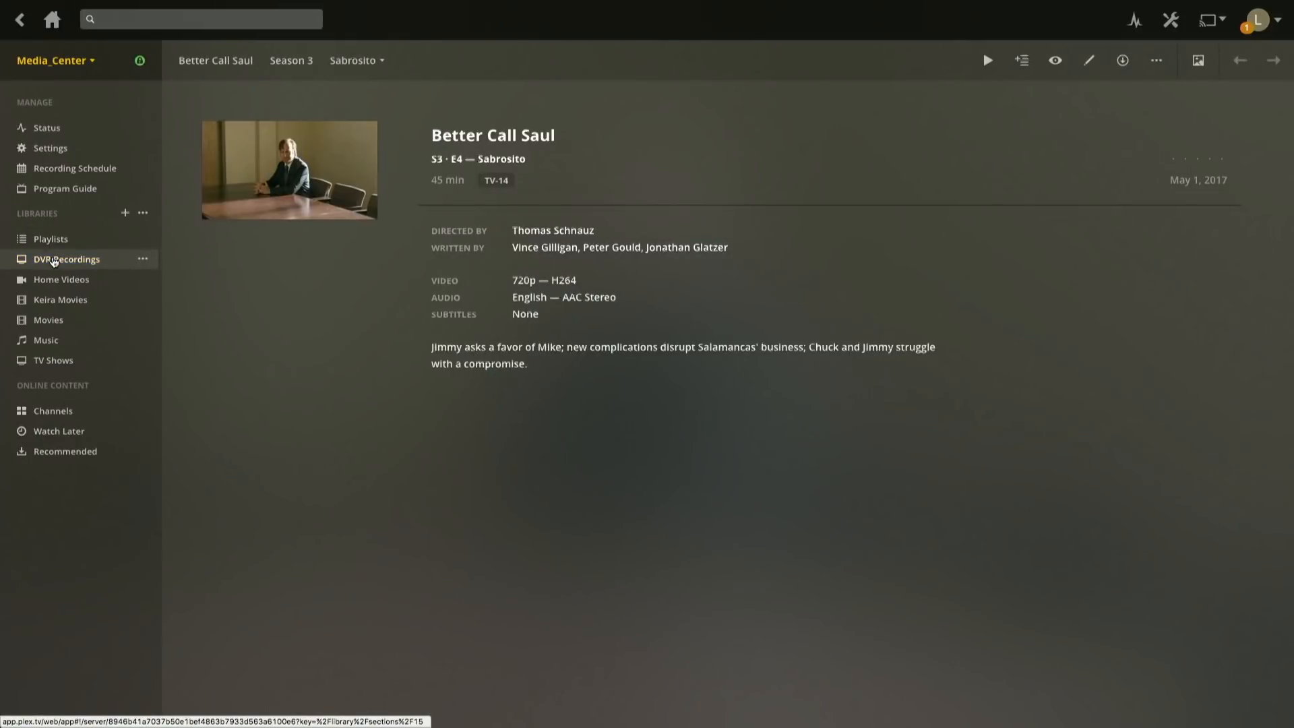
left_click(66, 259)
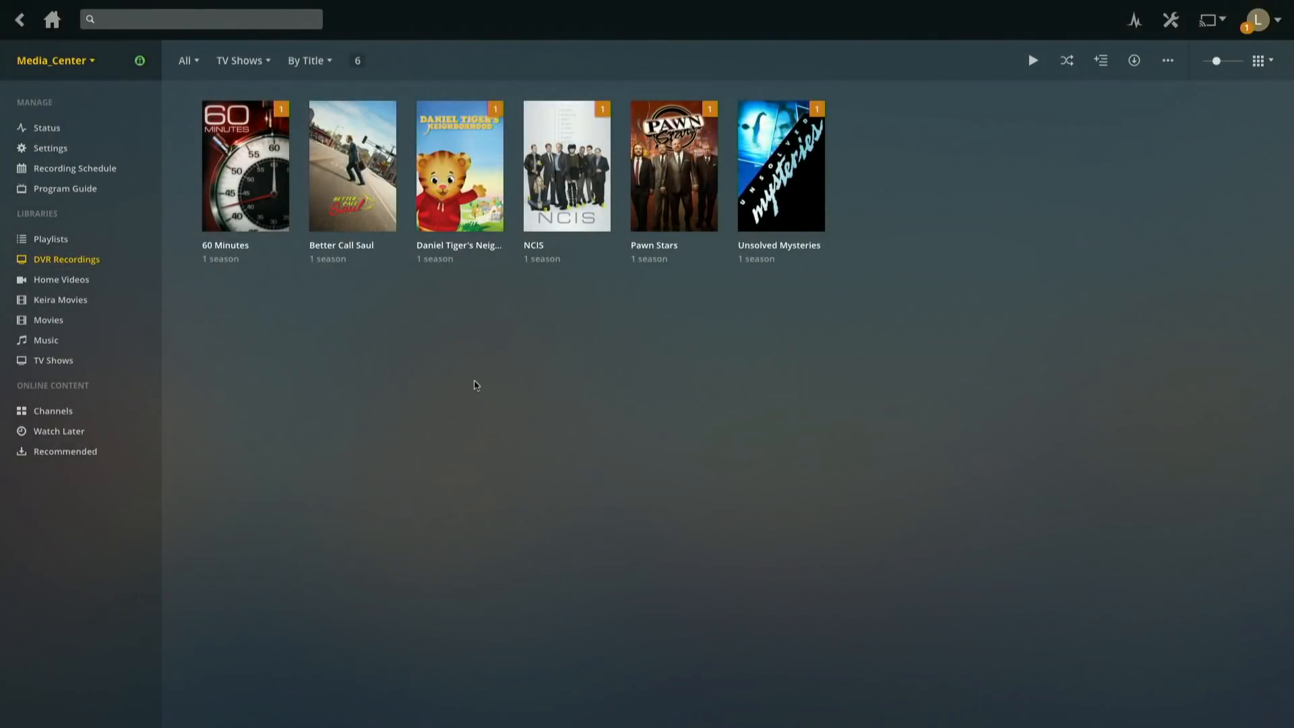
mouse_move(464, 355)
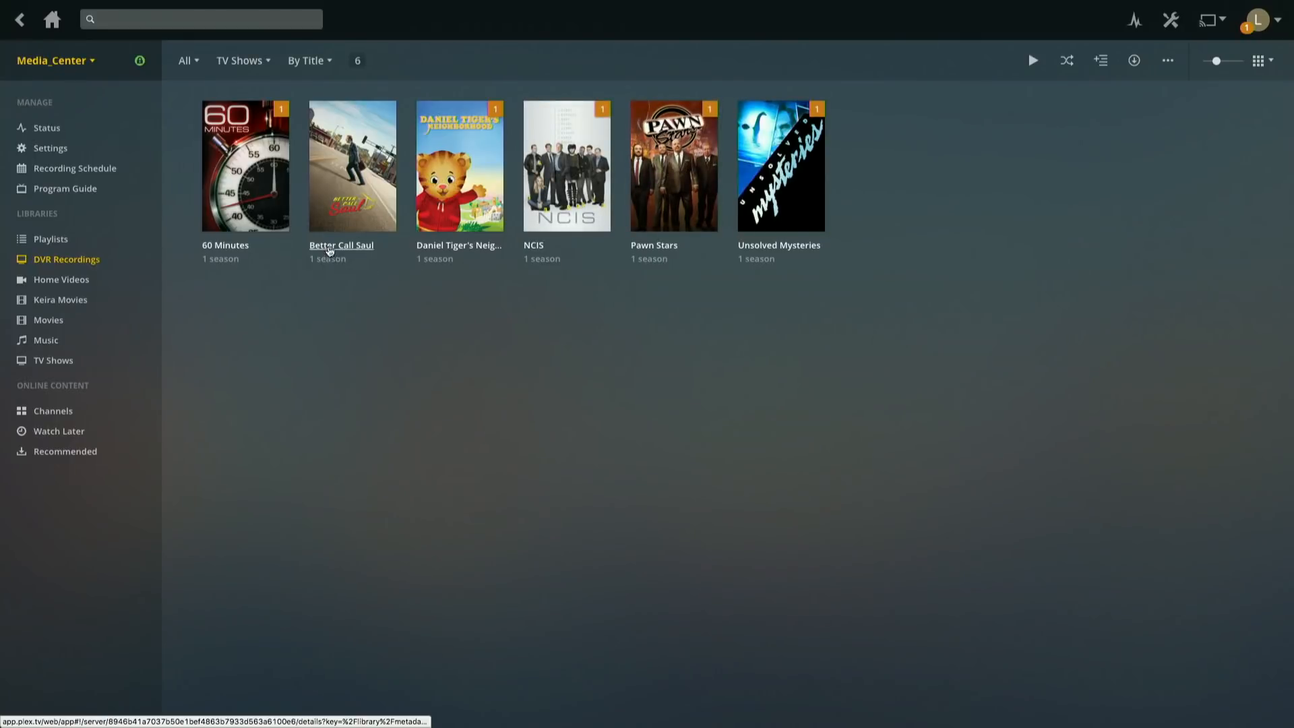
mouse_move(352, 165)
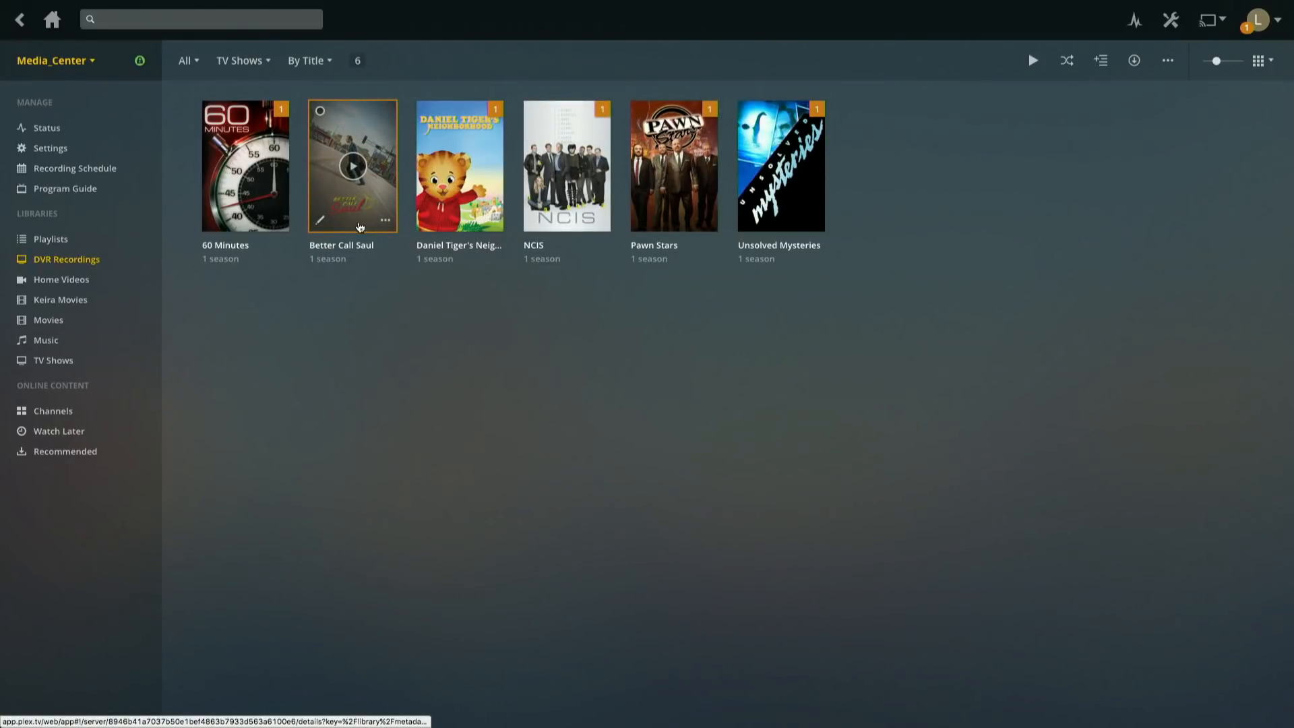
- Open the Better Call Saul poster from the DVR Recordings library
left_click(353, 166)
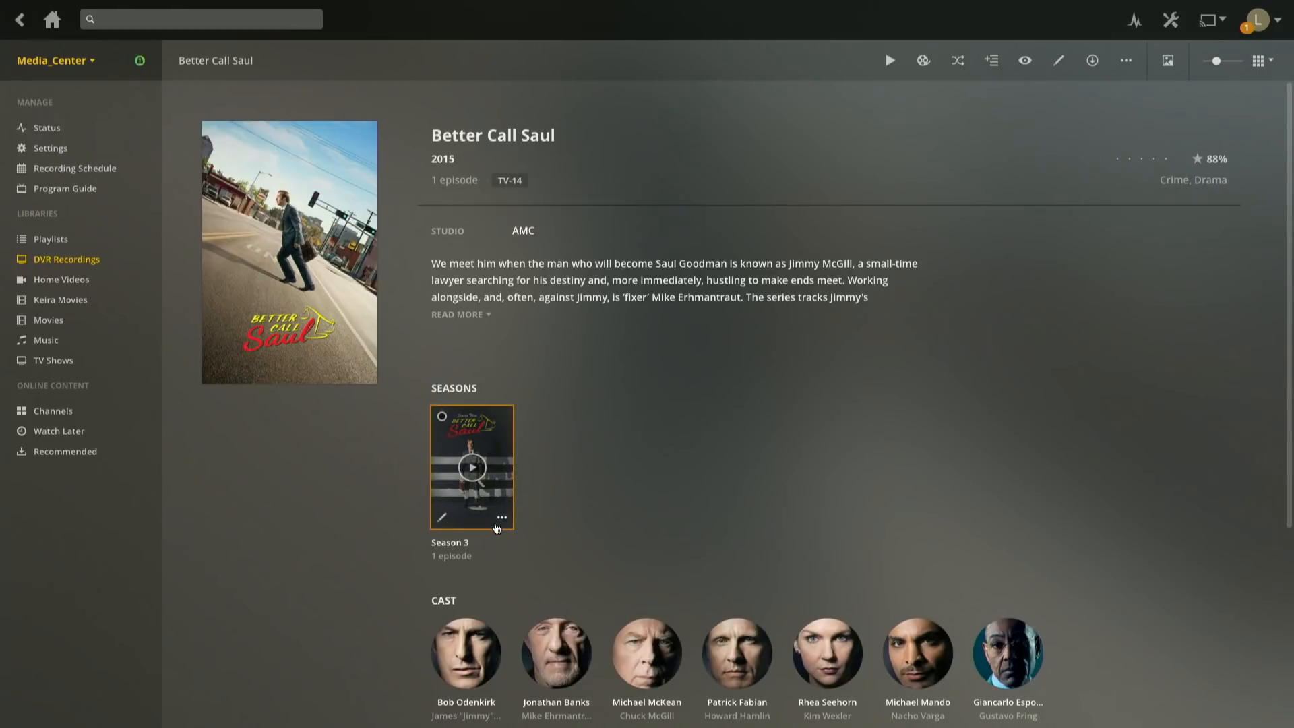
mouse_move(445, 485)
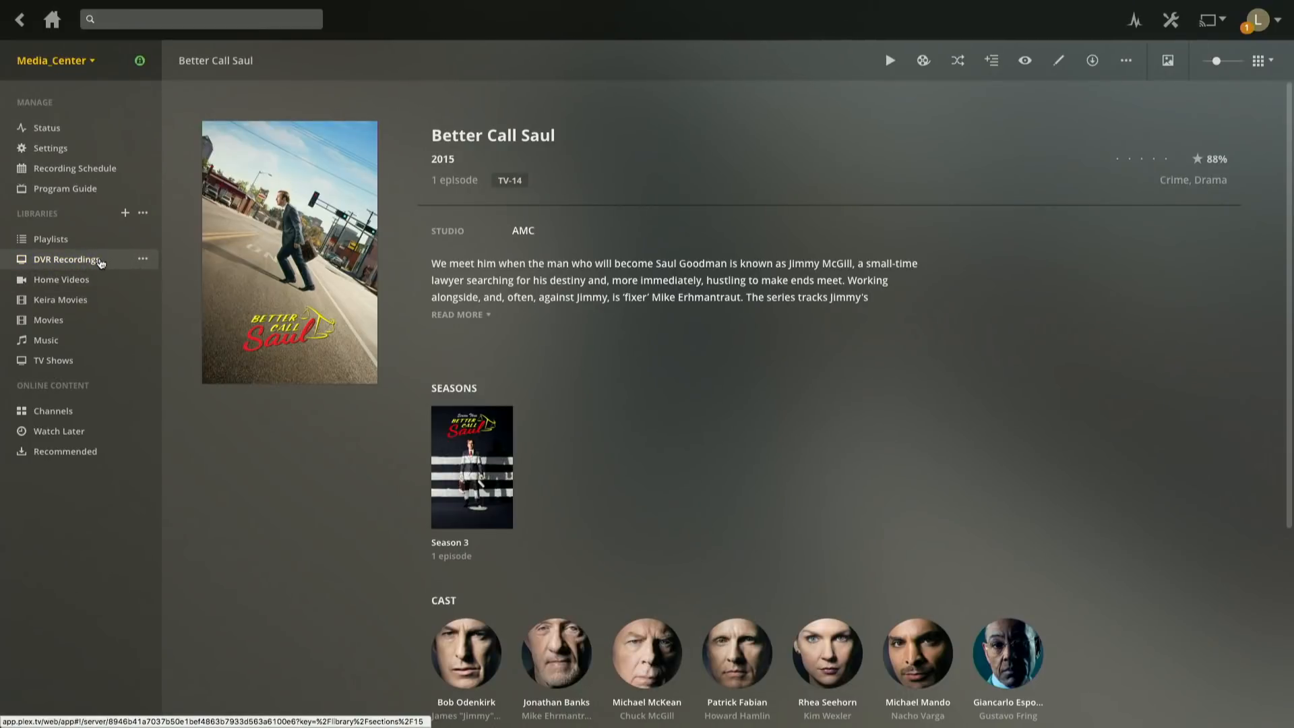
- Check that the DVR Recordings library folder is C:\PlexDVR, then cancel the editor
left_click(143, 258)
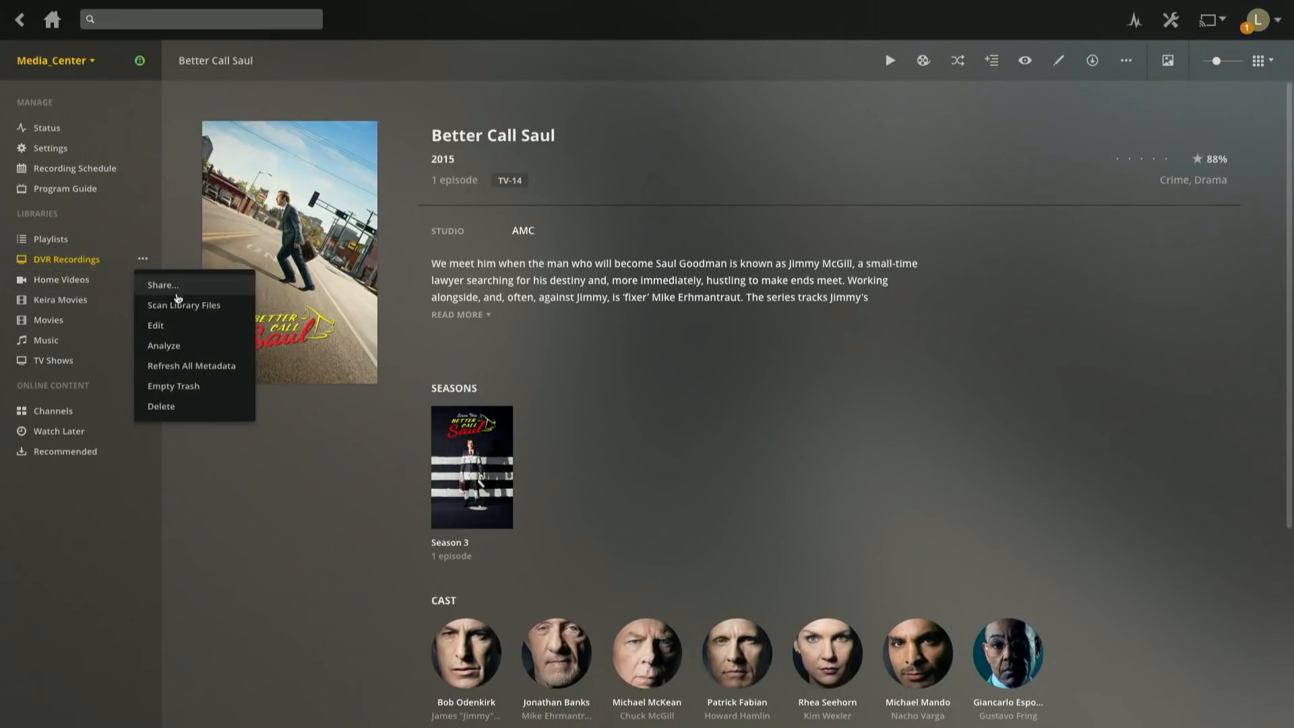
left_click(155, 324)
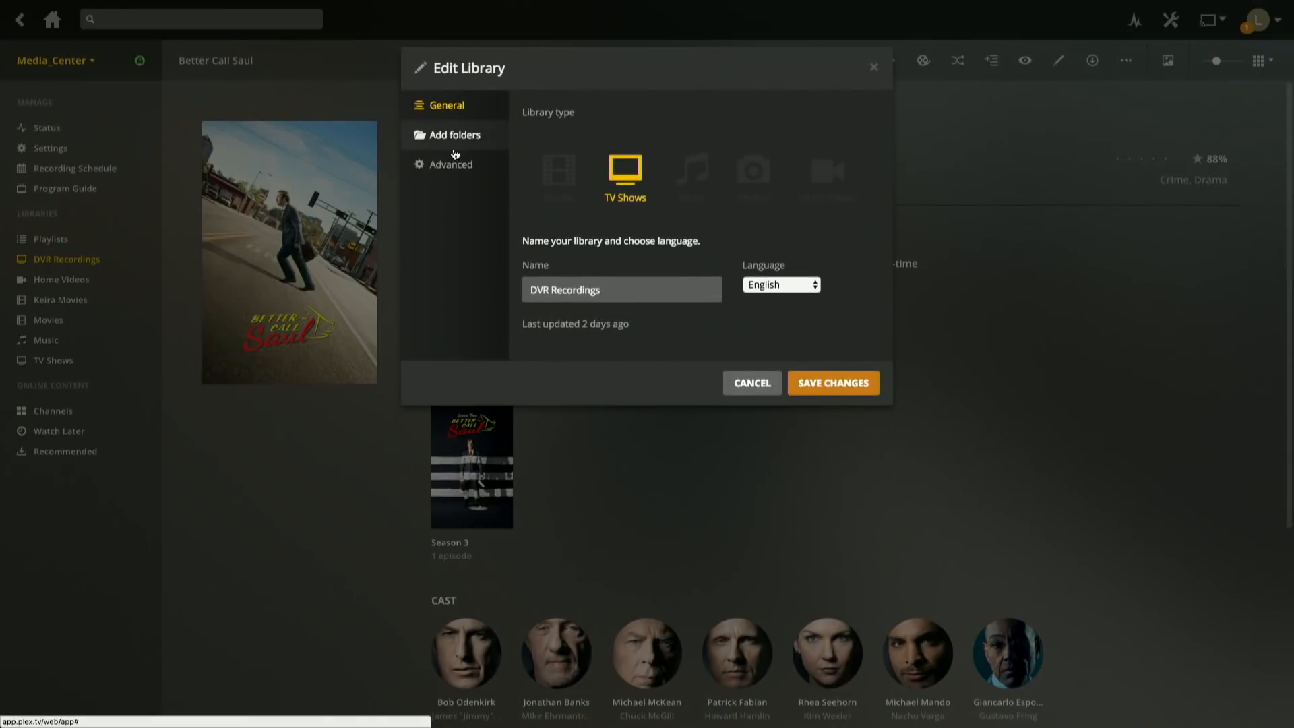
left_click(455, 134)
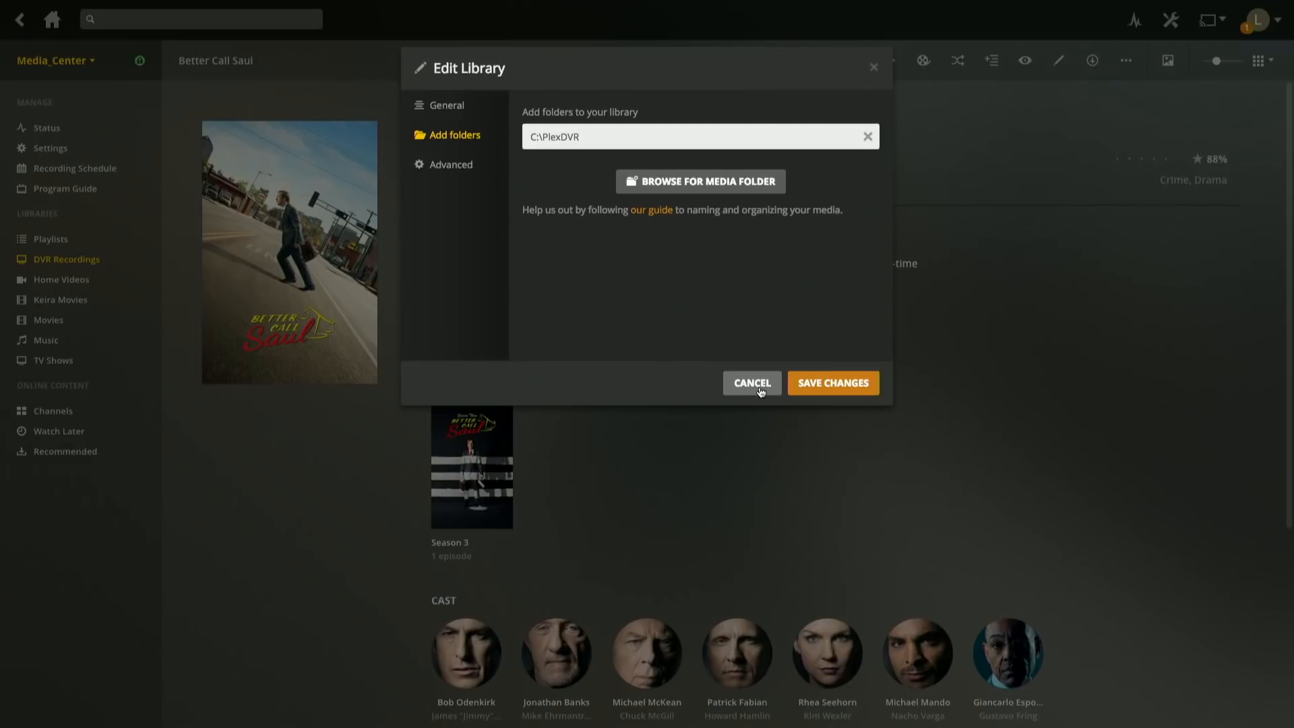
mouse_move(751, 353)
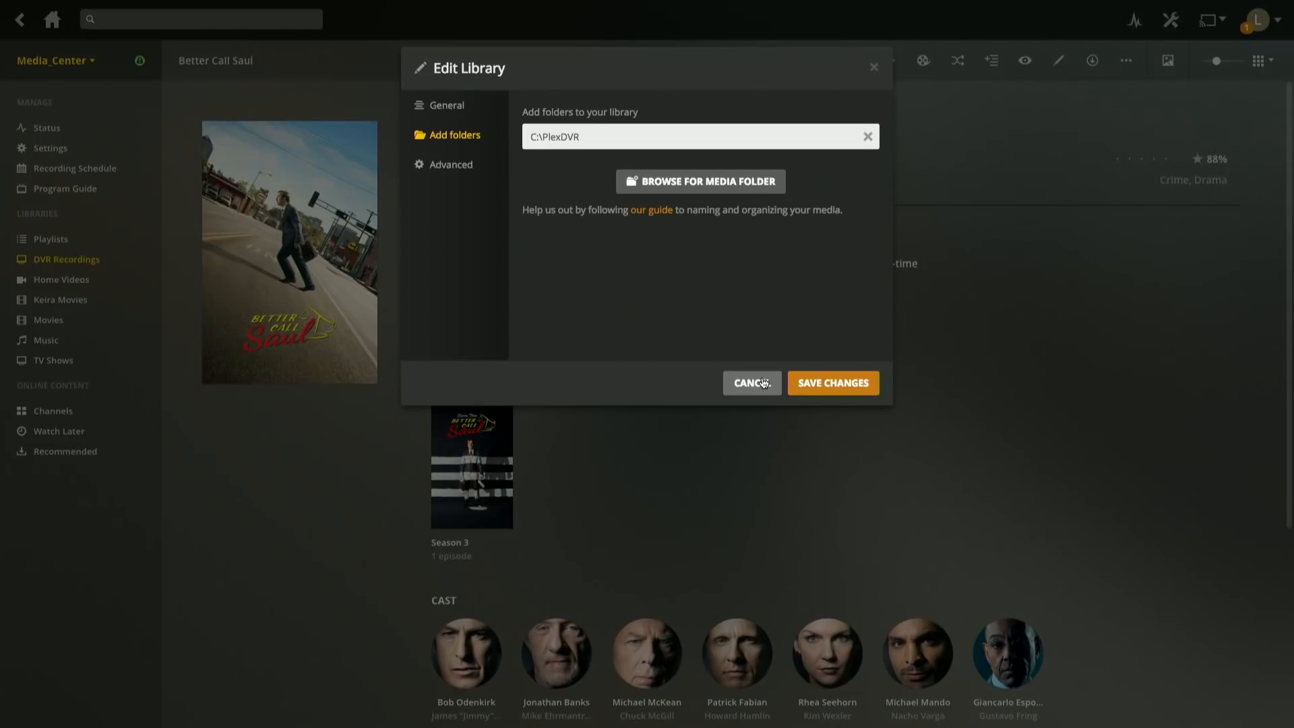
mouse_move(753, 383)
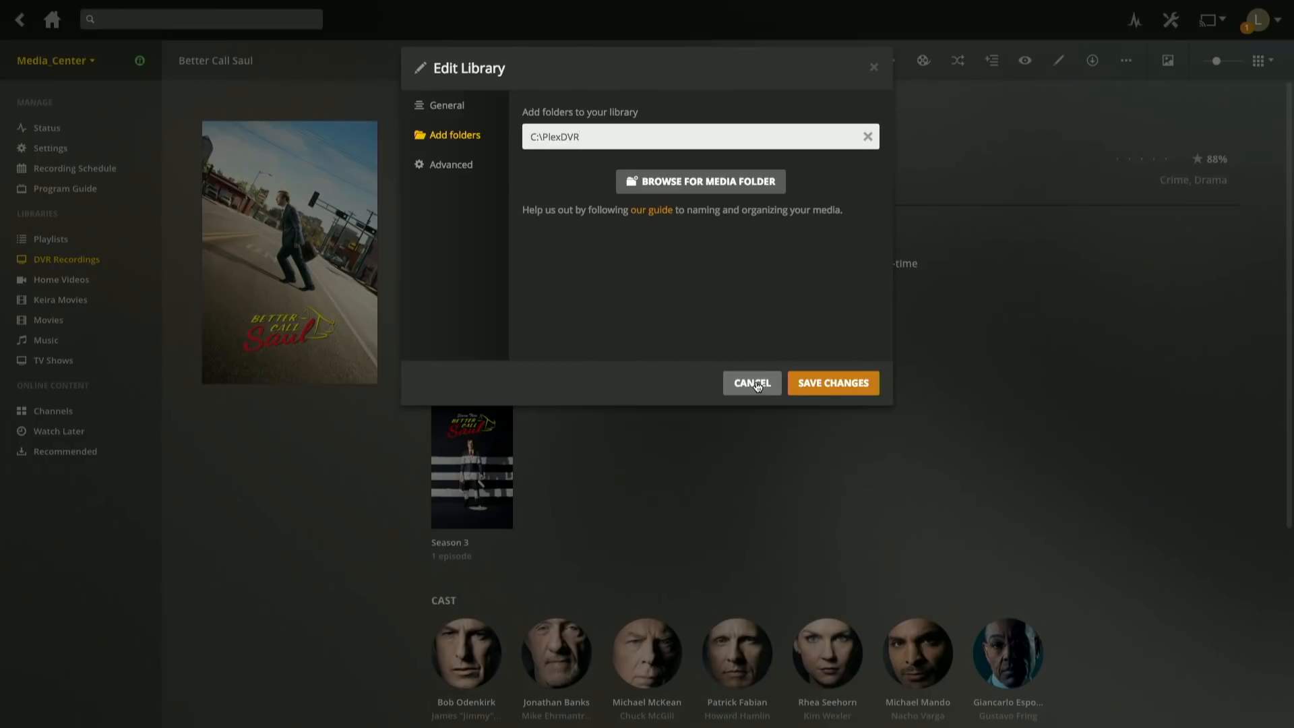
left_click(751, 382)
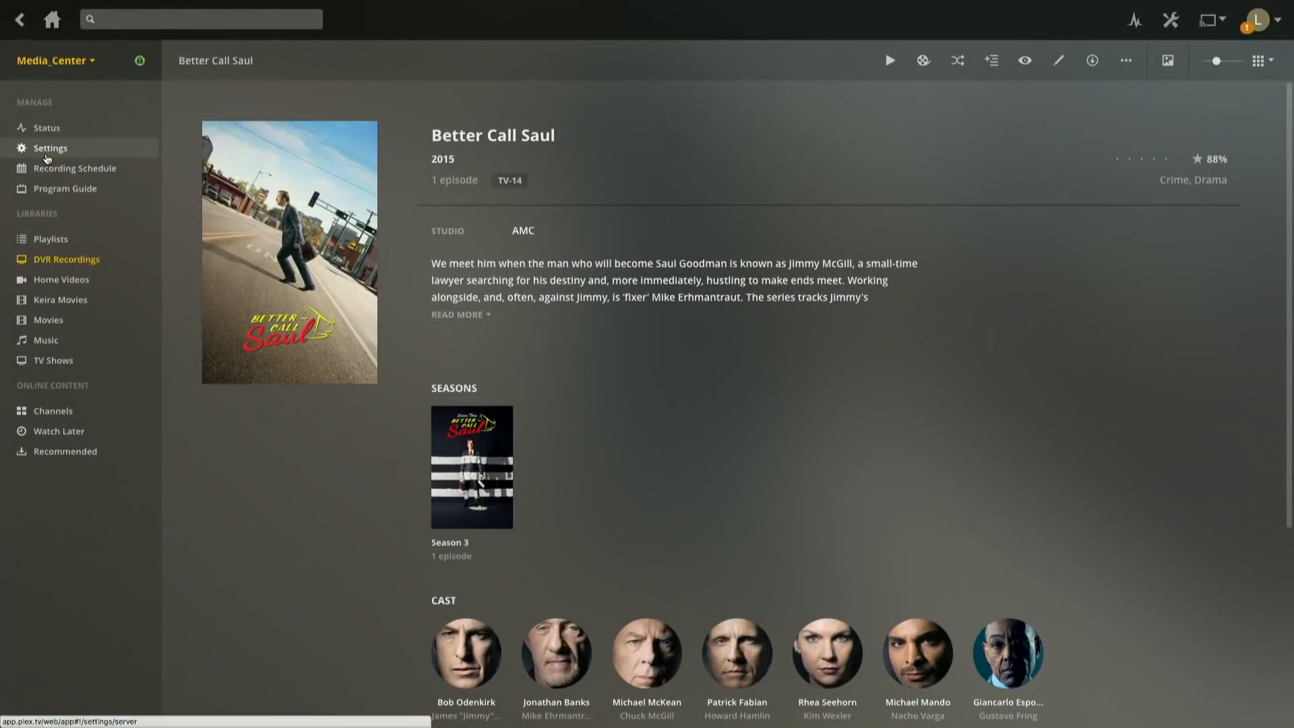
mouse_move(65, 188)
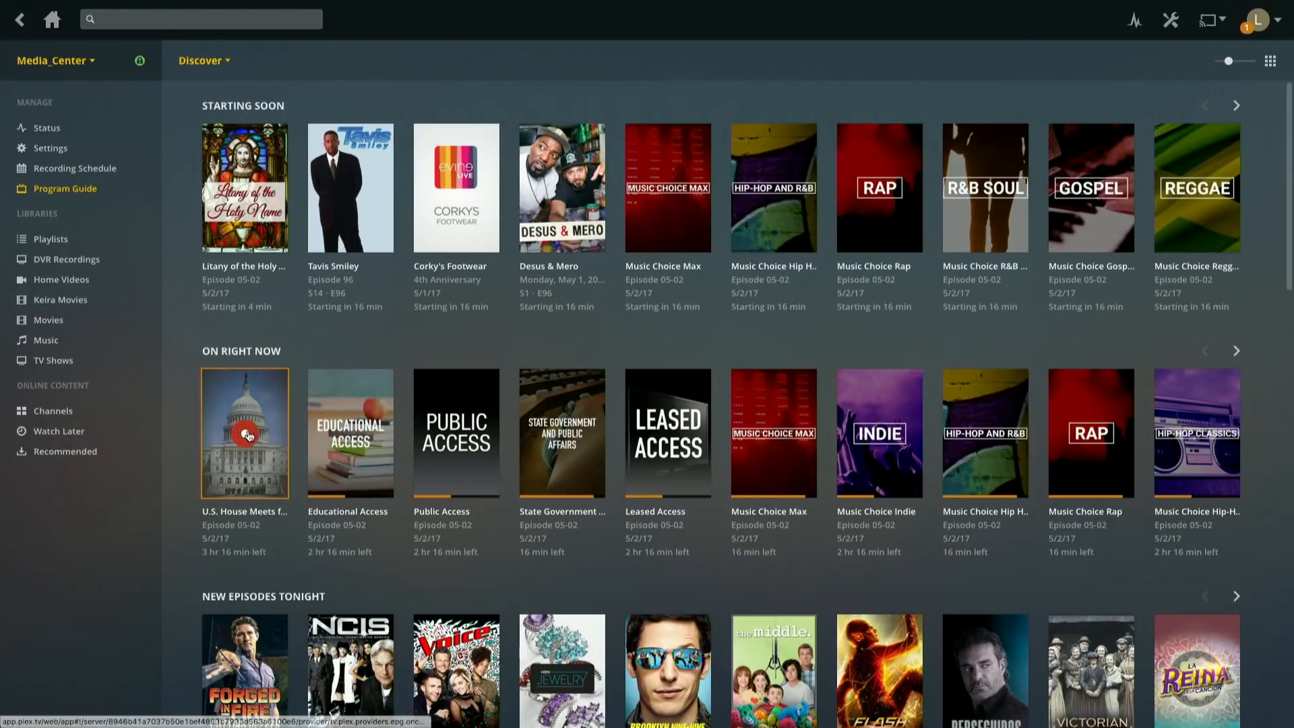
- Record only this U.S. House episode into DVR Recordings, then cancel Record Options
left_click(244, 432)
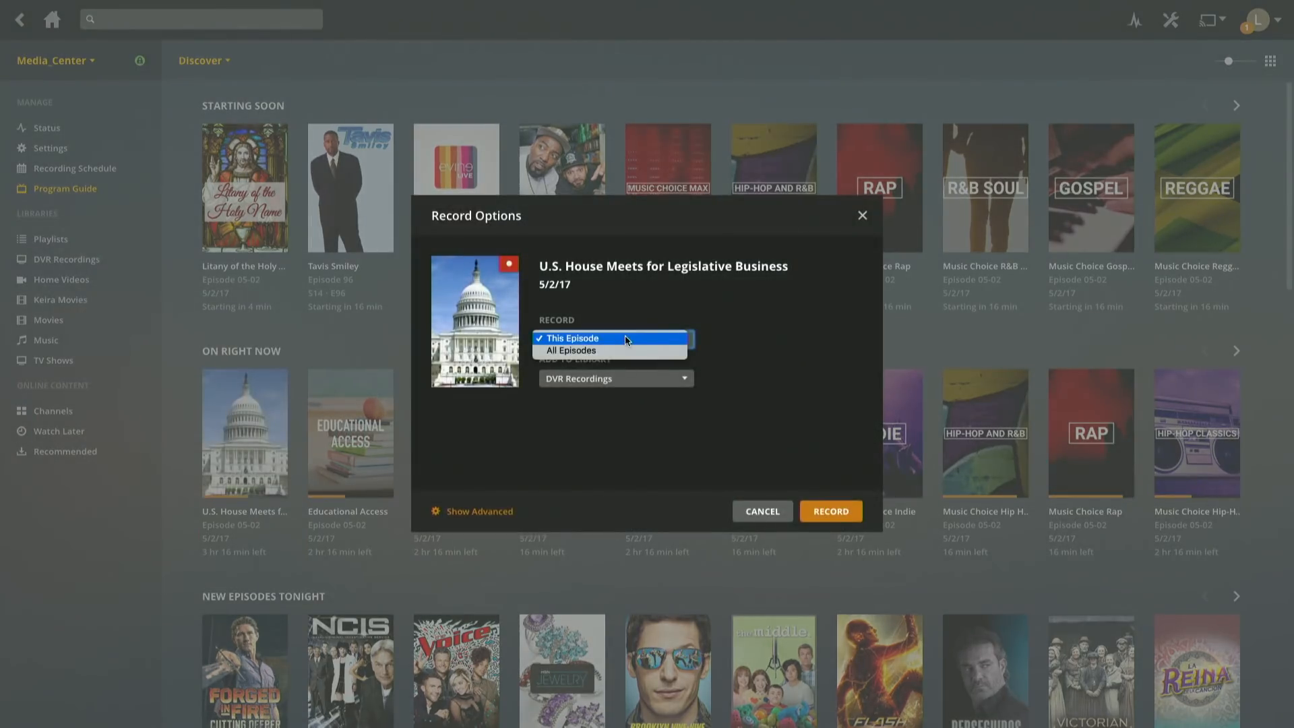
left_click(571, 339)
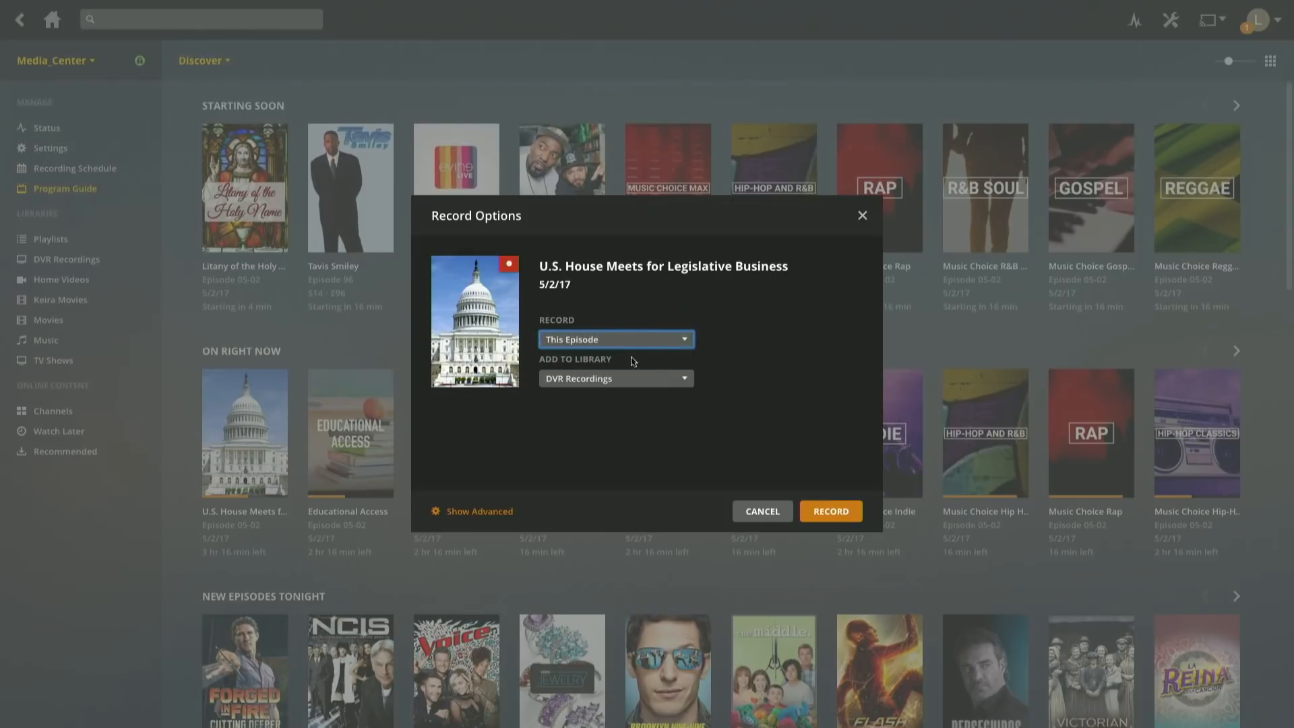
left_click(615, 378)
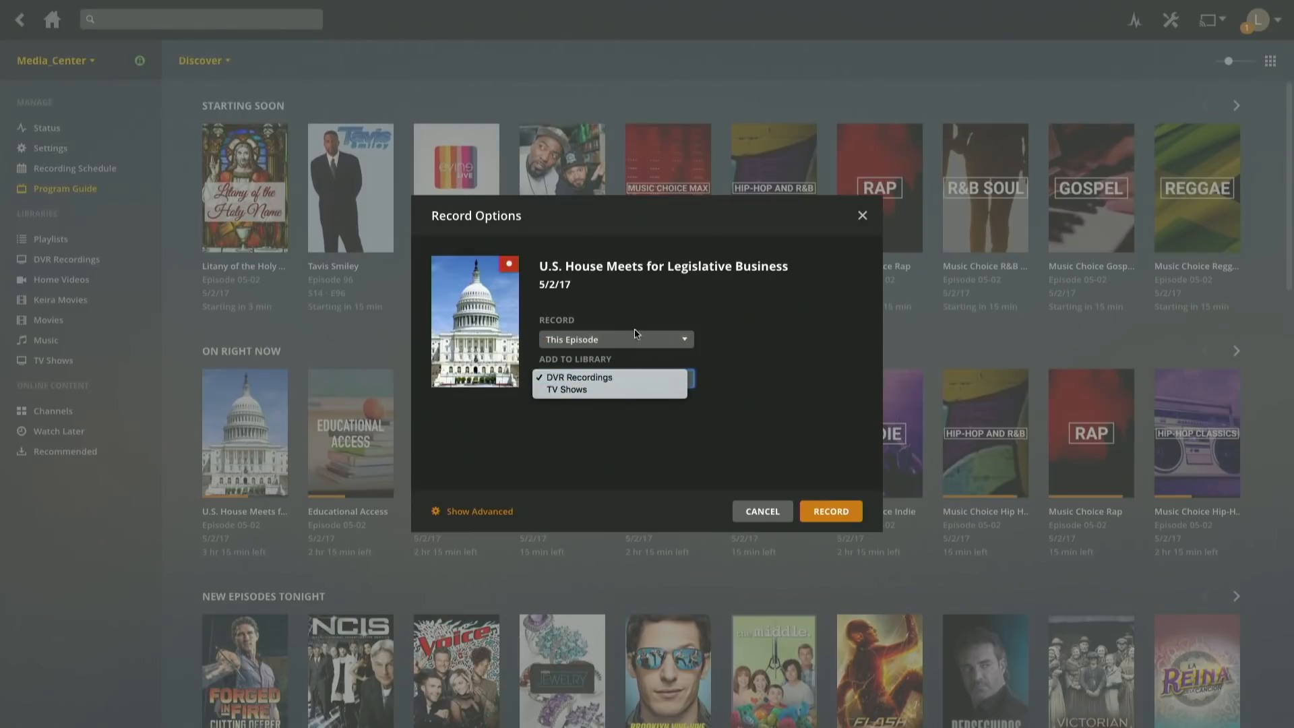
mouse_move(639, 425)
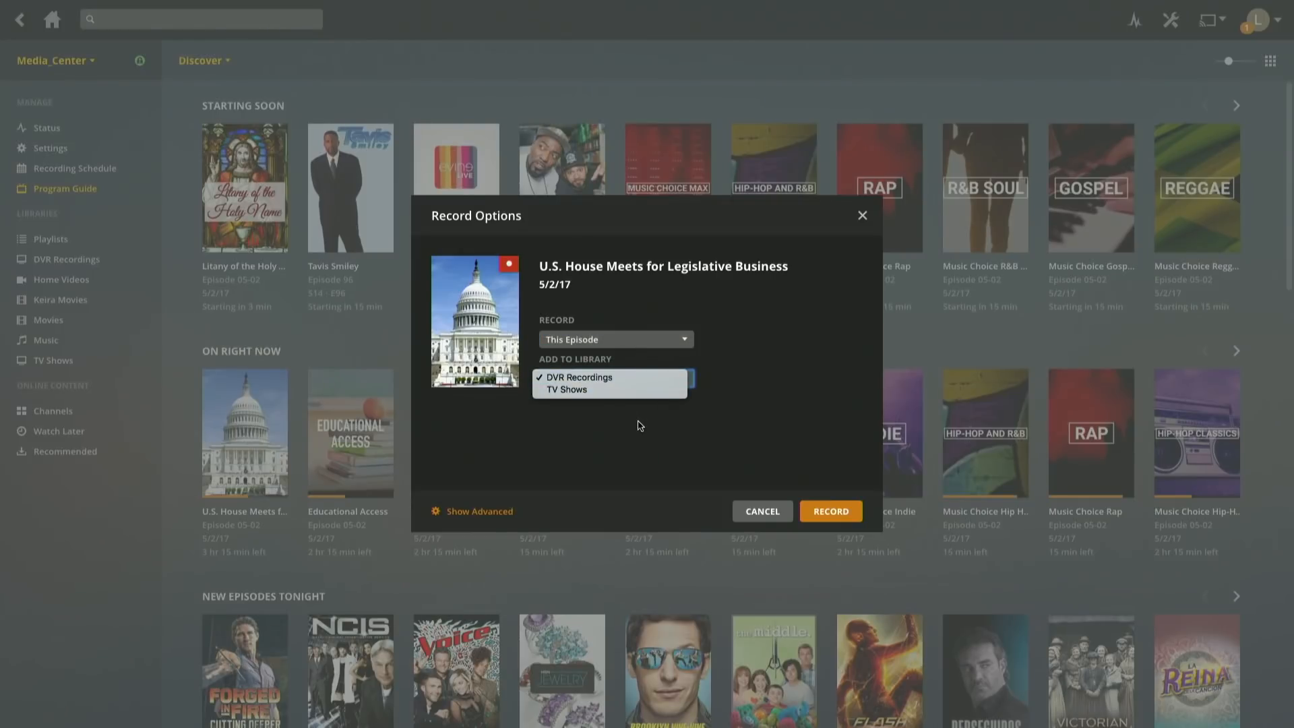
mouse_move(611, 380)
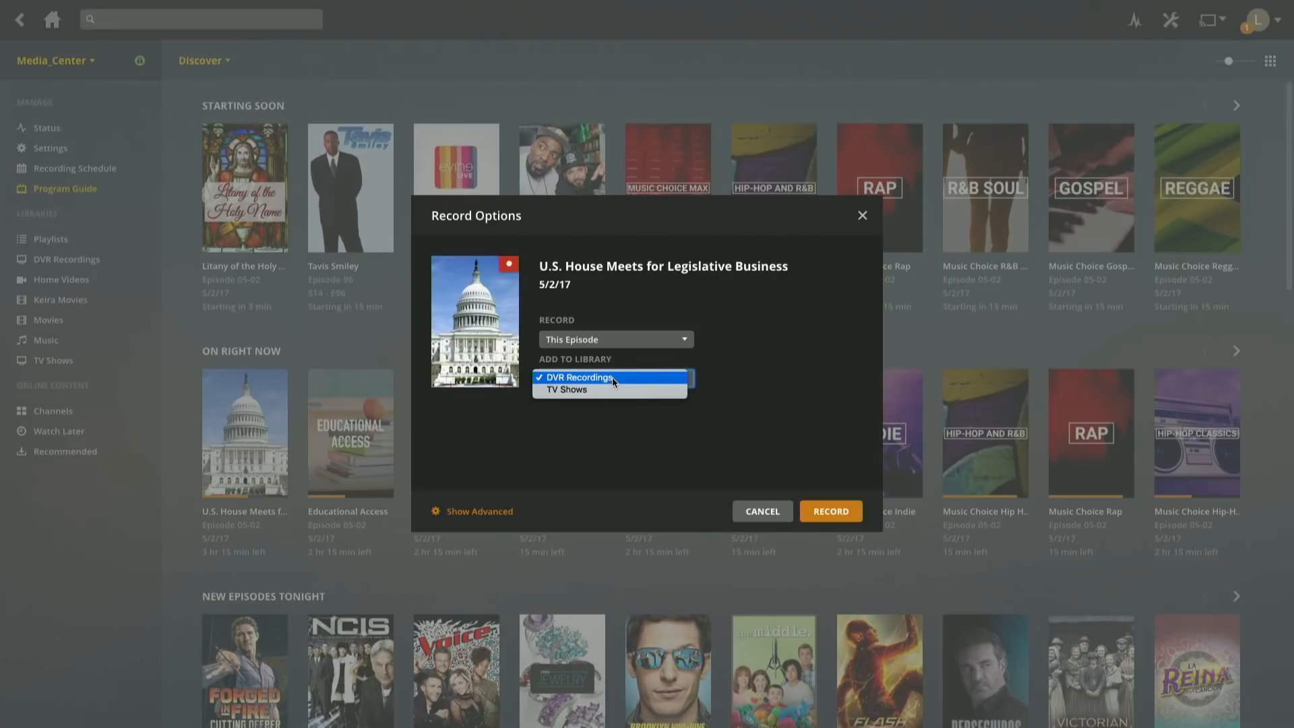
mouse_move(569, 389)
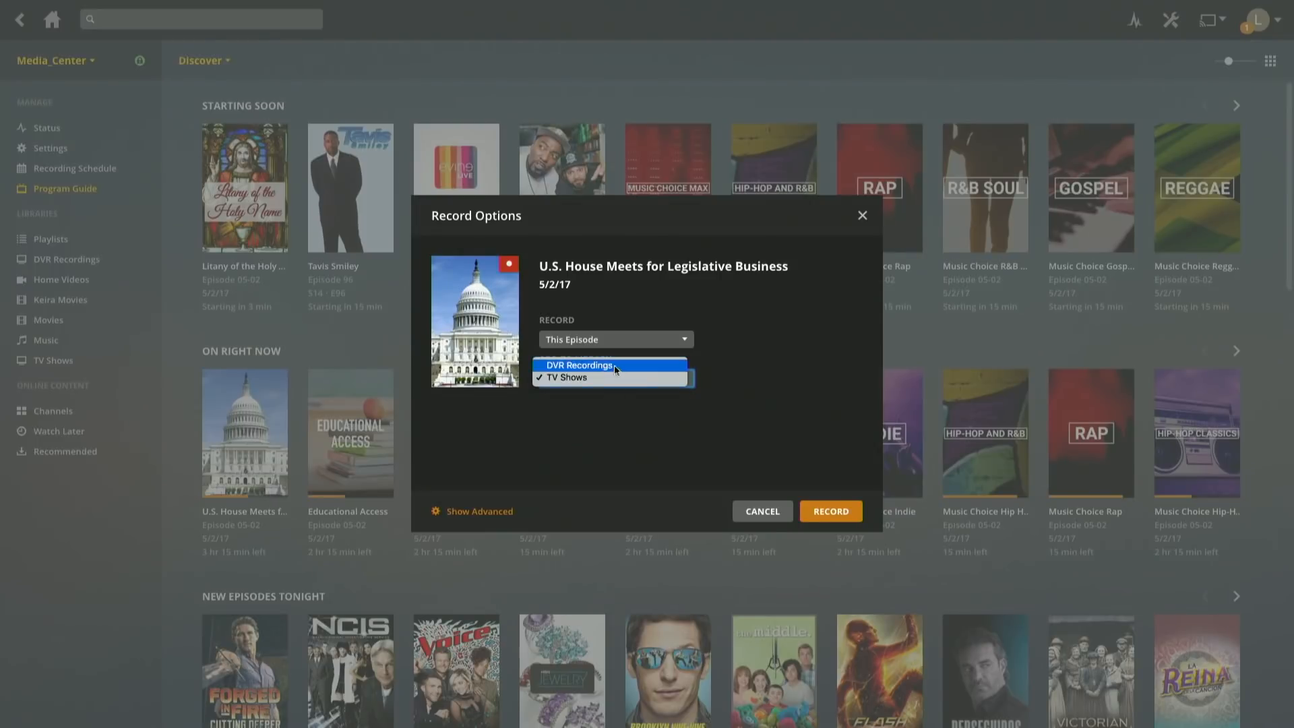
left_click(580, 365)
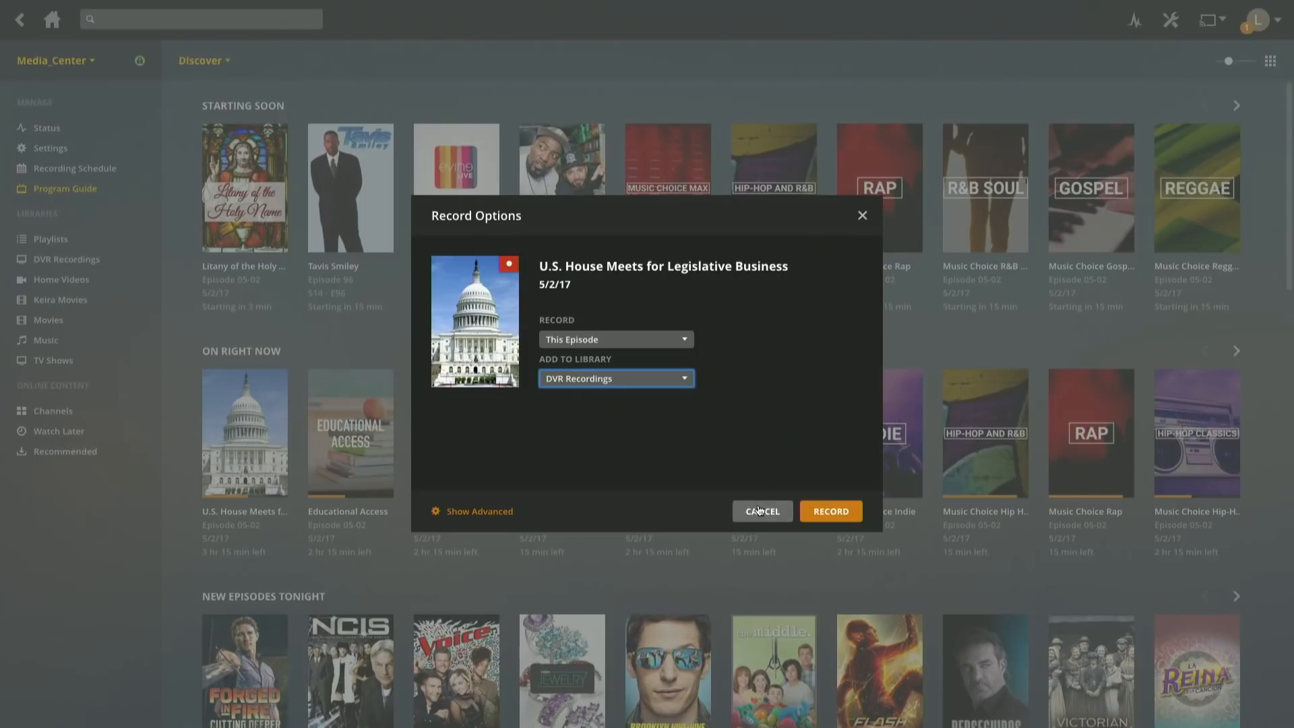
mouse_move(625, 443)
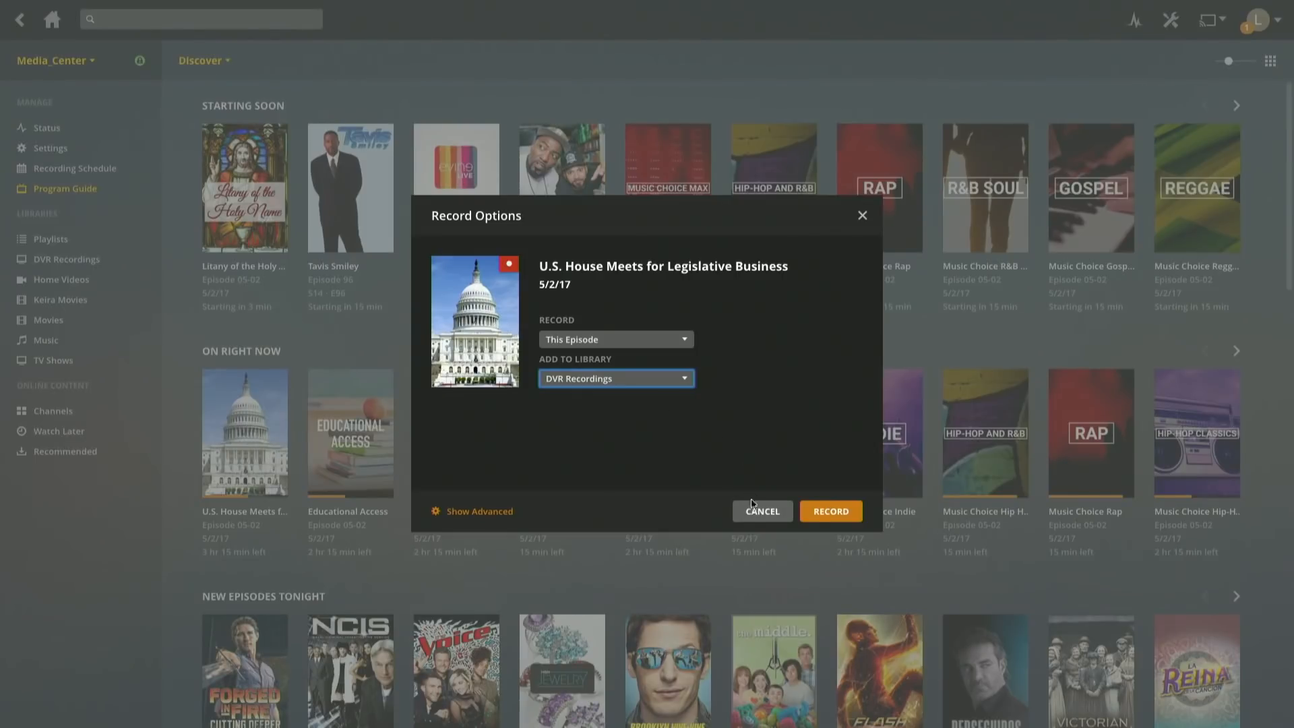
left_click(761, 511)
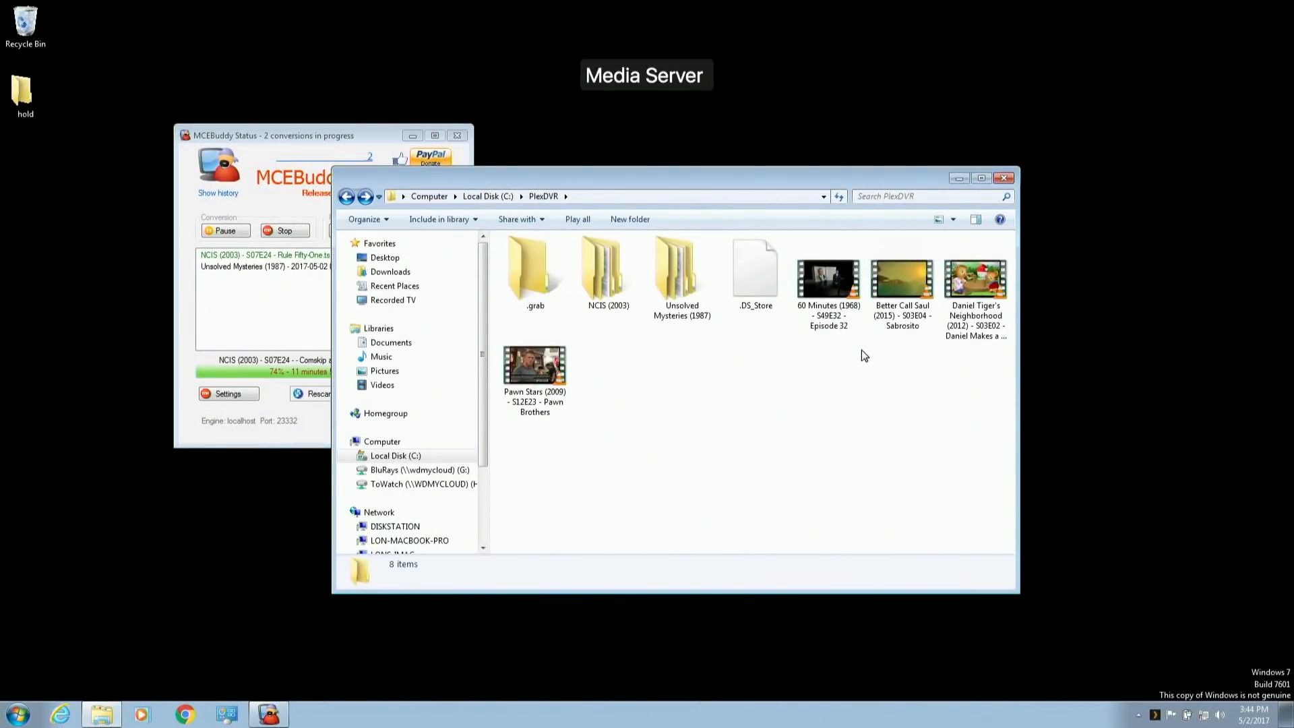
mouse_move(608, 273)
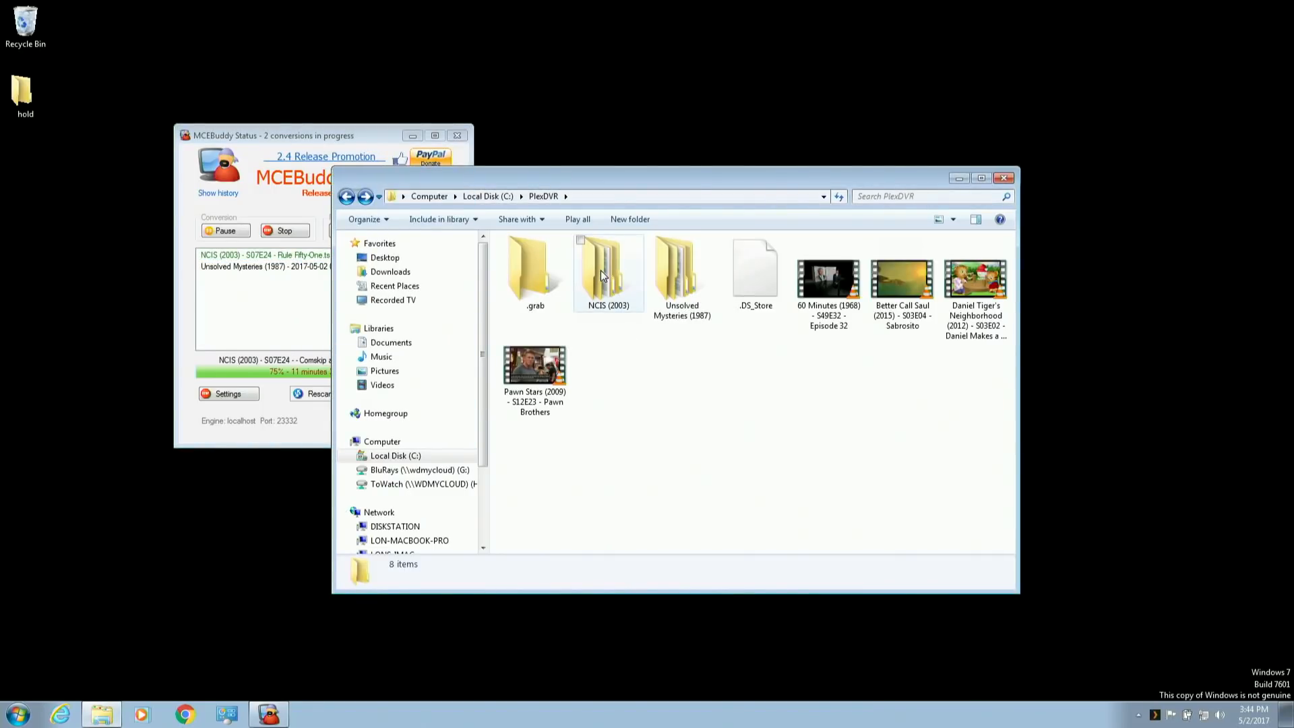
- Open the NCIS (2003) folder in C:\PlexDVR to reveal Season 07
double_click(608, 268)
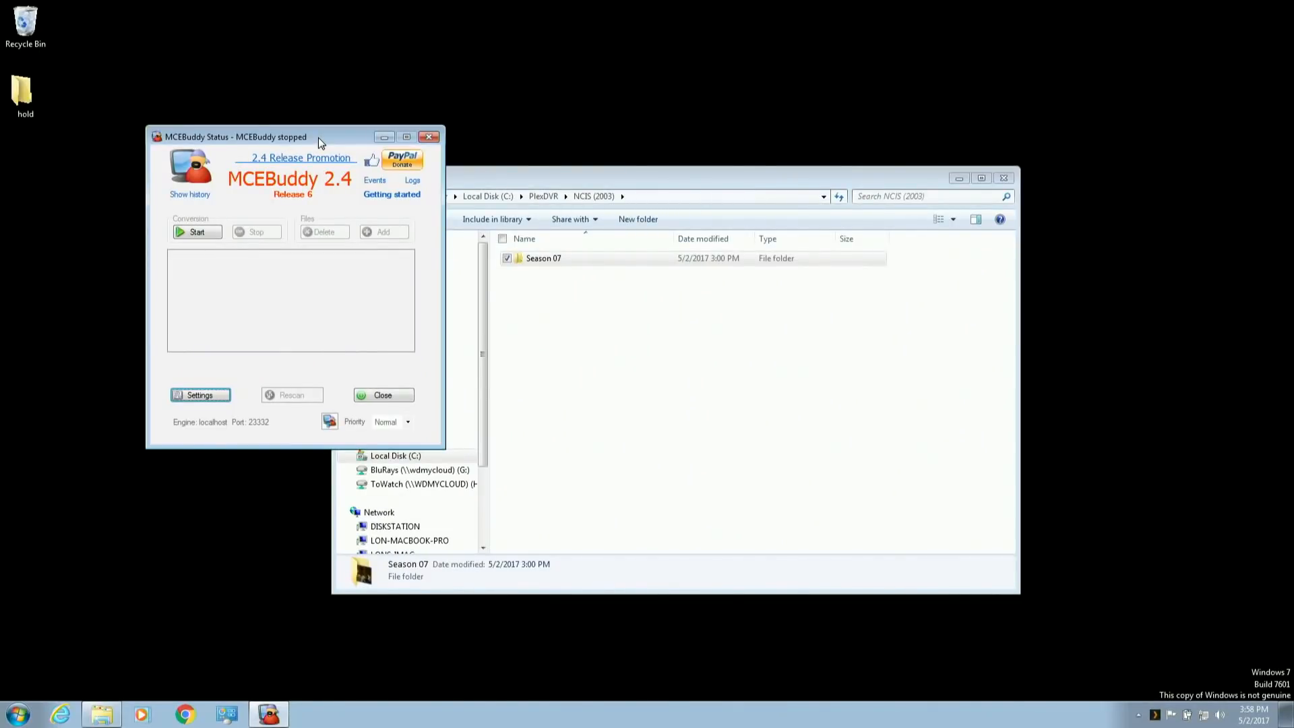
mouse_move(299, 157)
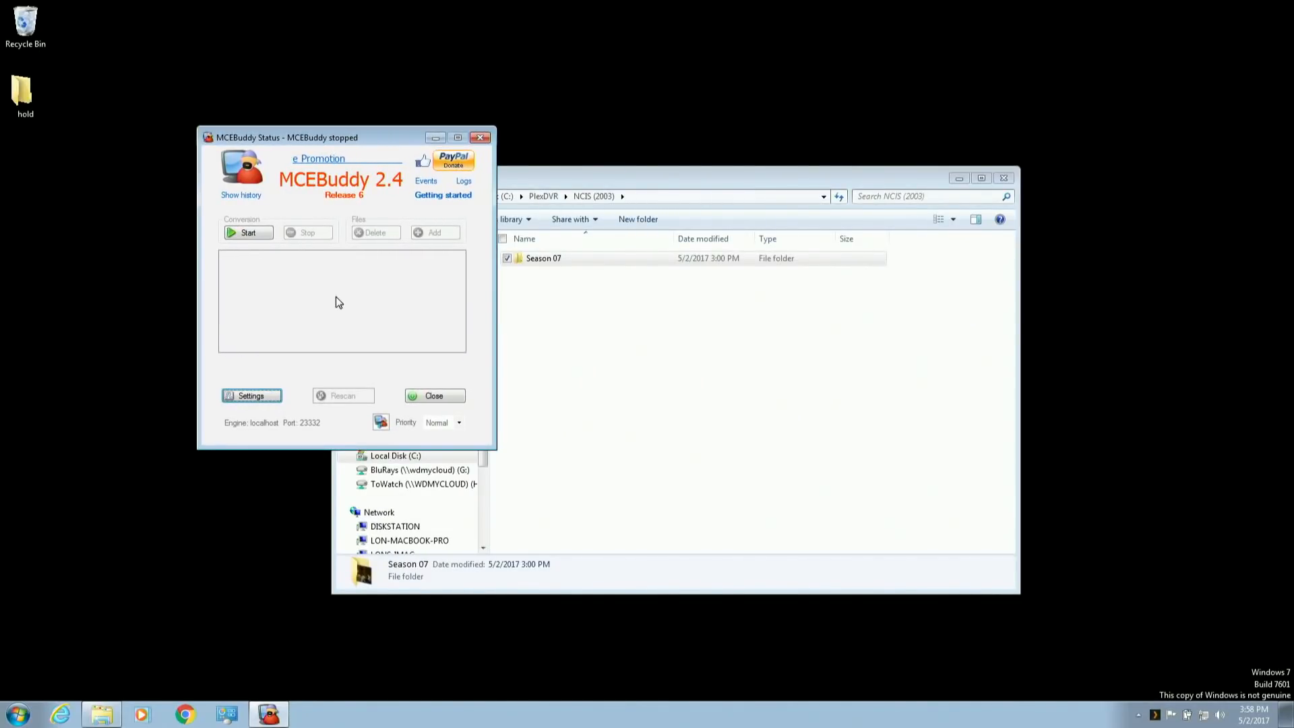
mouse_move(304, 368)
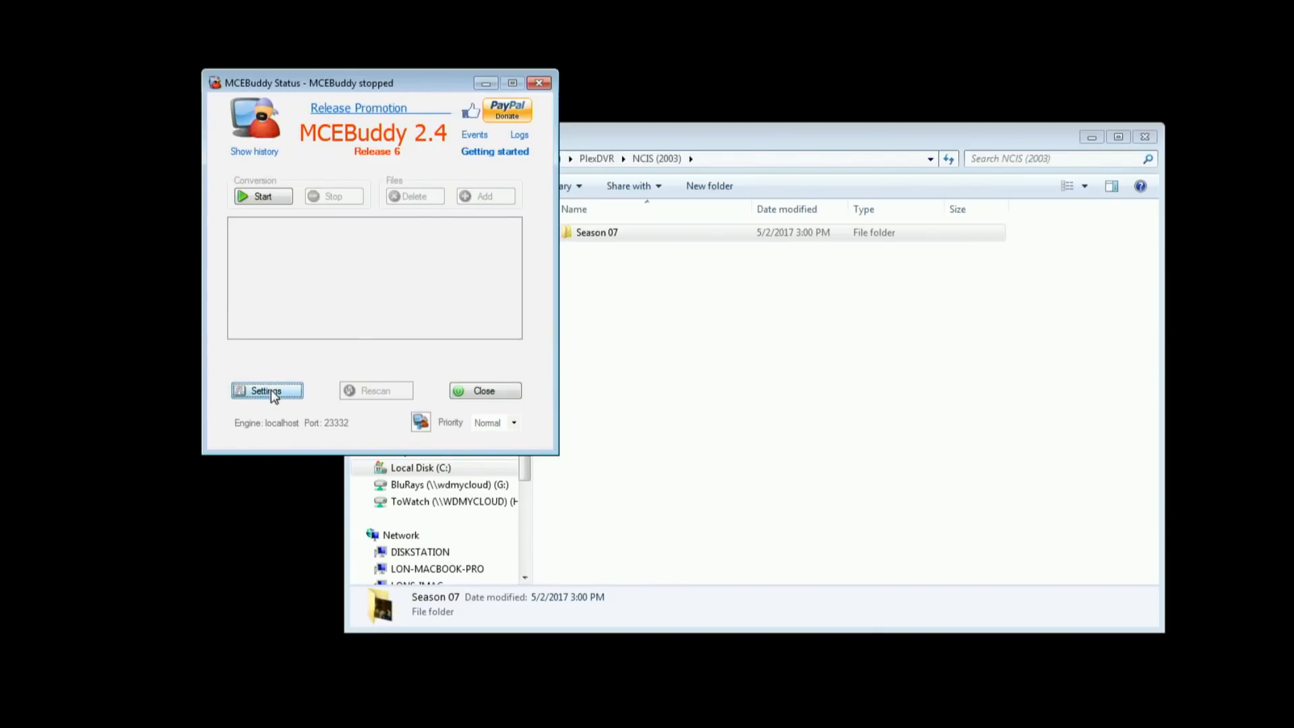
- Open MCEBuddy Settings and select the Windows Default monitor location
left_click(265, 390)
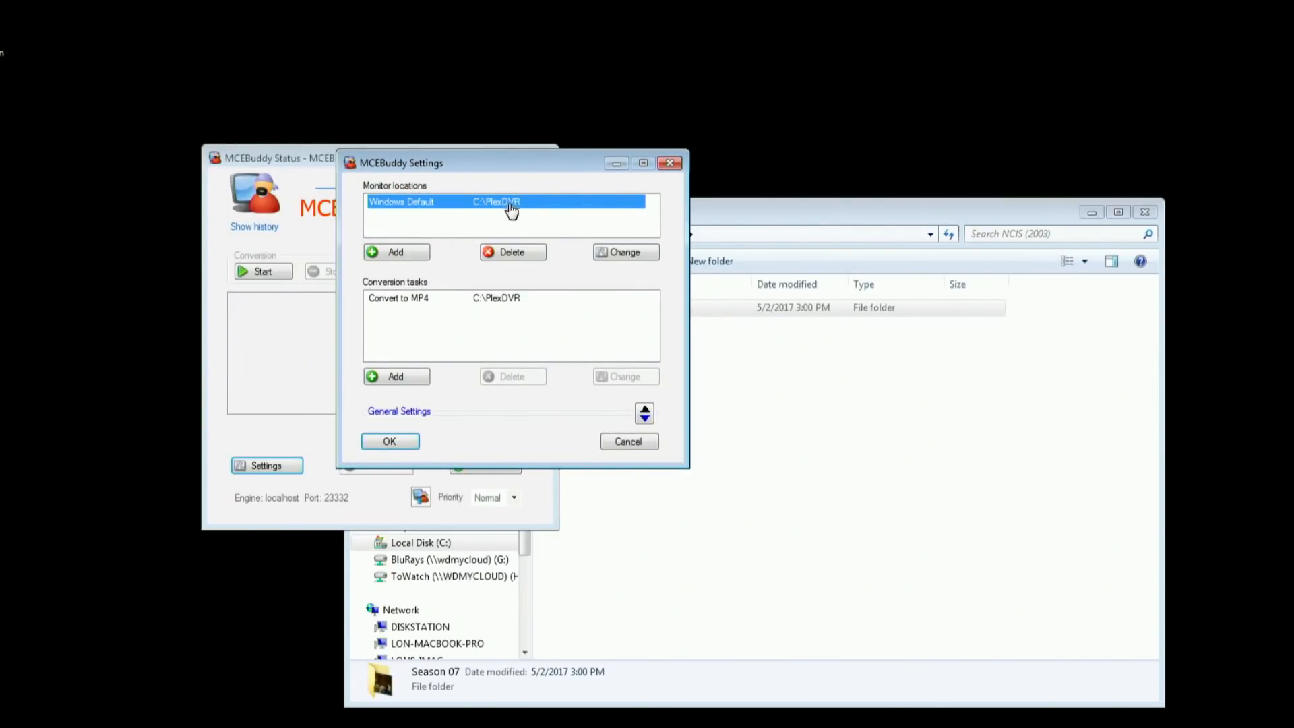
mouse_move(528, 217)
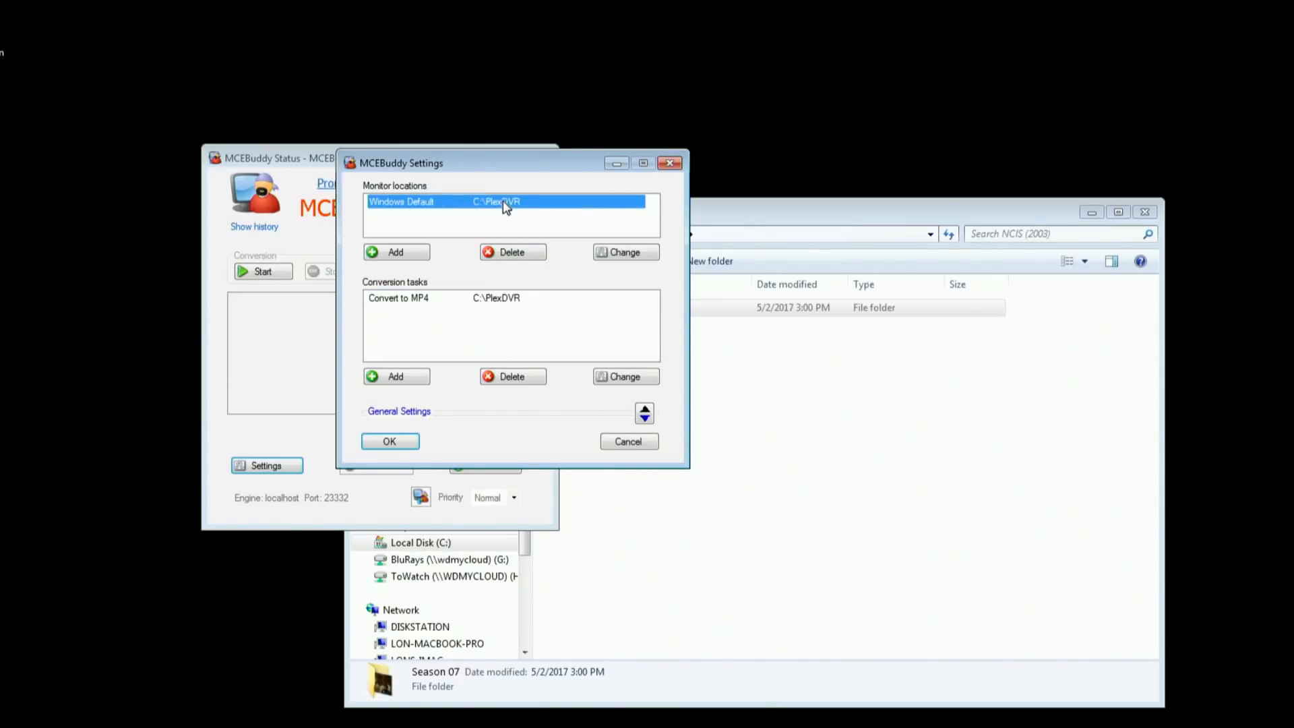
mouse_move(621, 290)
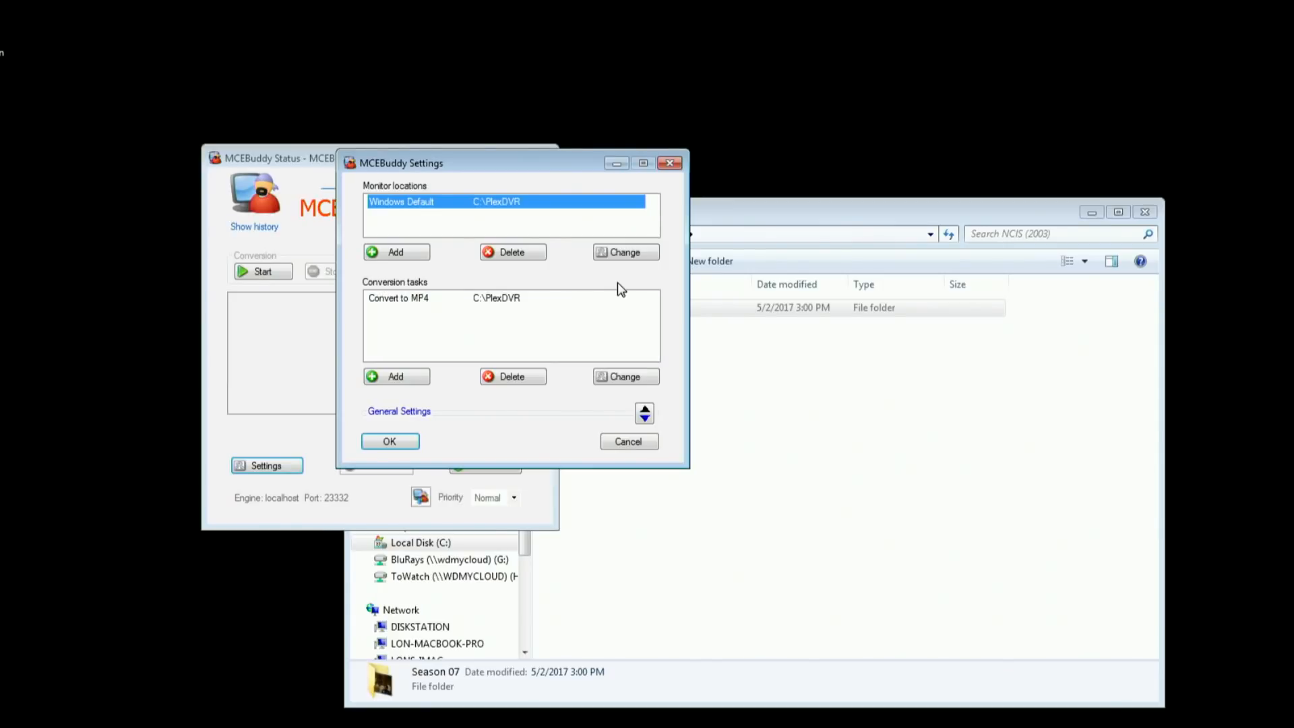
mouse_move(562, 212)
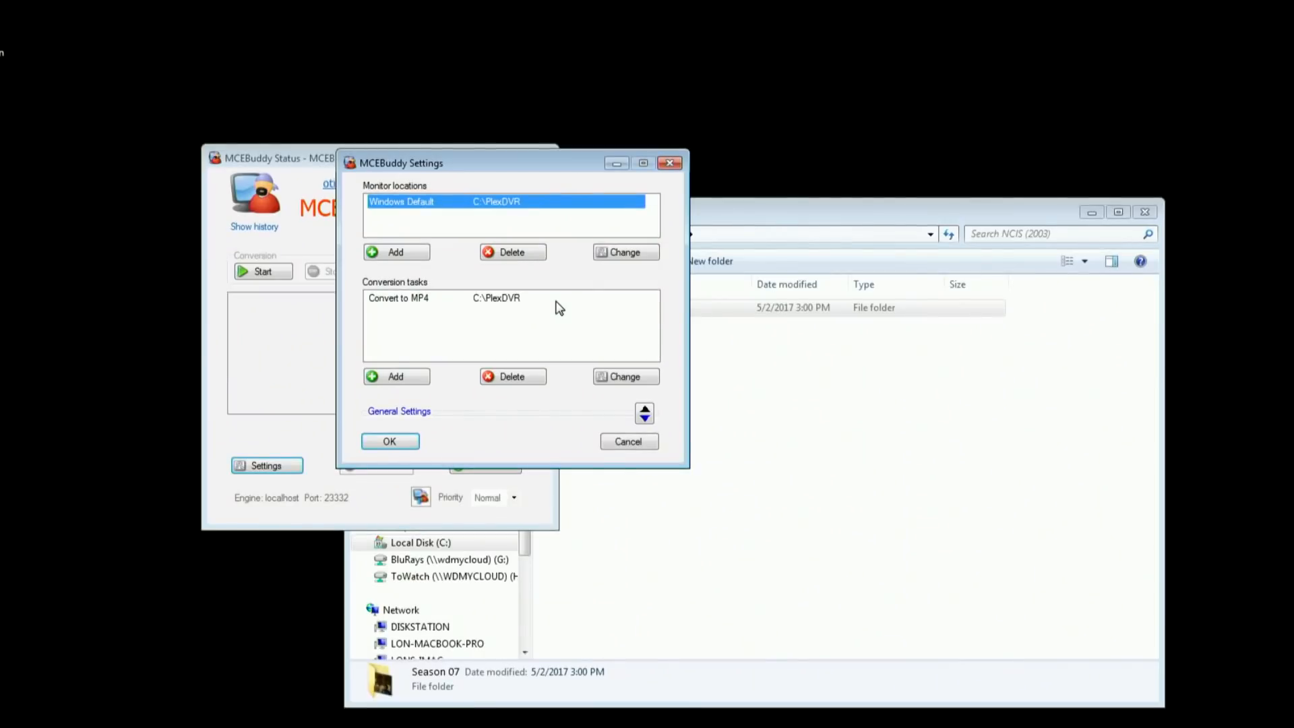
mouse_move(538, 343)
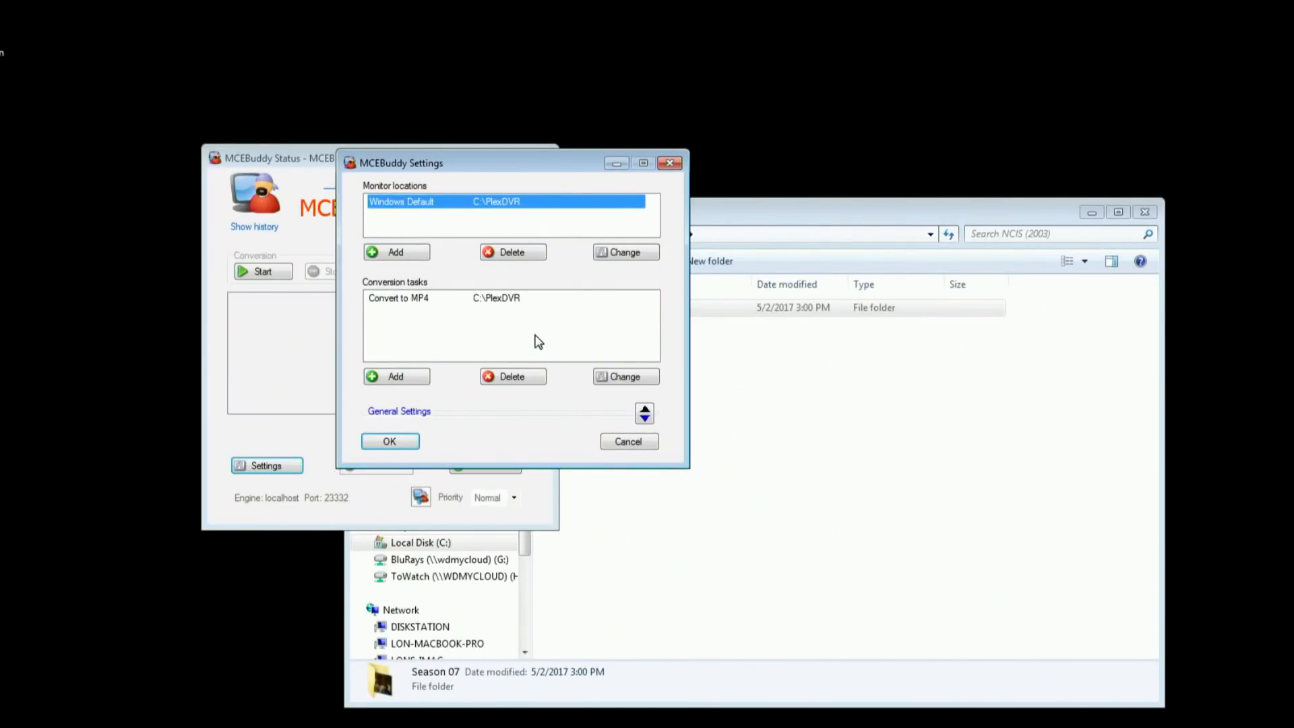
left_click(529, 330)
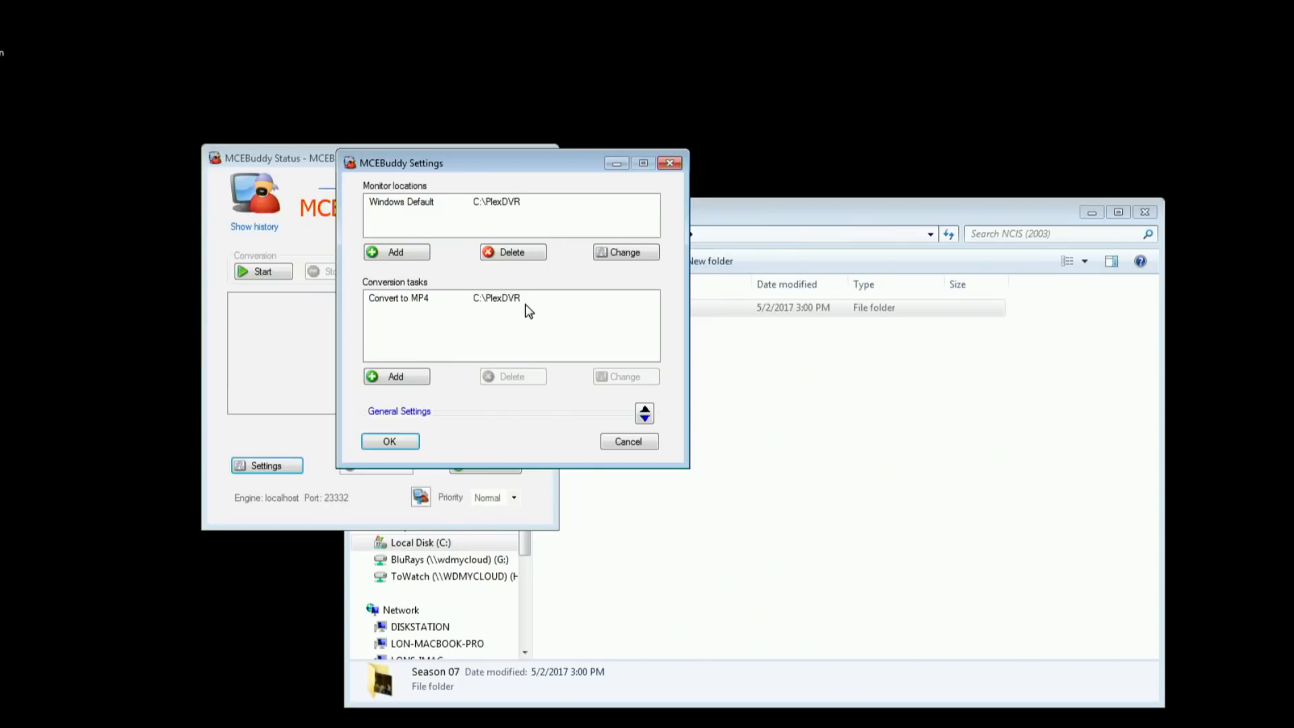
left_click(495, 202)
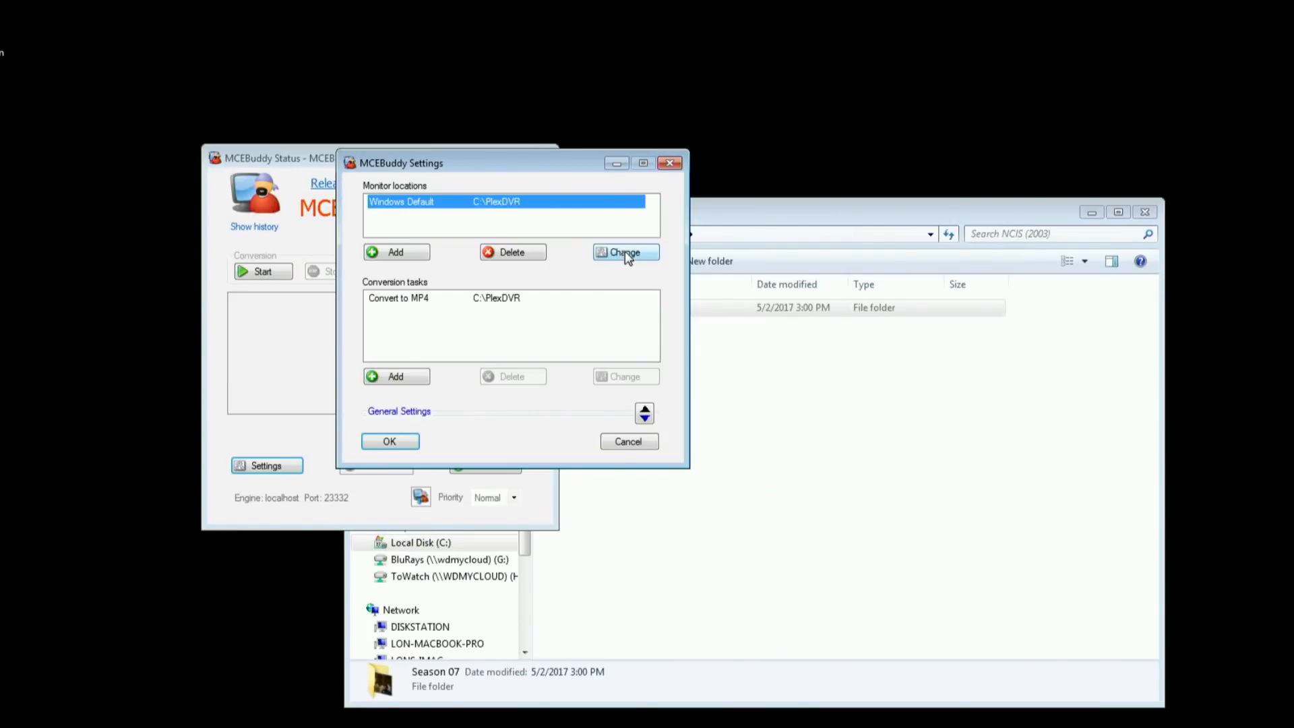
- Open the Monitor Location editor for Windows Default (C:\PlexDVR, subdirectories included)
left_click(625, 251)
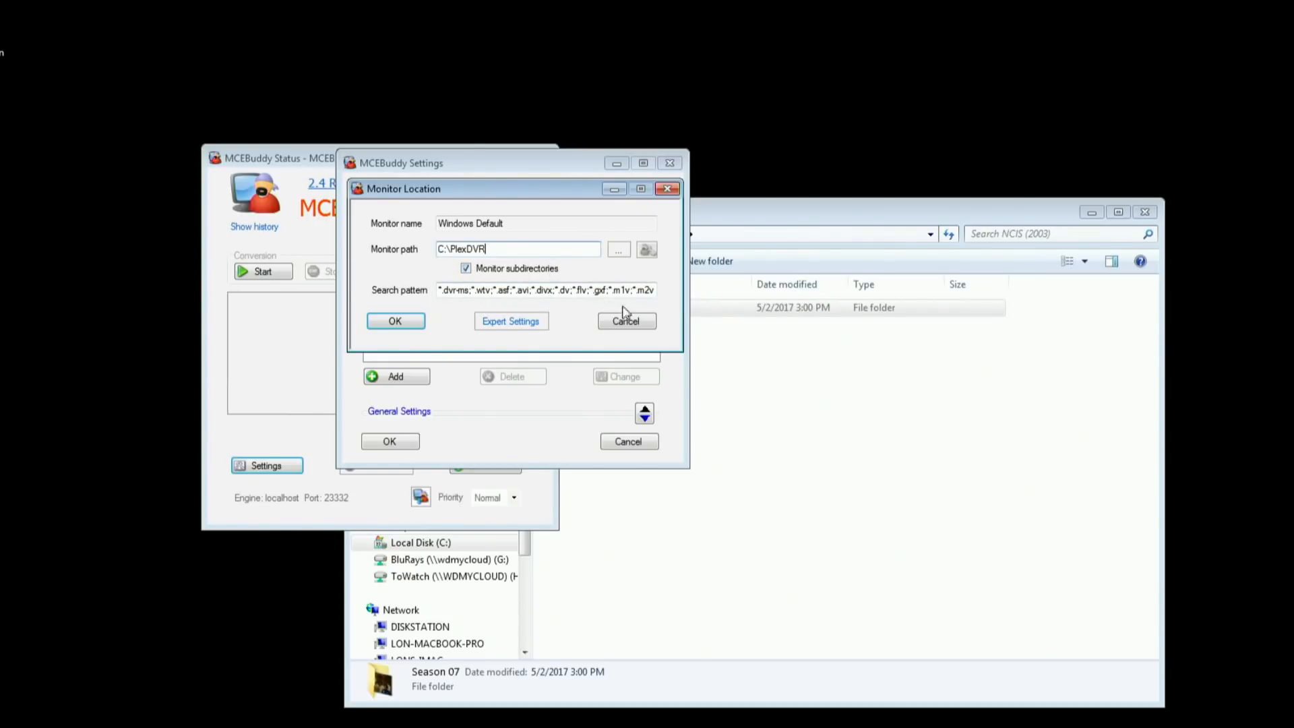
mouse_move(510, 321)
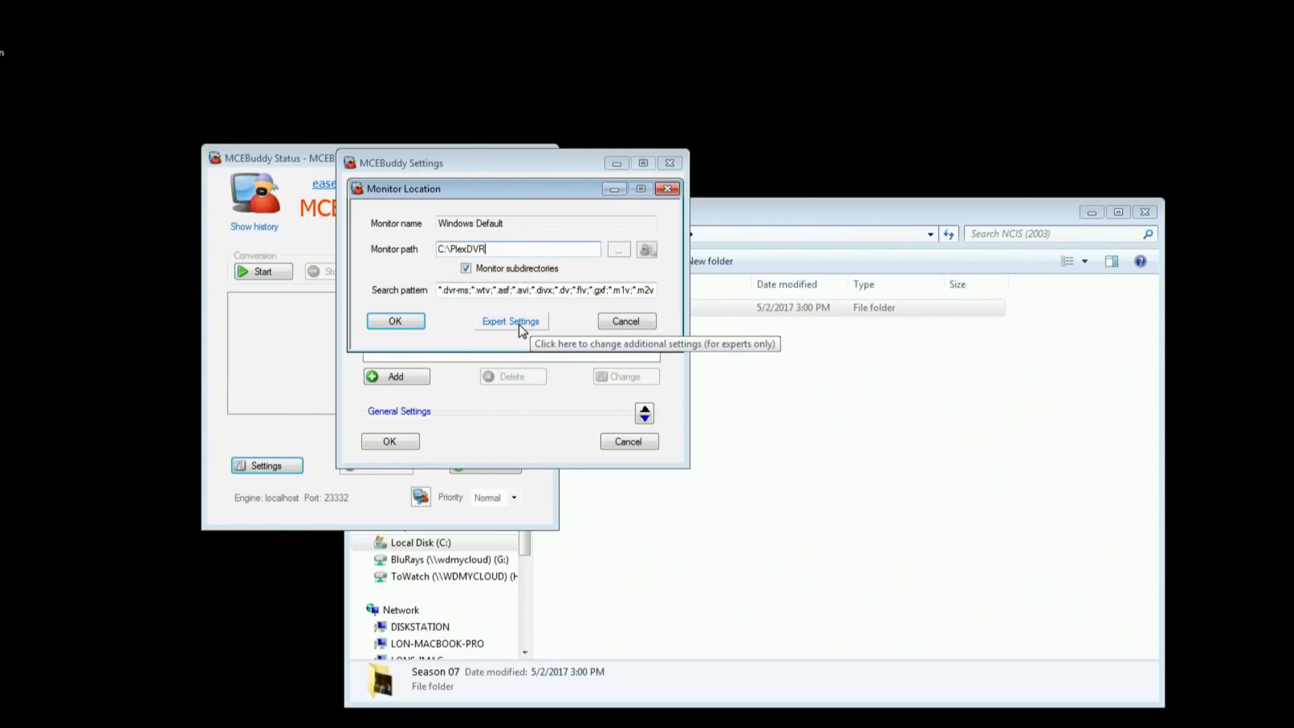
- In Expert Settings, enable Delete original file and keep a 1 Minute minimum age
left_click(511, 321)
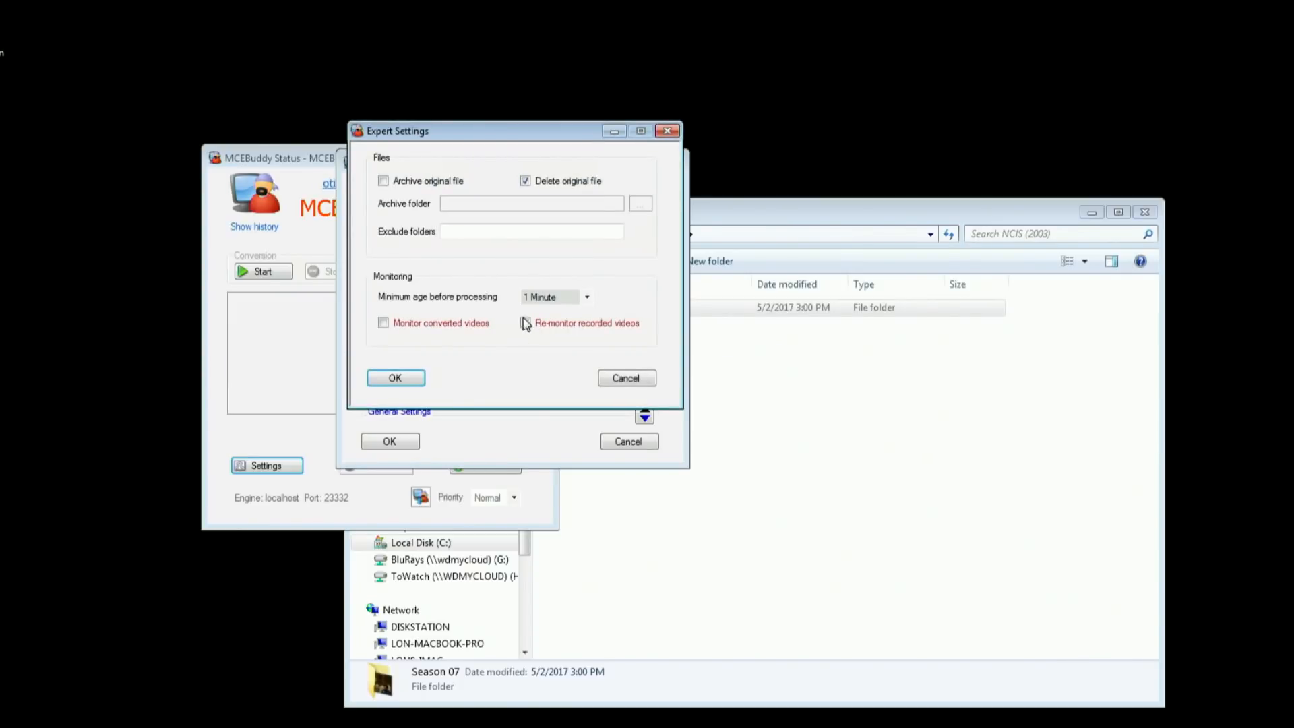
mouse_move(525, 181)
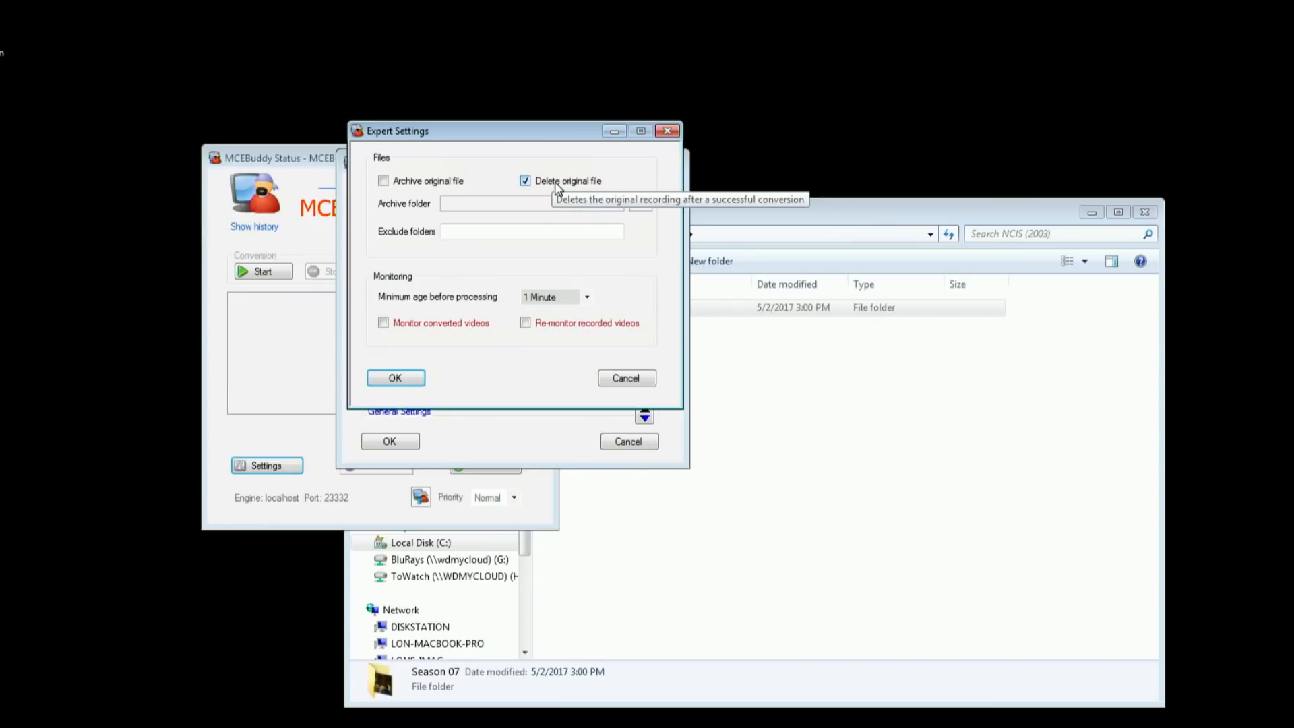
mouse_move(491, 188)
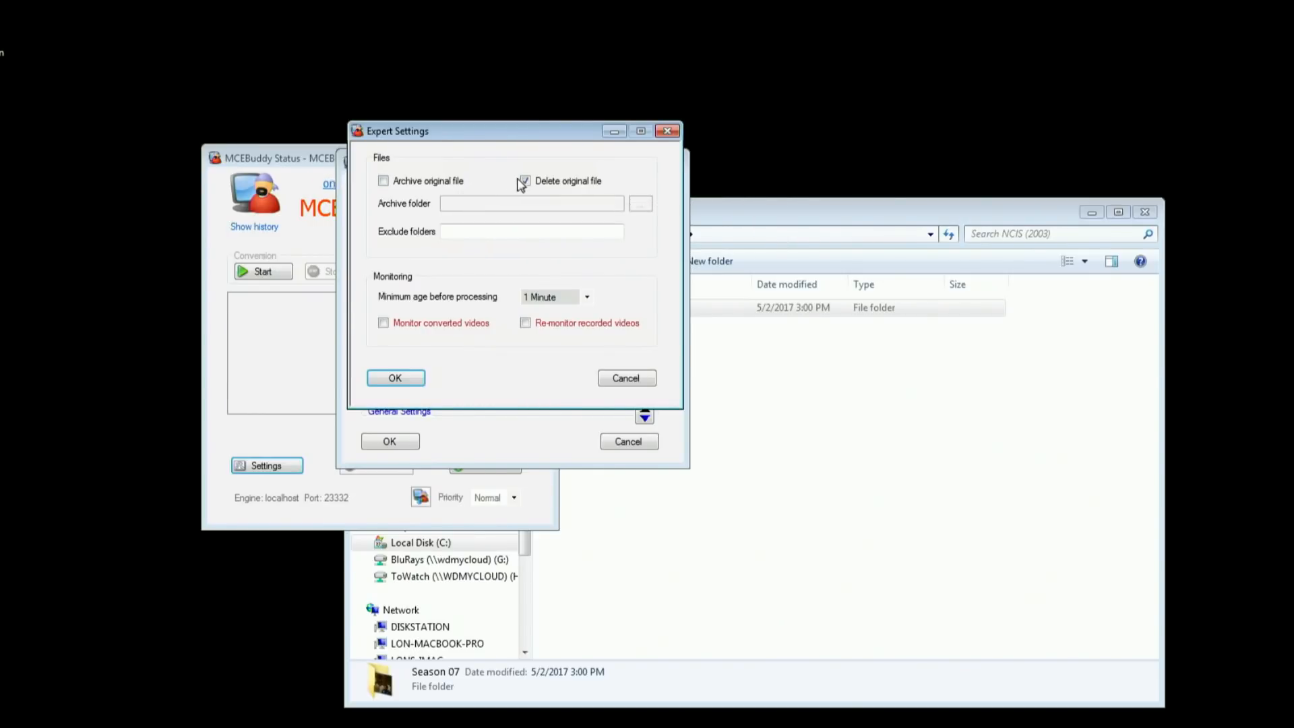
left_click(526, 180)
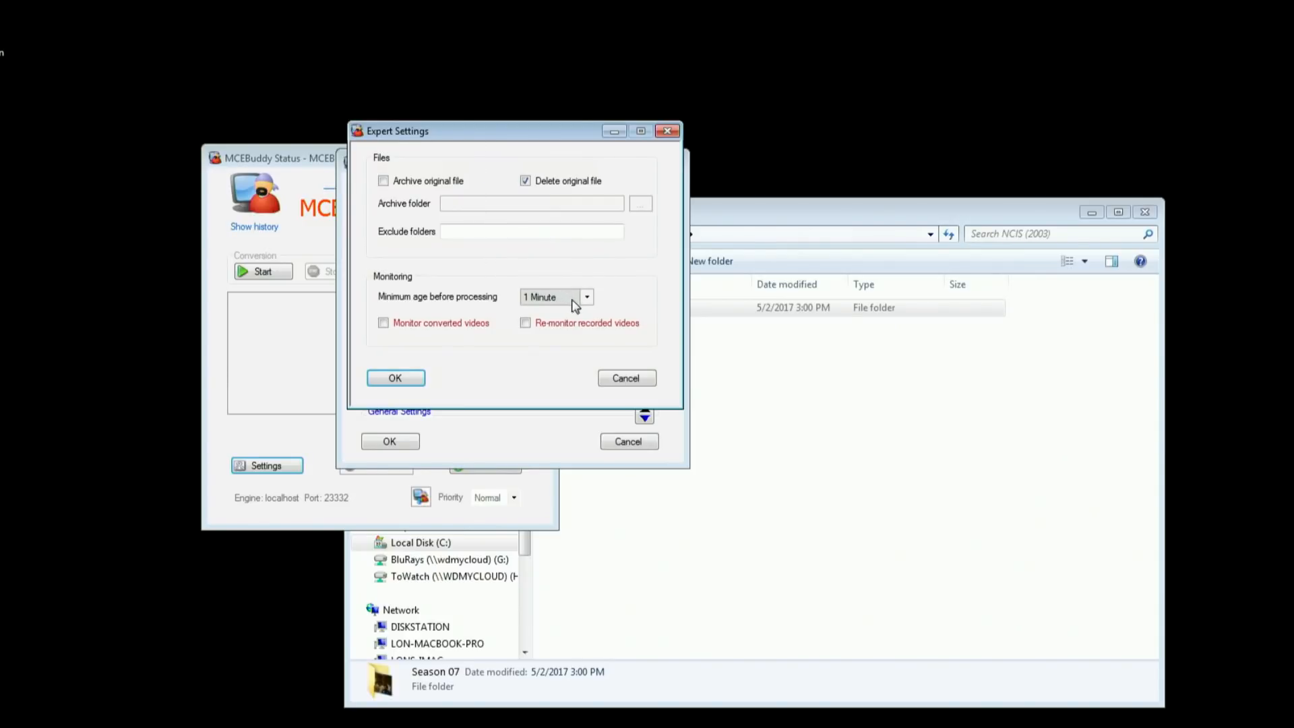
left_click(586, 296)
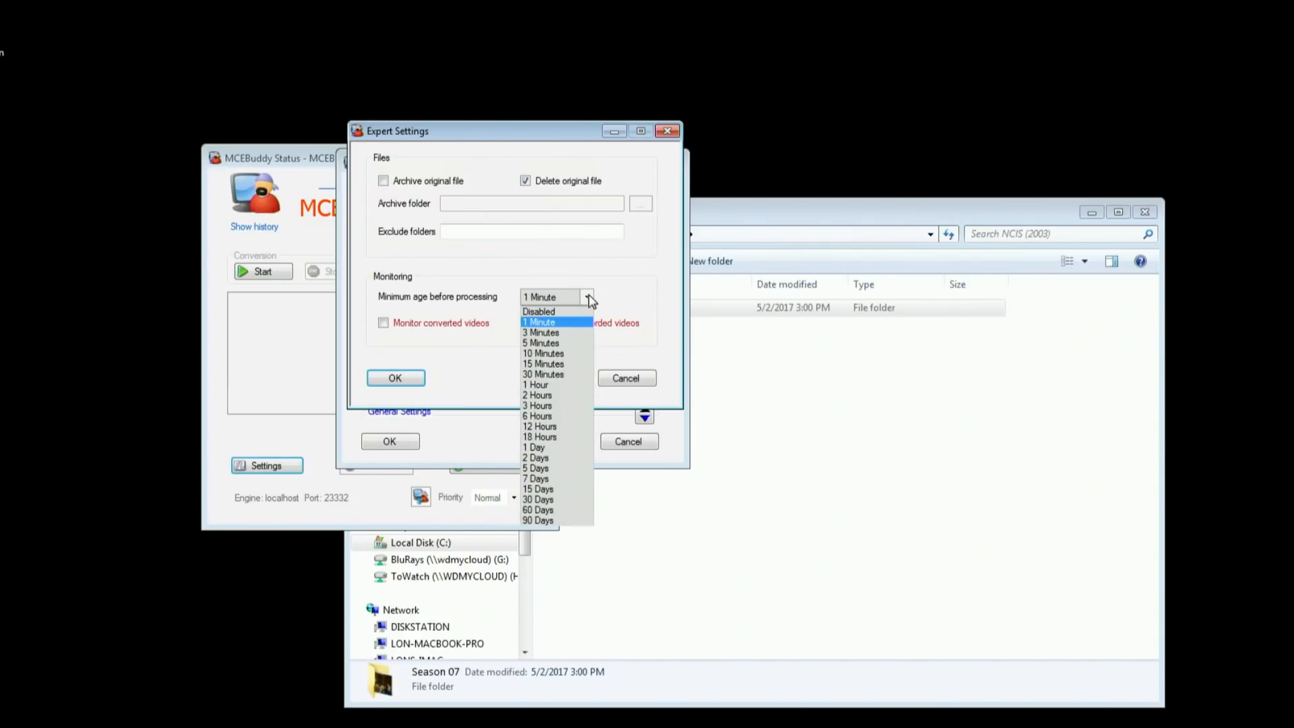
left_click(549, 321)
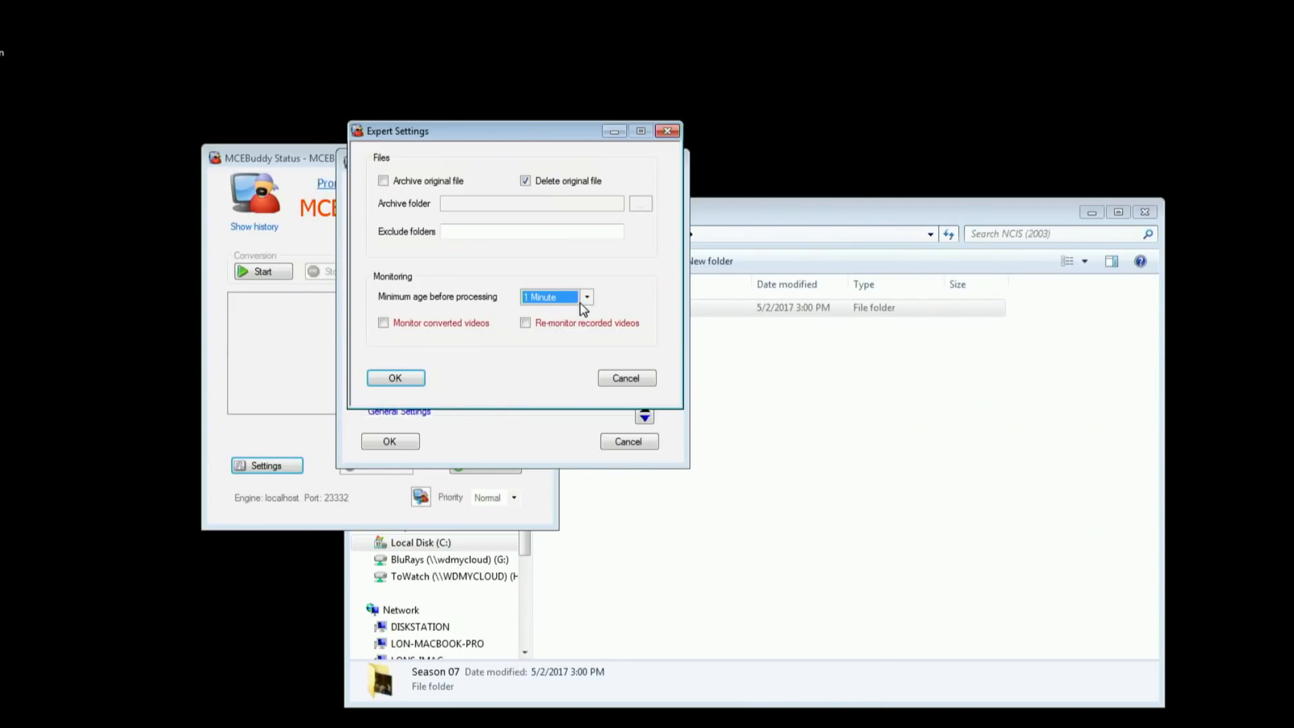
left_click(586, 297)
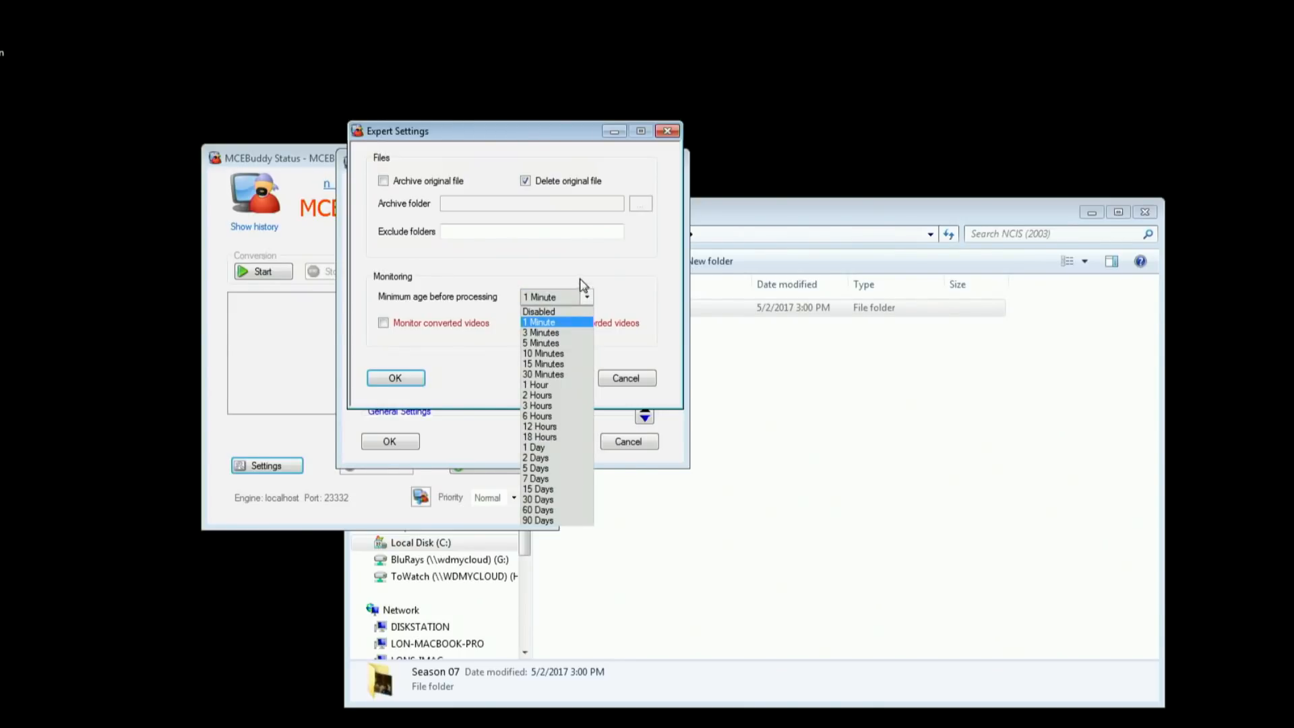
left_click(541, 321)
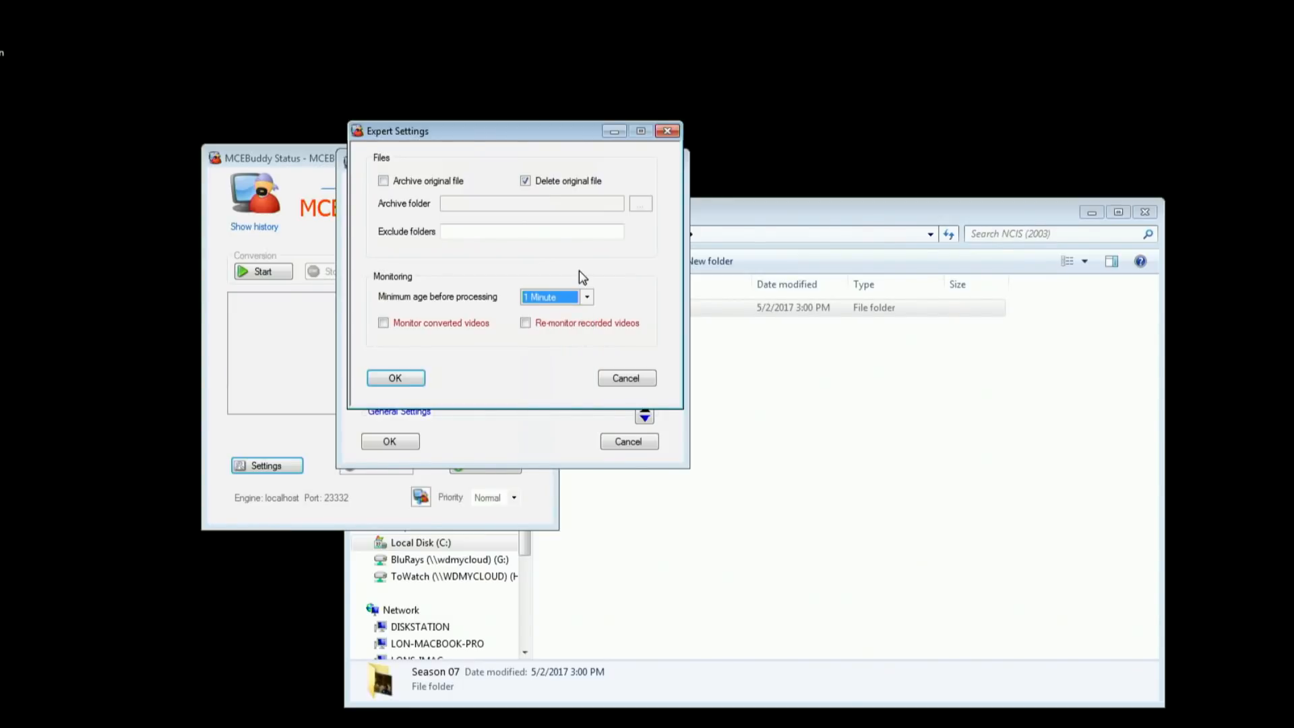
left_click(586, 297)
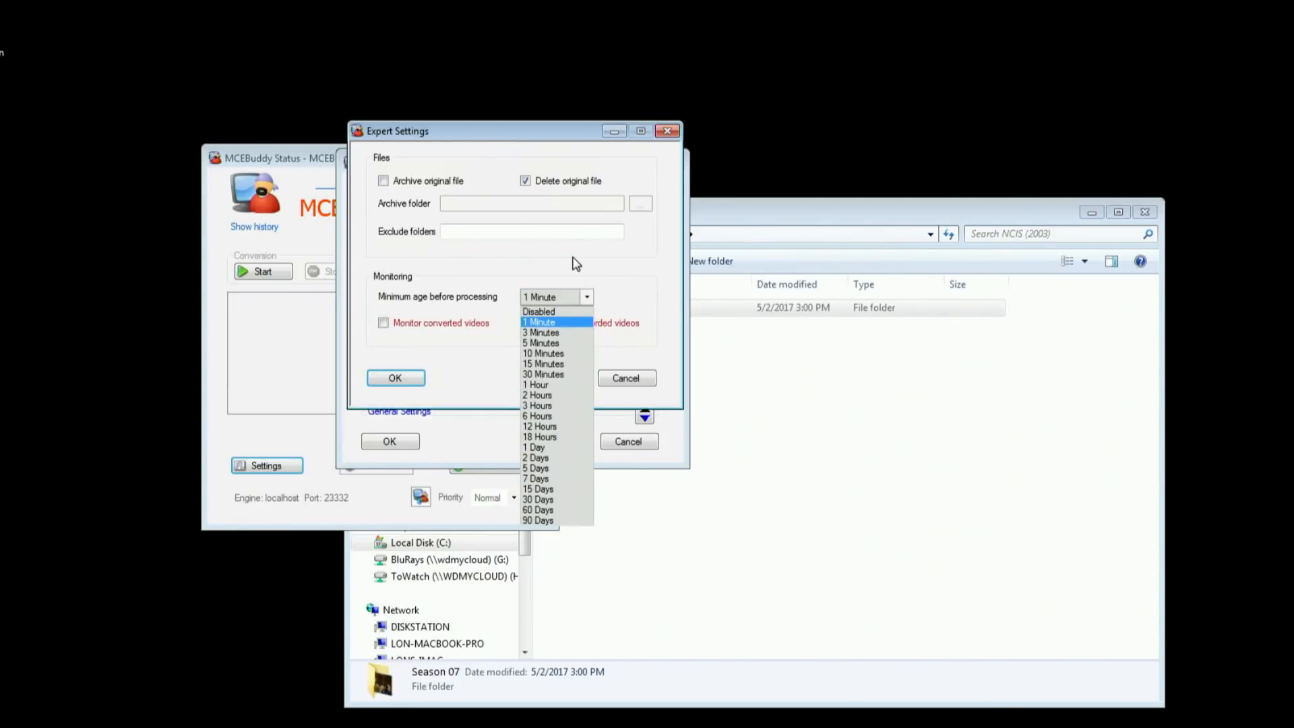
left_click(540, 321)
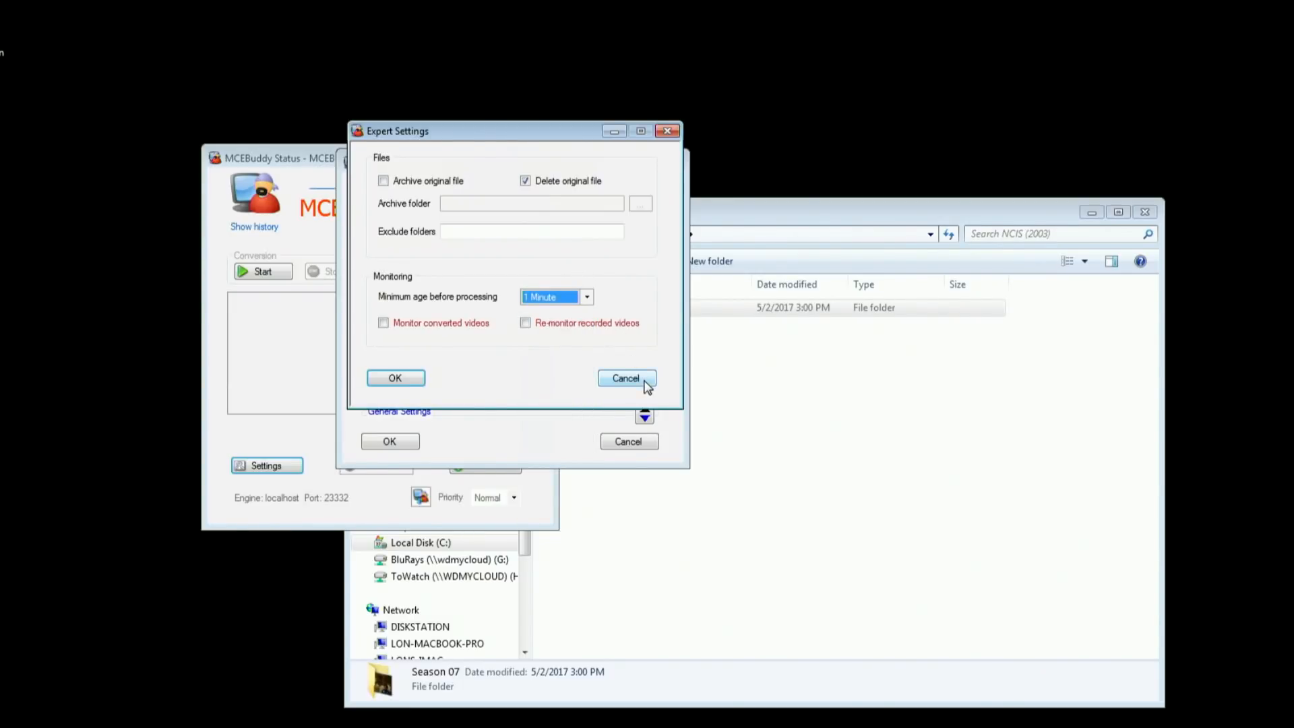
- Open the Convert to MP4 conversion task's editor in MCEBuddy
left_click(625, 378)
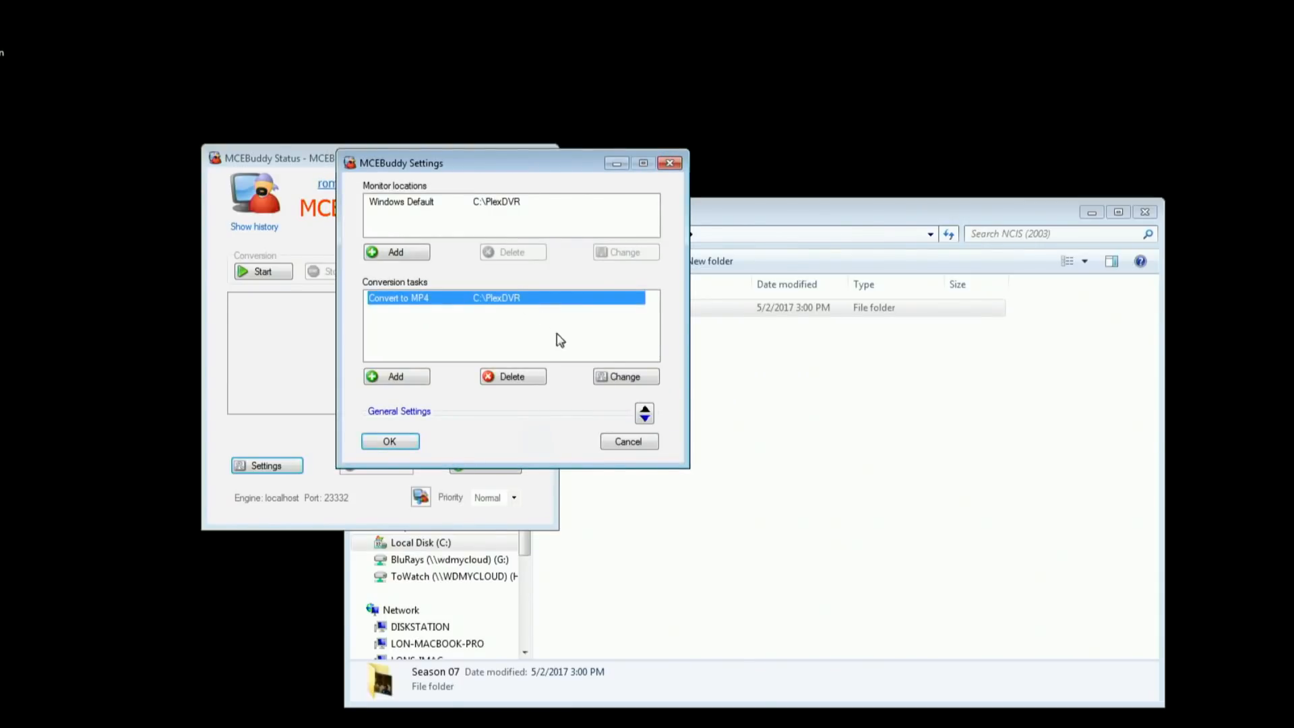
left_click(625, 376)
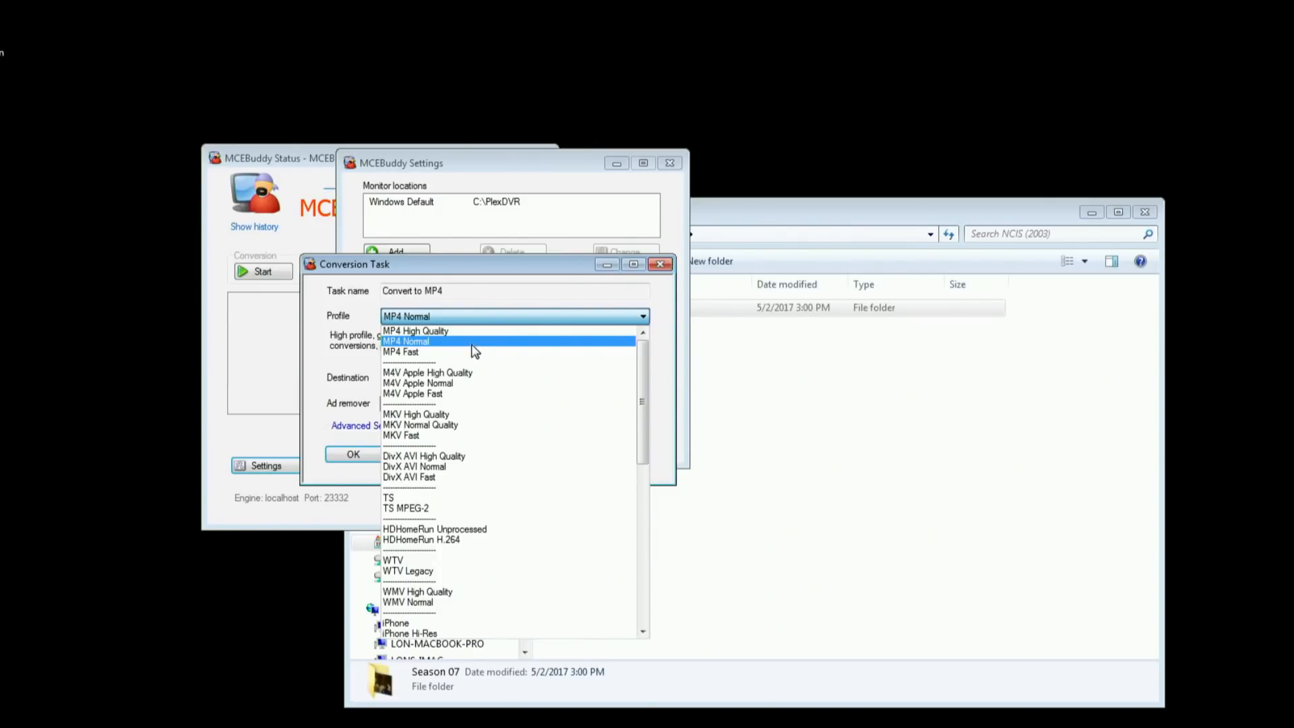
mouse_move(473, 342)
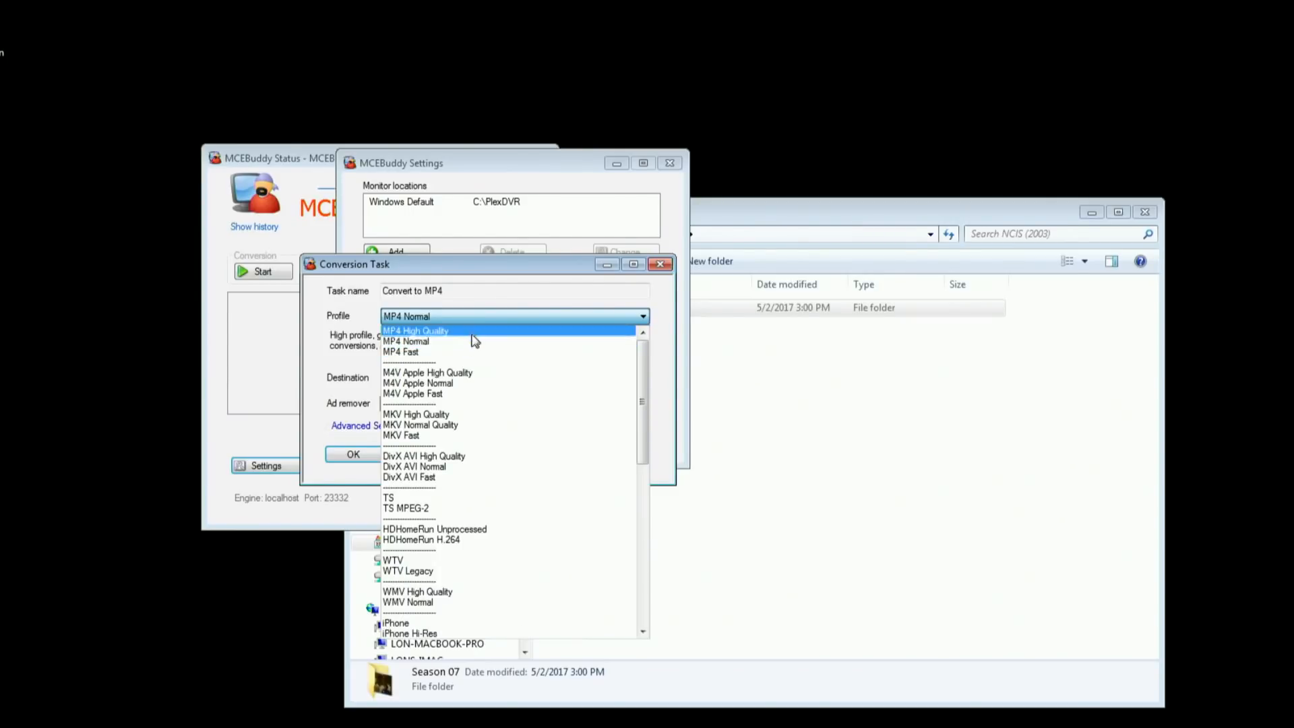
- Close the profile list, leaving MP4 Normal selected
left_click(405, 341)
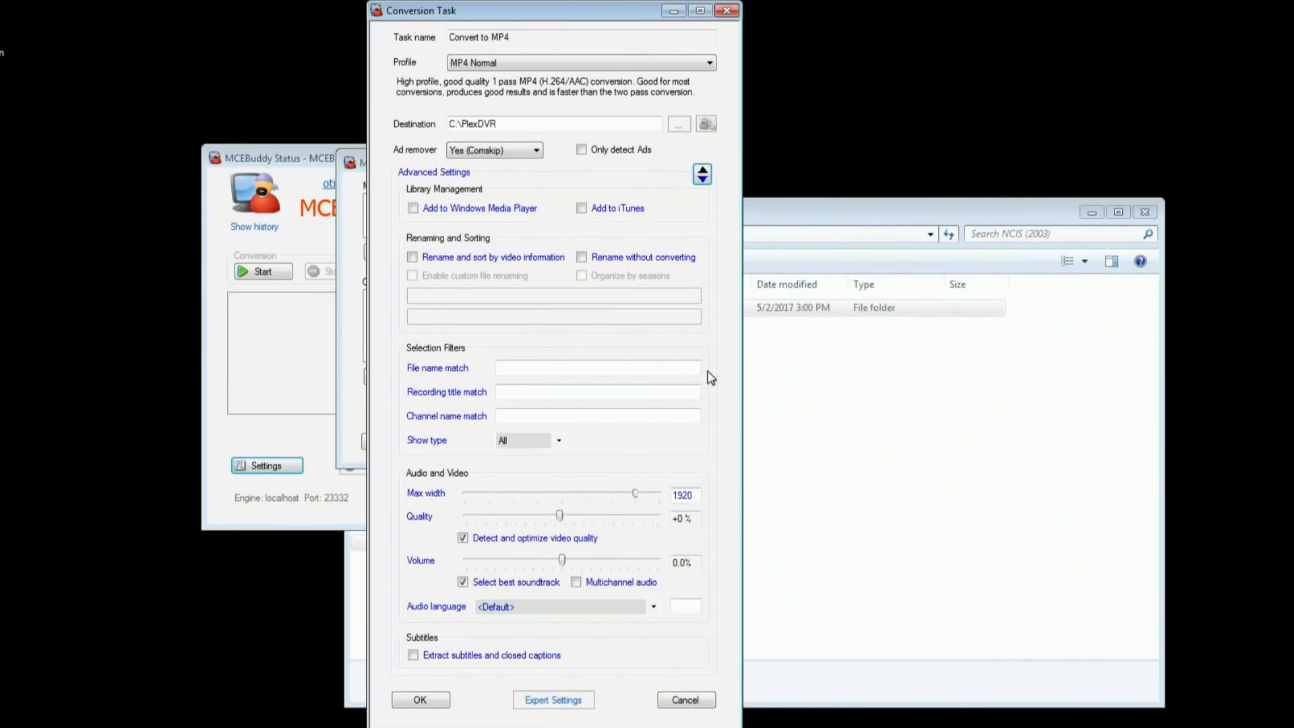
mouse_move(699, 237)
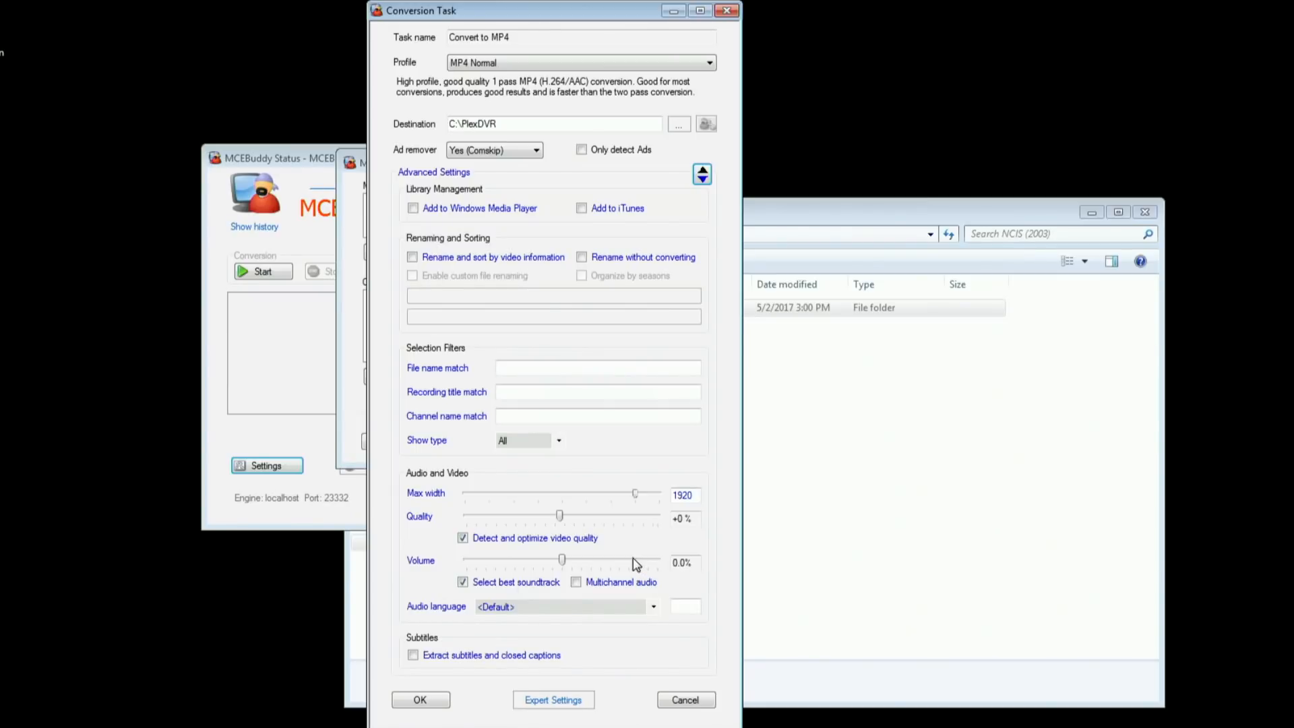
left_click(580, 62)
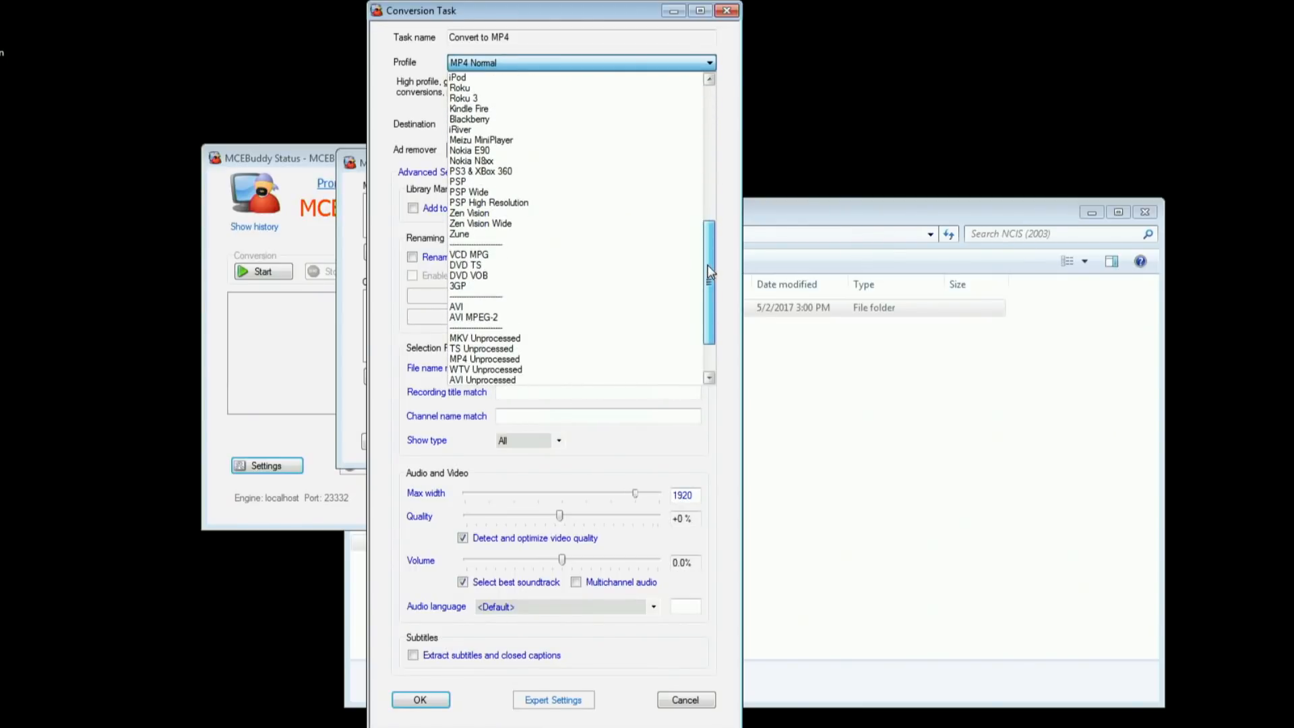
scroll("down", 3)
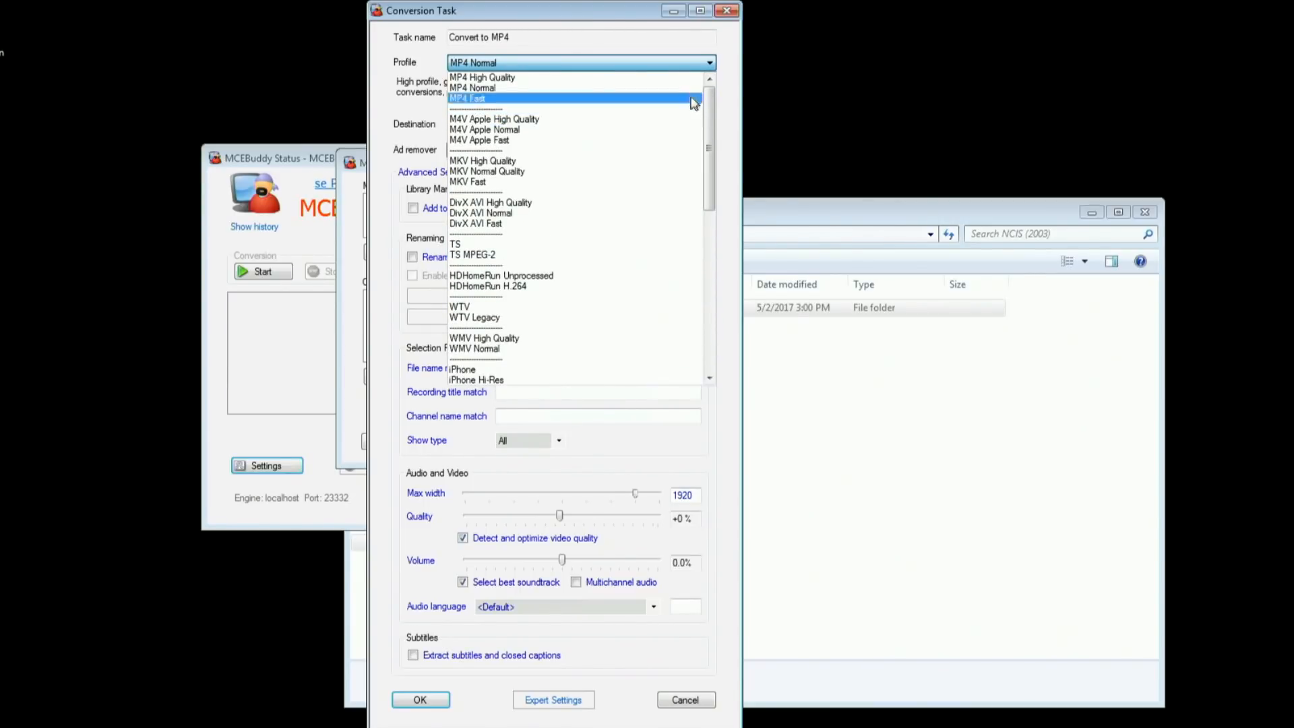
left_click(469, 99)
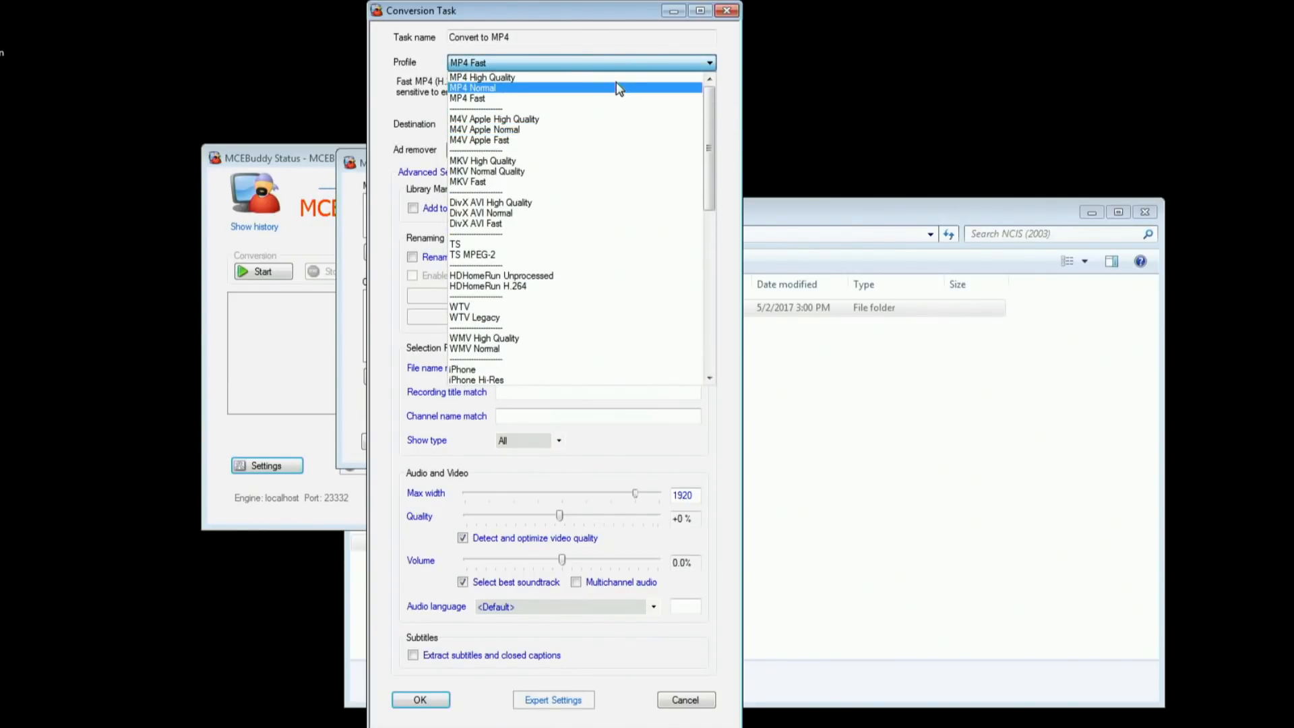
left_click(473, 87)
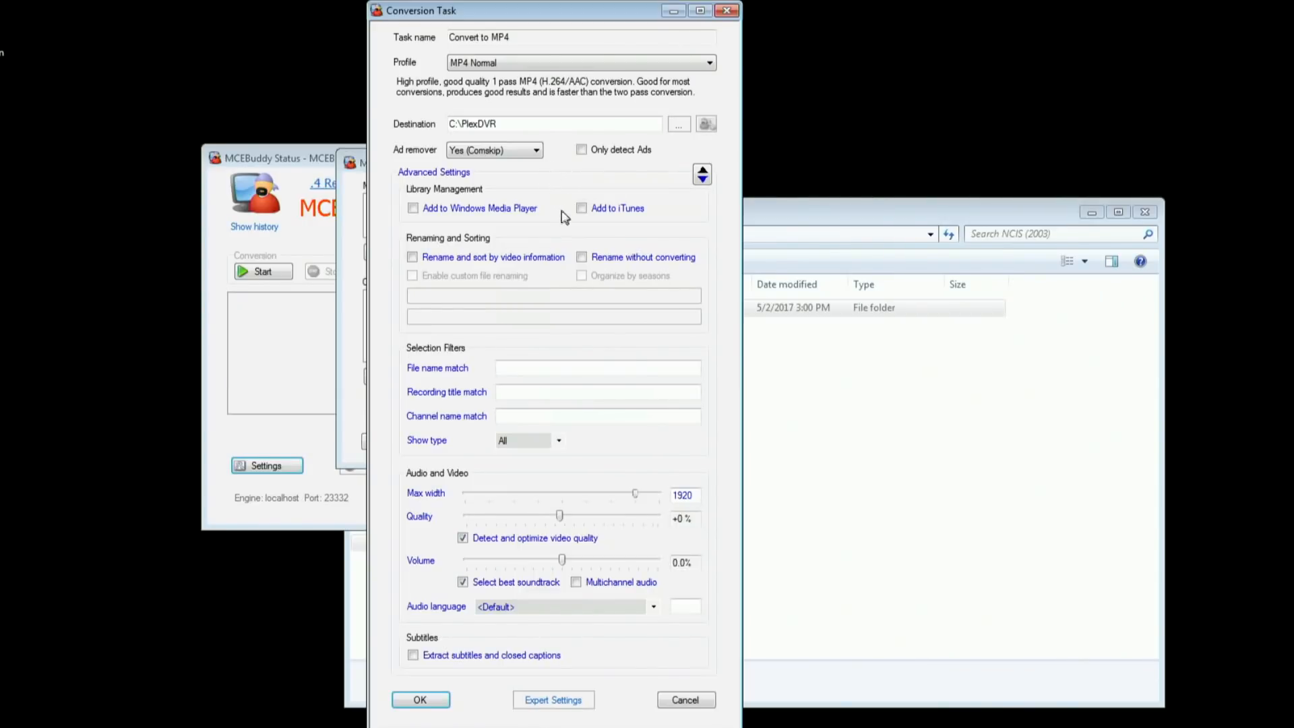
mouse_move(459, 223)
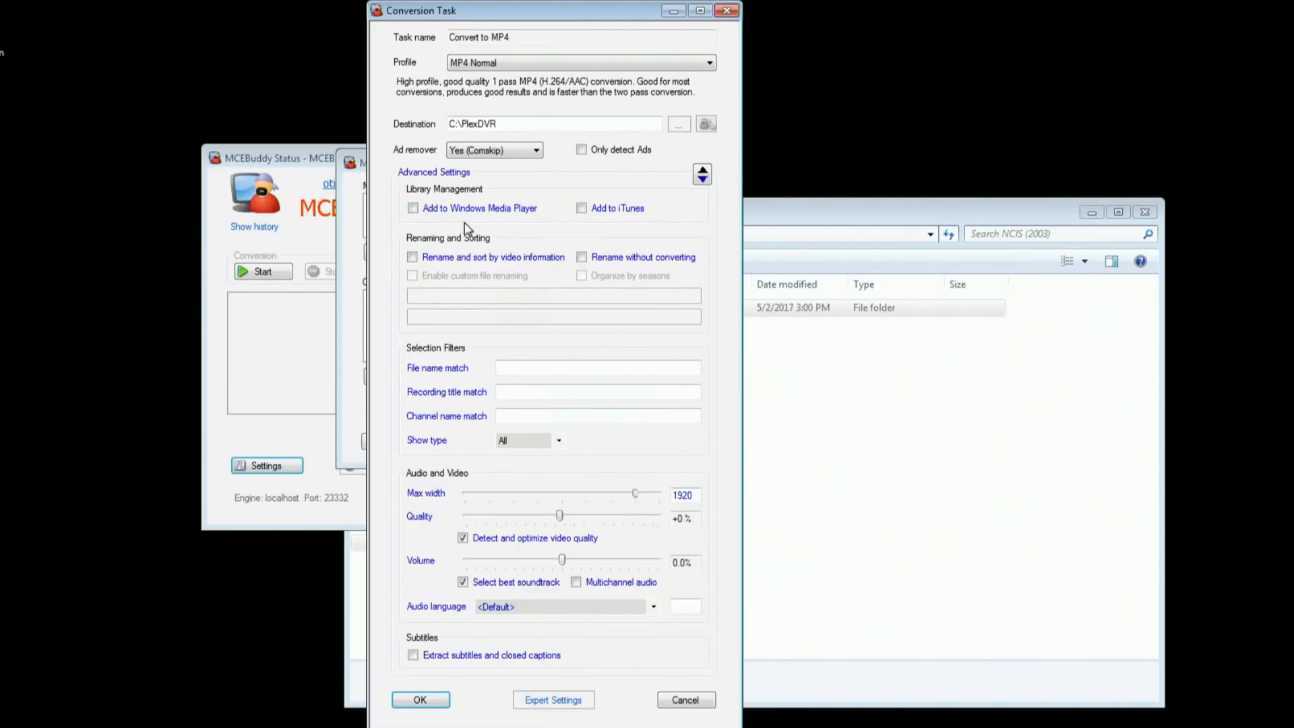
mouse_move(619, 213)
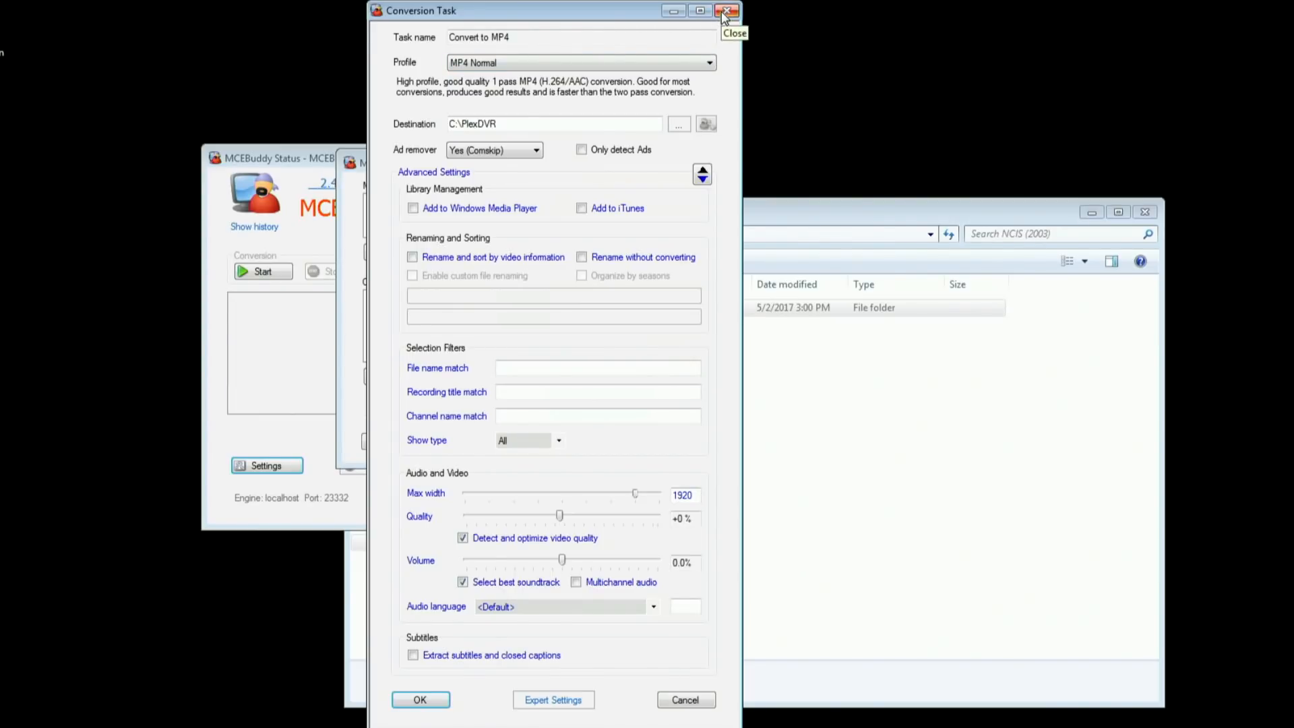
- Close the task window, expand General Settings, and choose the concurrent conversions number
left_click(554, 123)
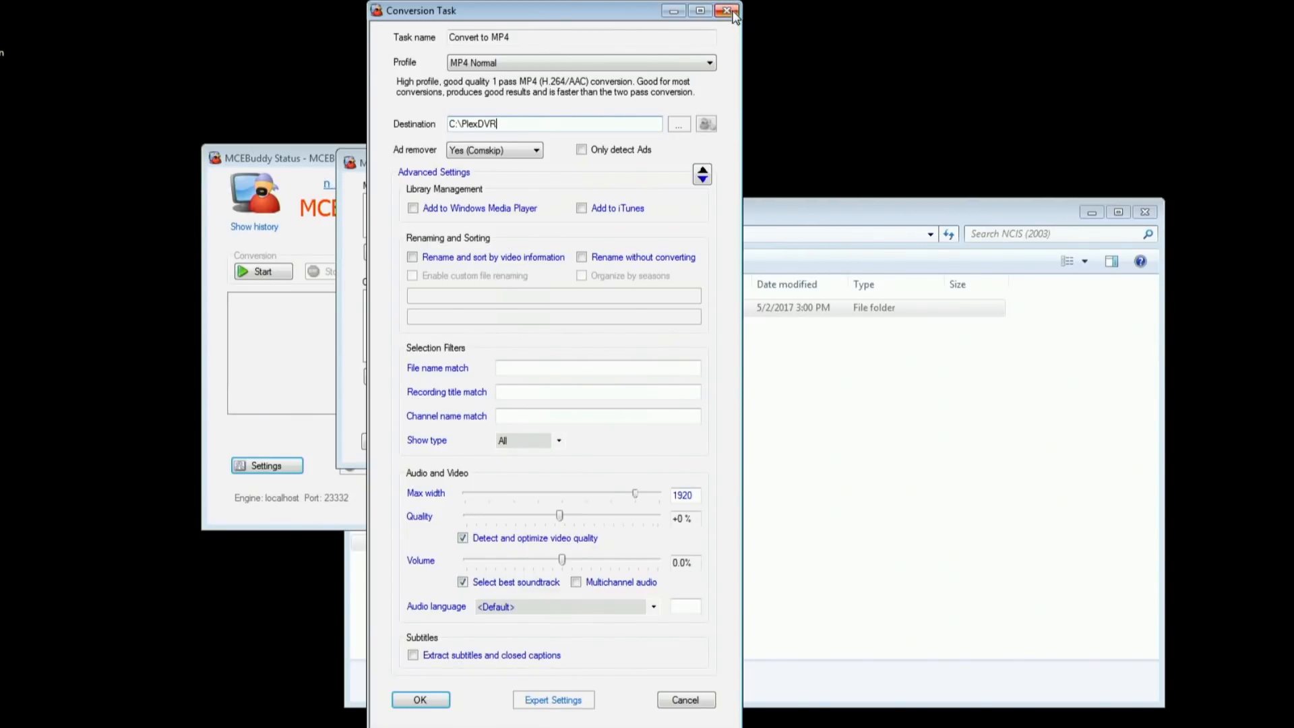
left_click(729, 10)
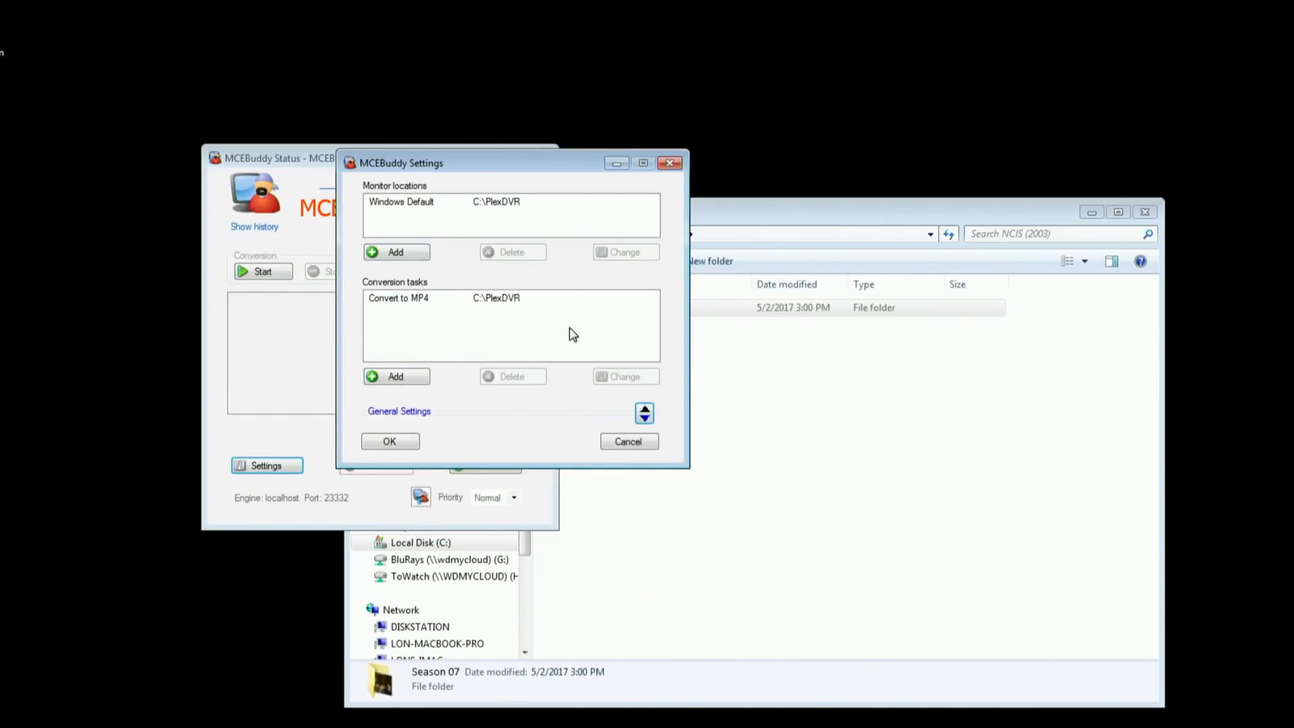
left_click(643, 413)
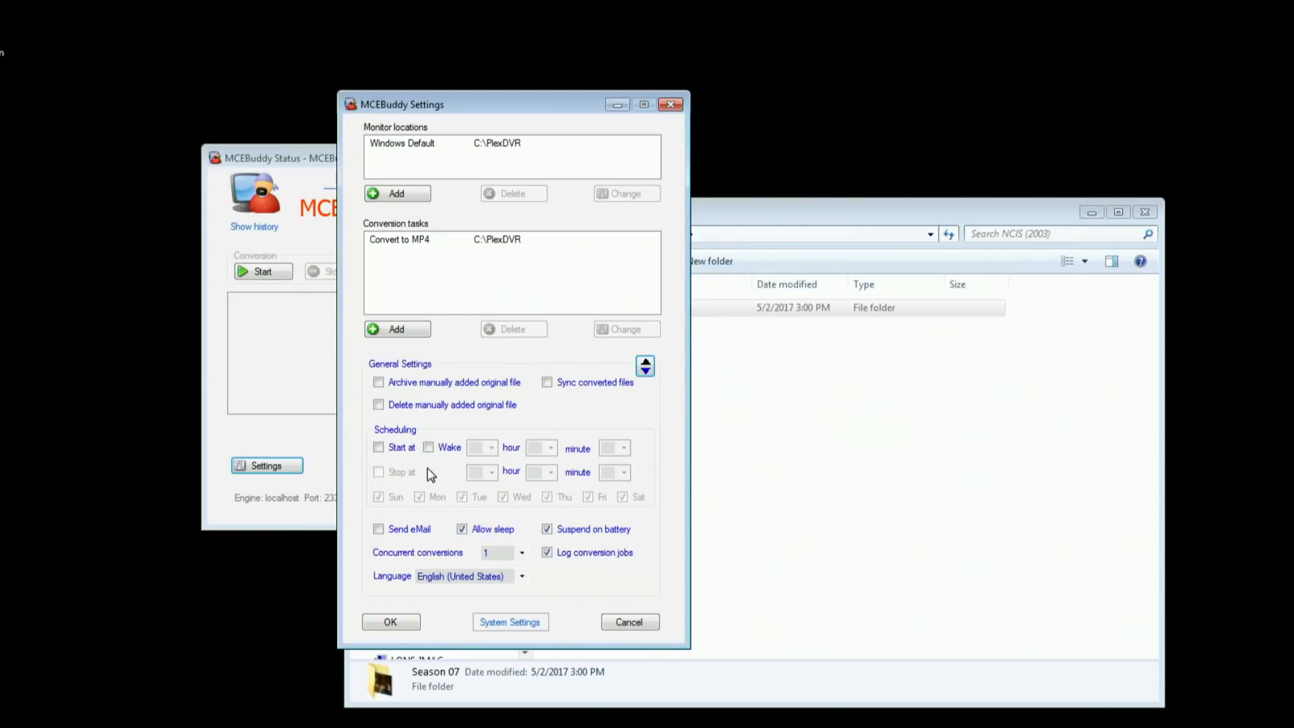
mouse_move(370, 513)
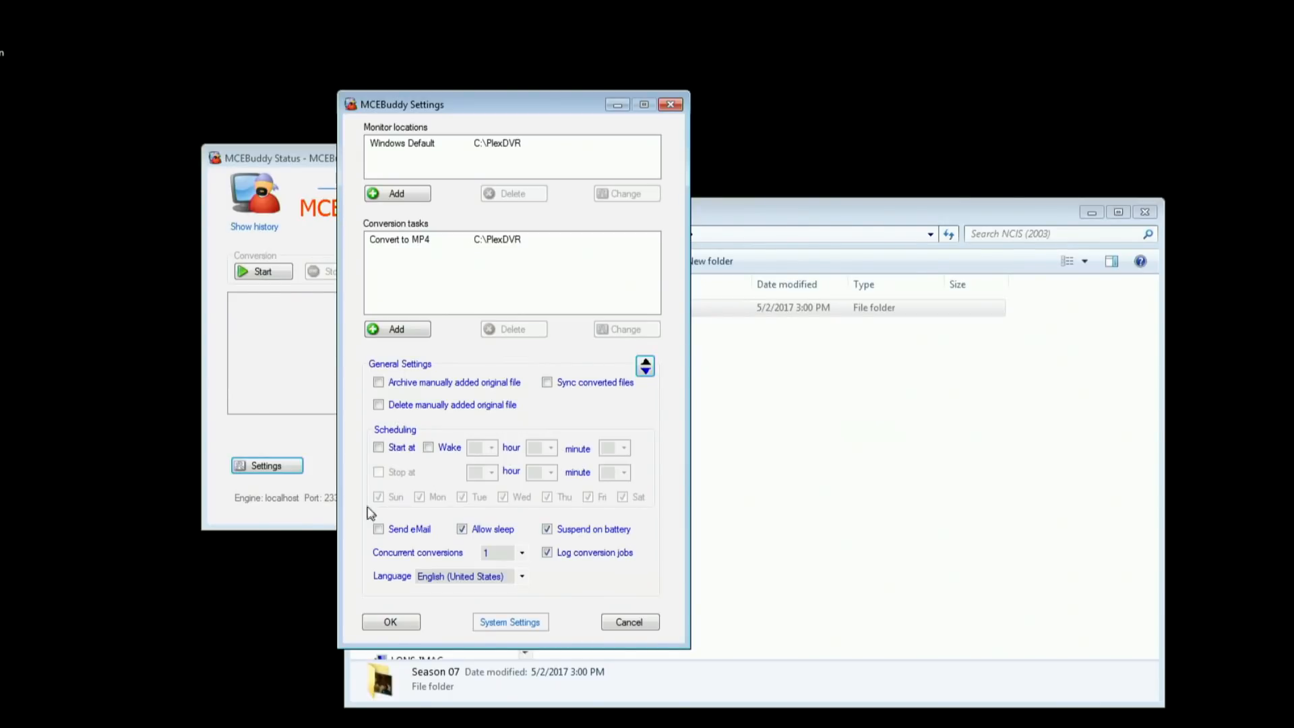
mouse_move(650, 501)
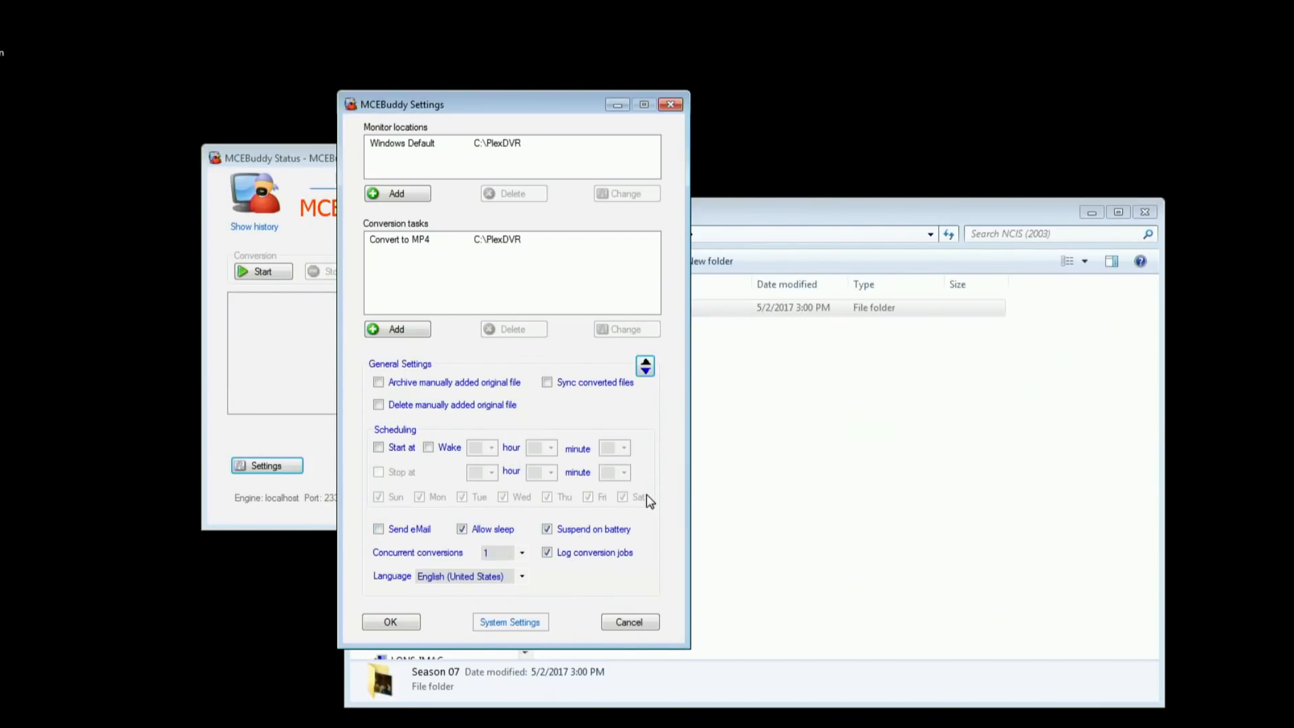
left_click(521, 552)
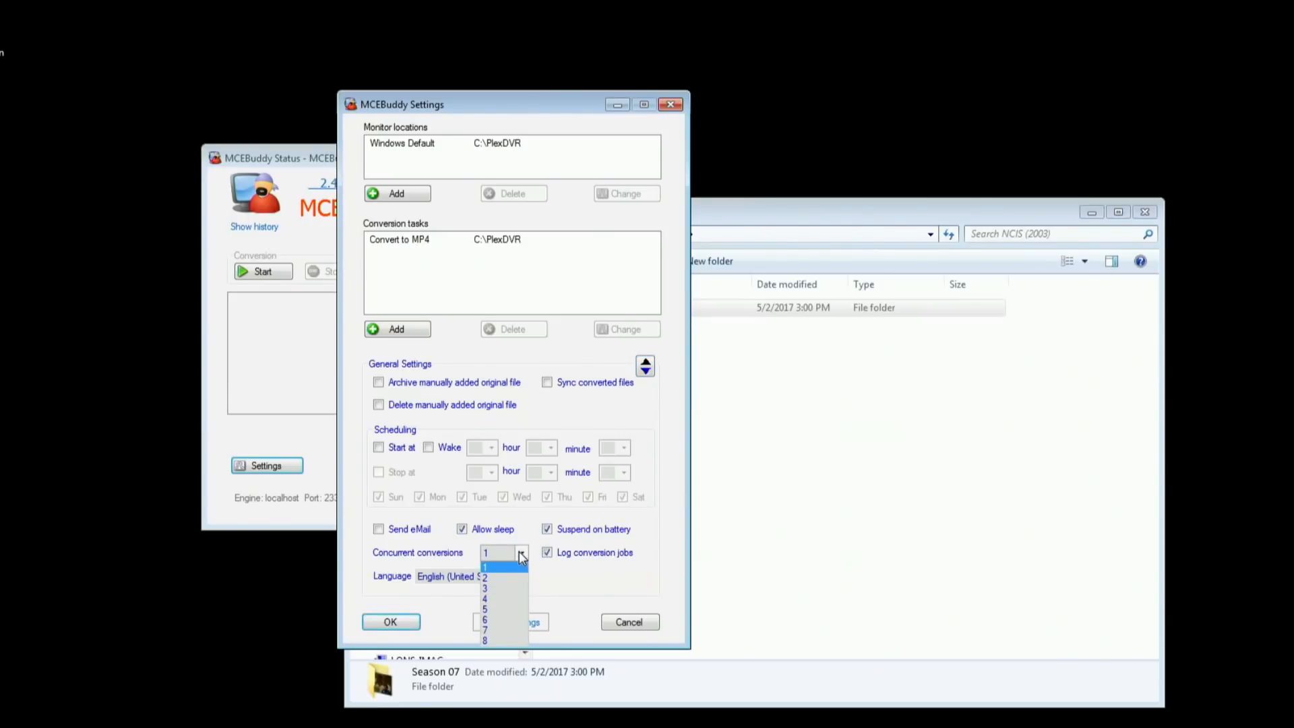
left_click(486, 567)
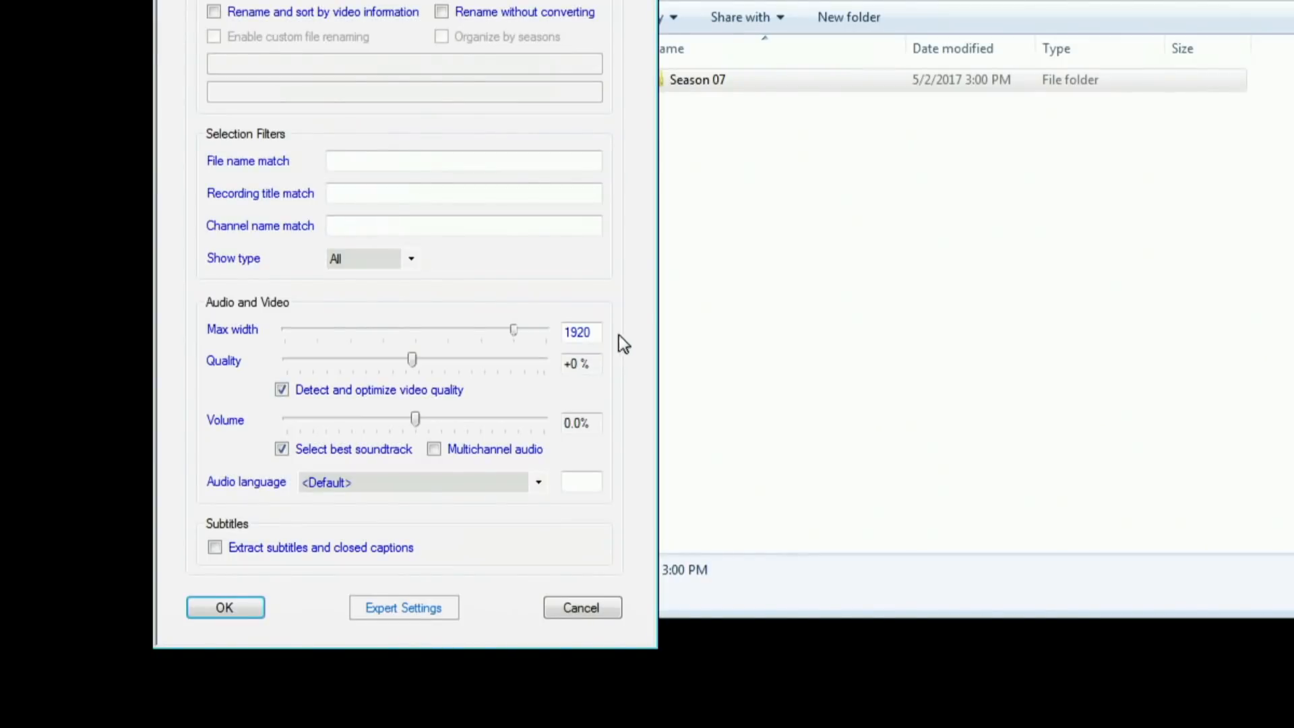
mouse_move(376, 570)
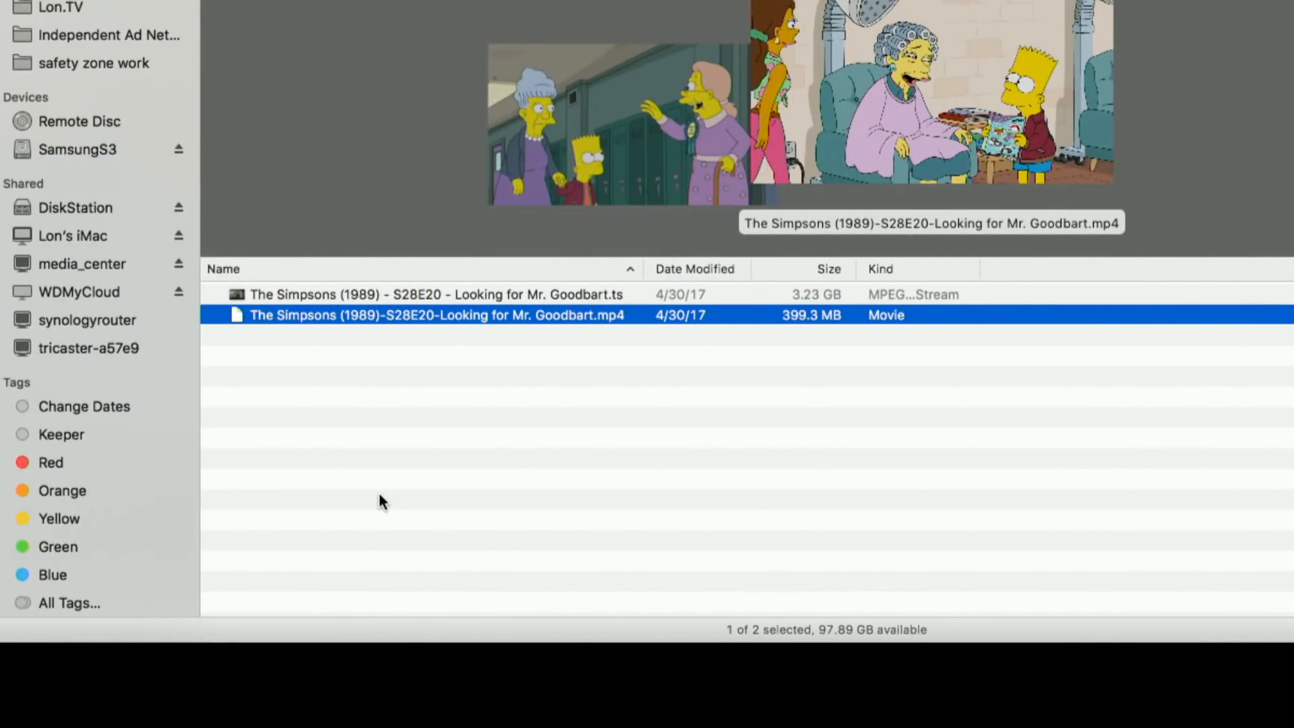
left_click(435, 294)
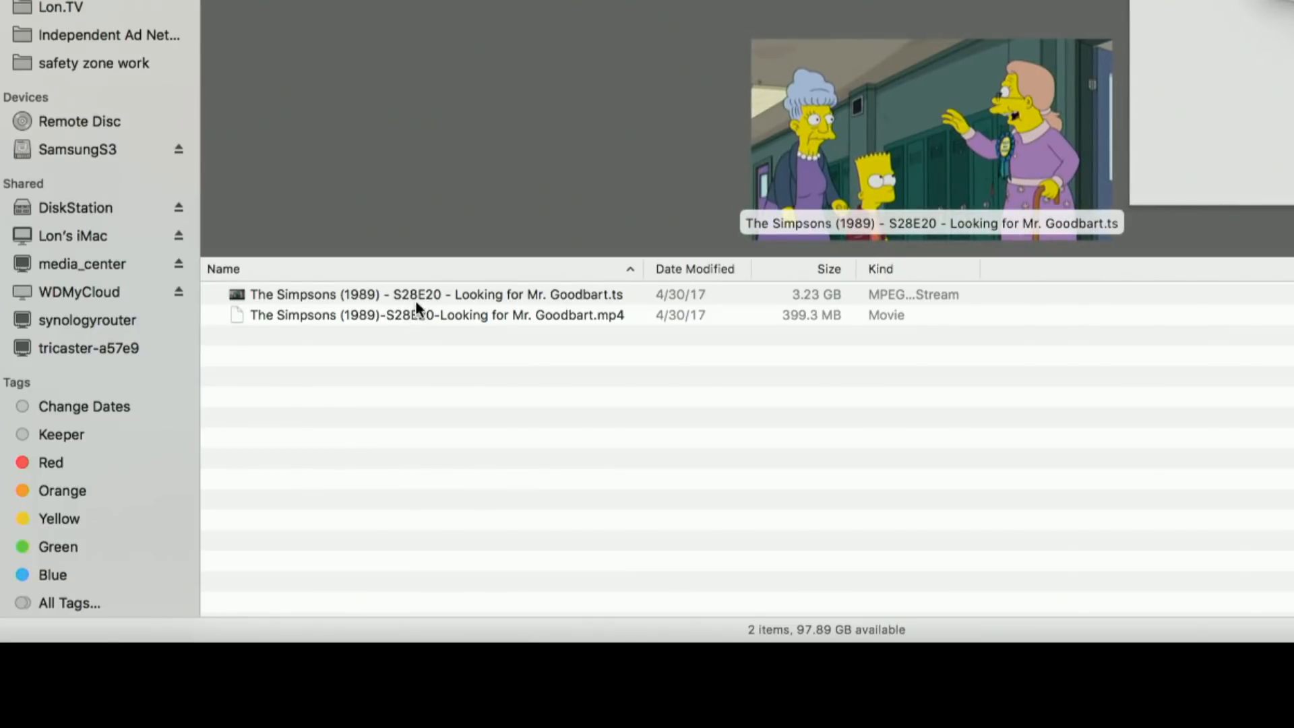
left_click(436, 294)
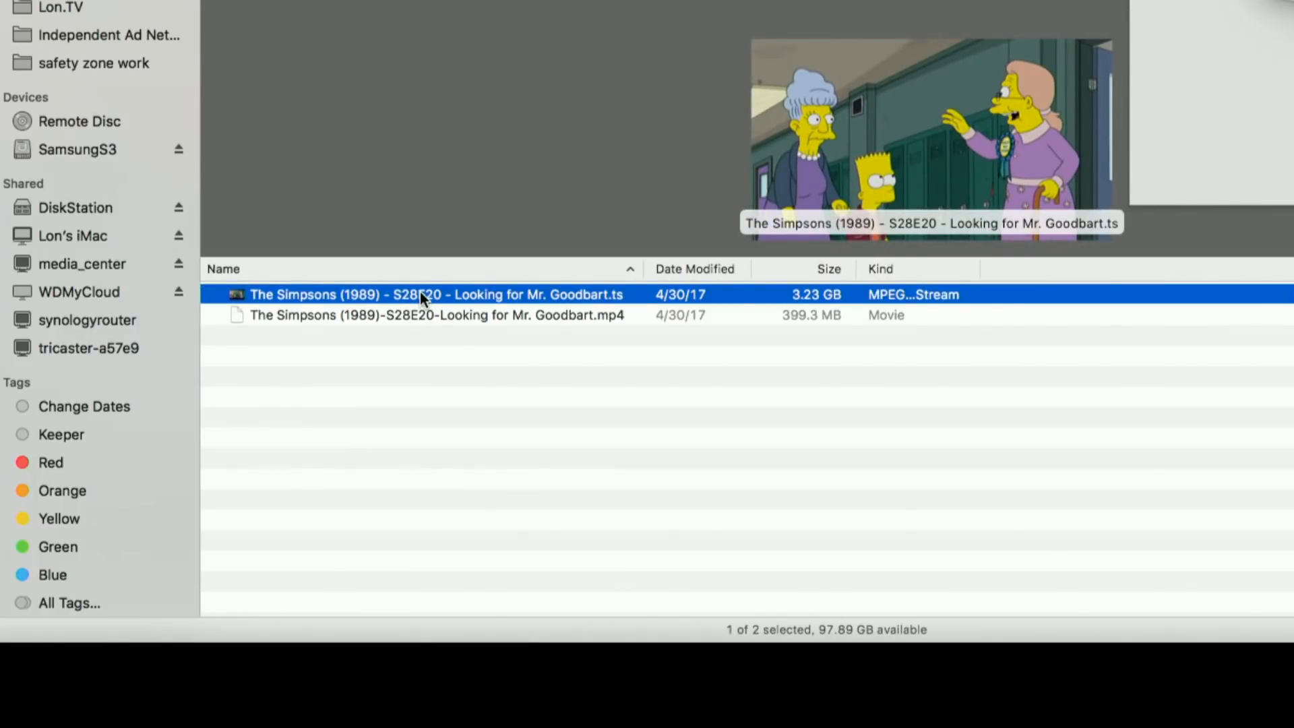
mouse_move(665, 301)
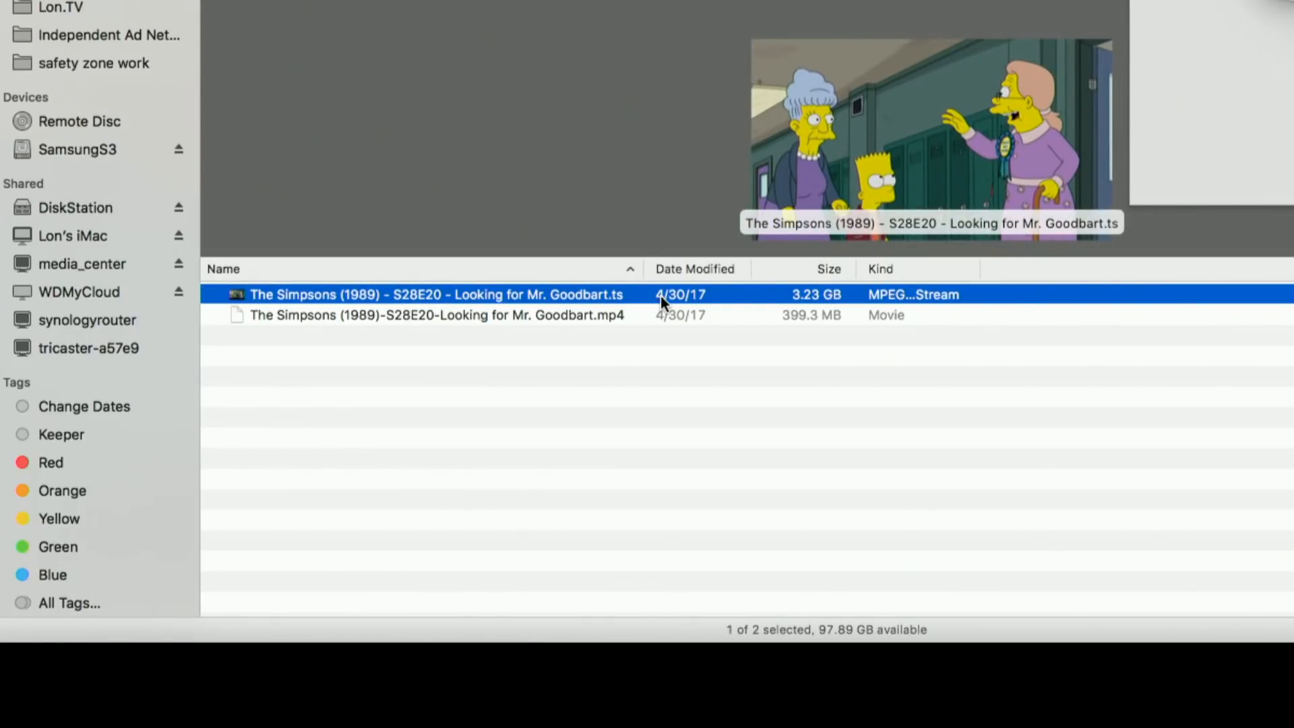
mouse_move(718, 299)
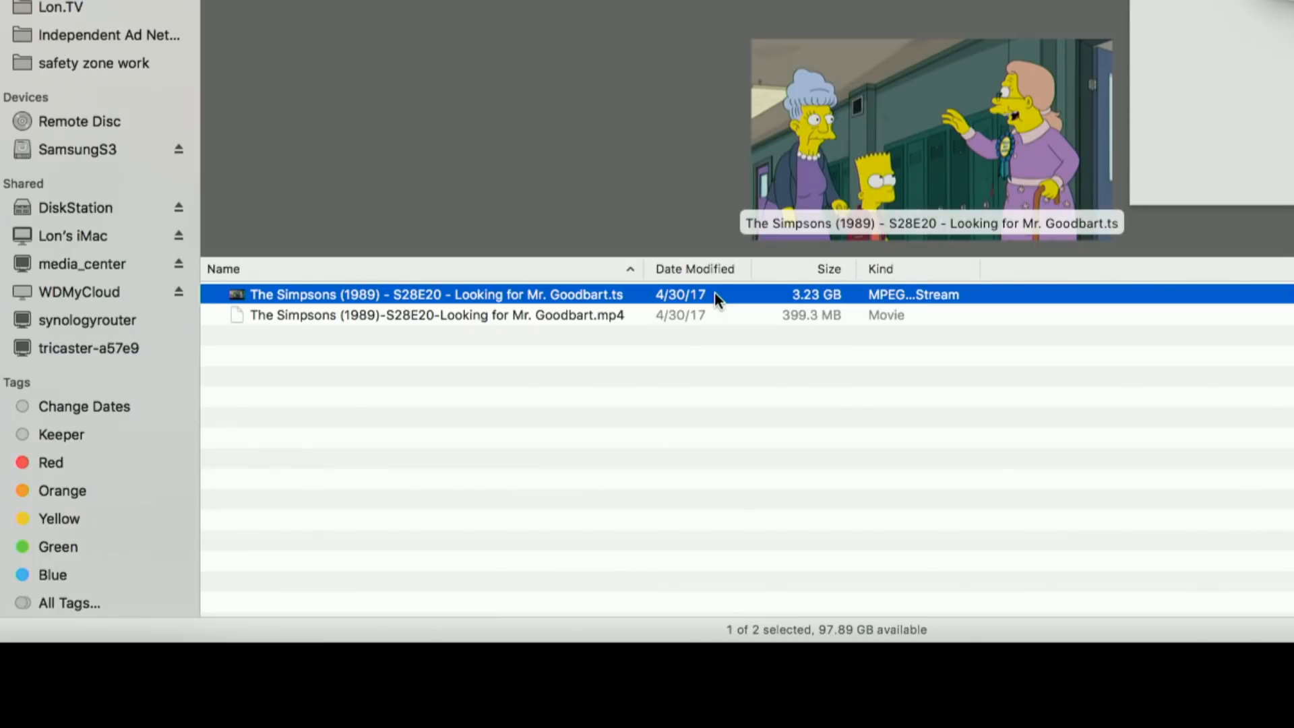
mouse_move(797, 308)
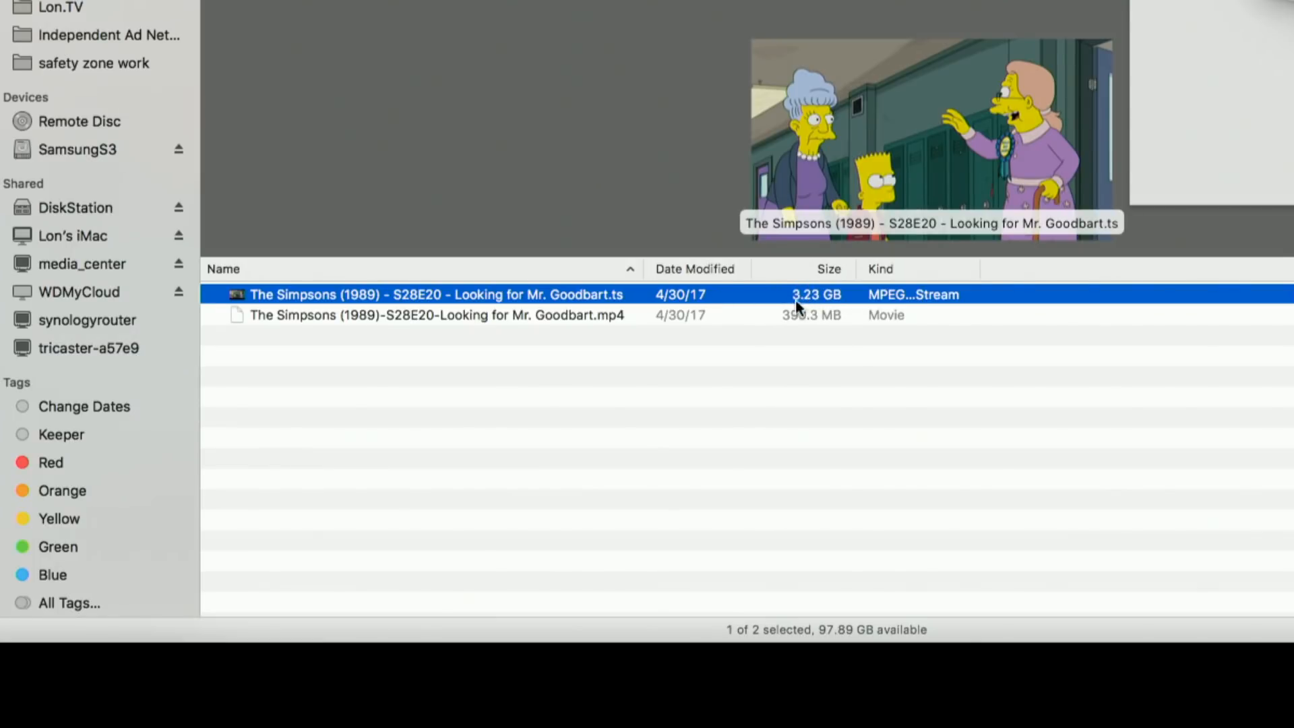
mouse_move(790, 302)
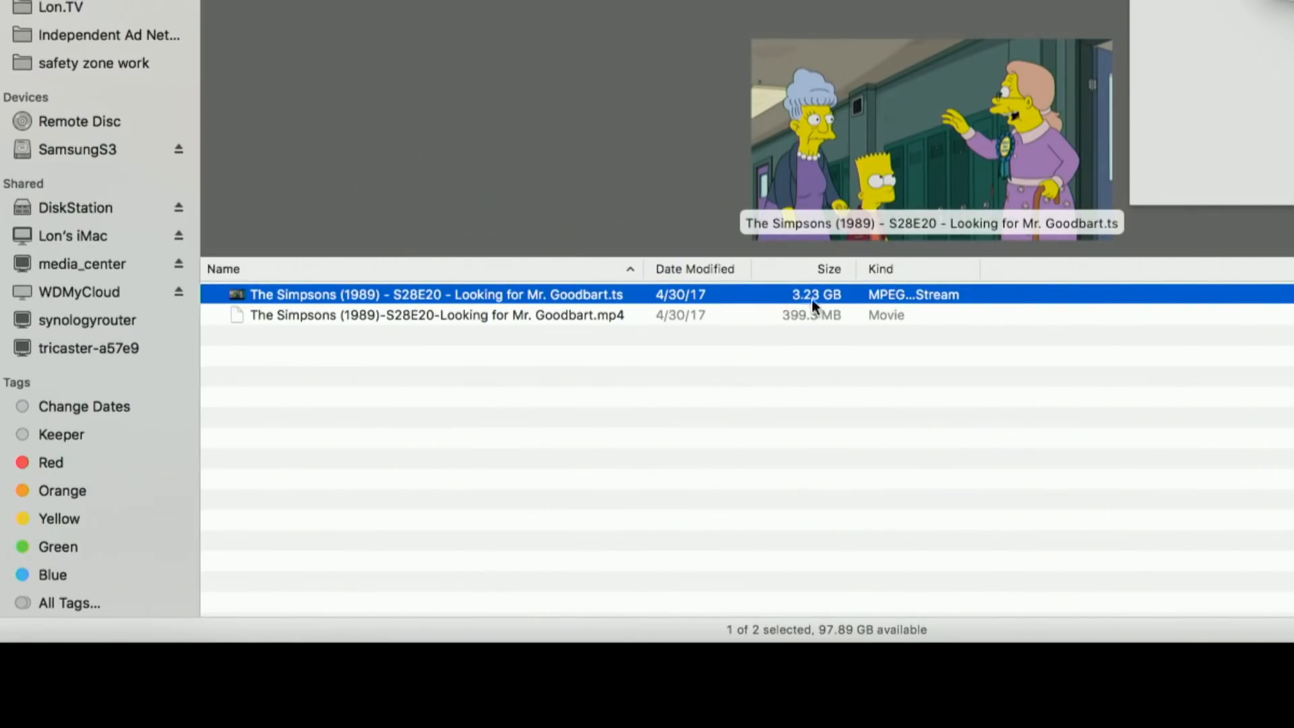
mouse_move(821, 317)
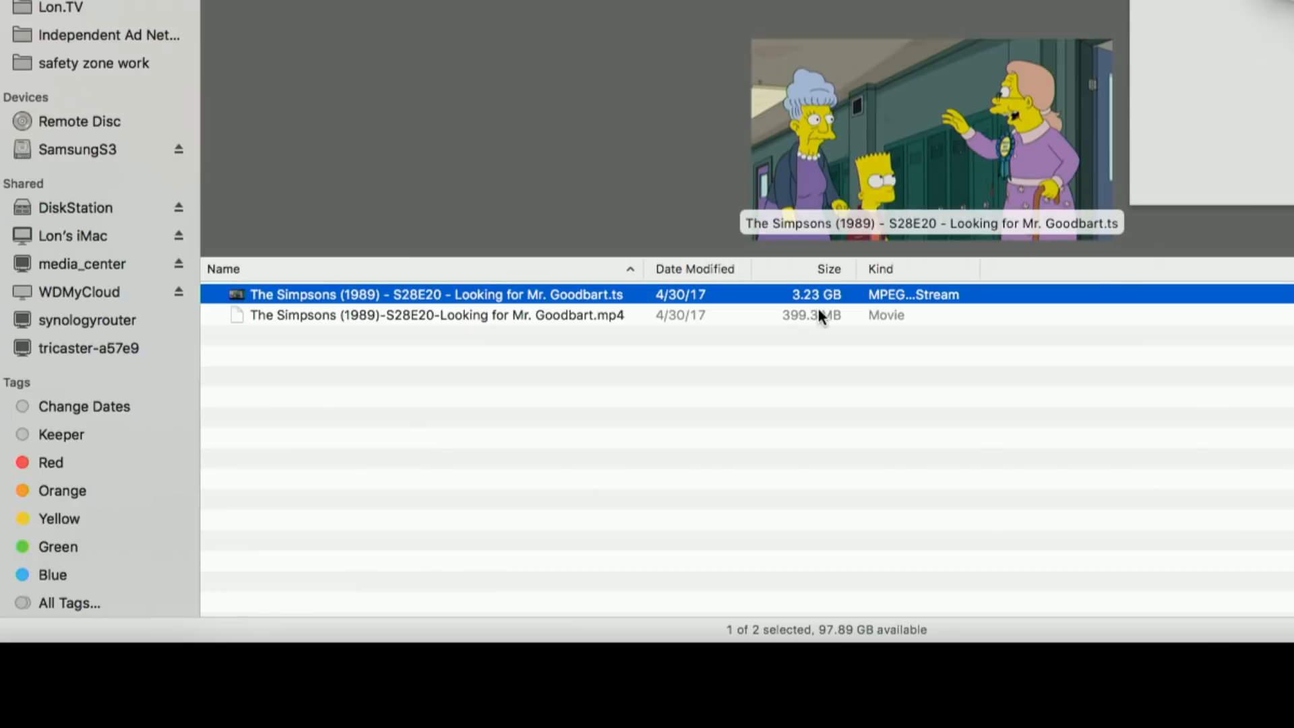
left_click(436, 314)
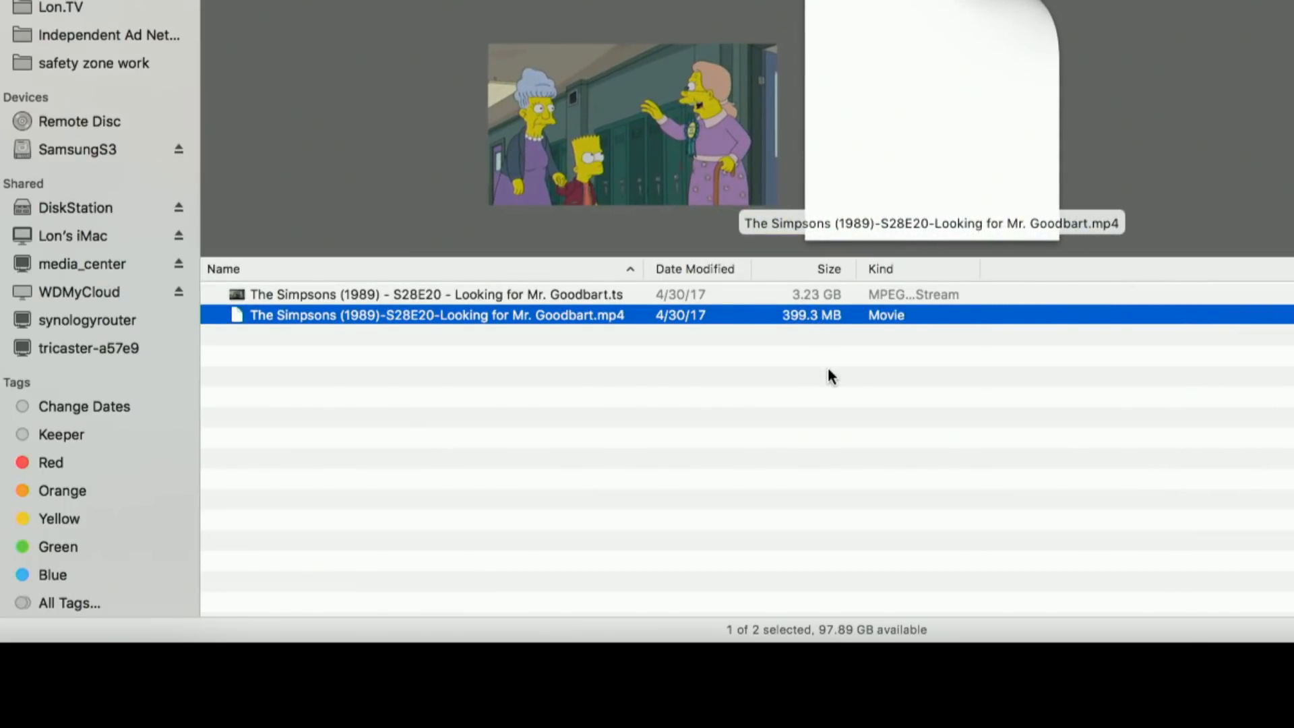